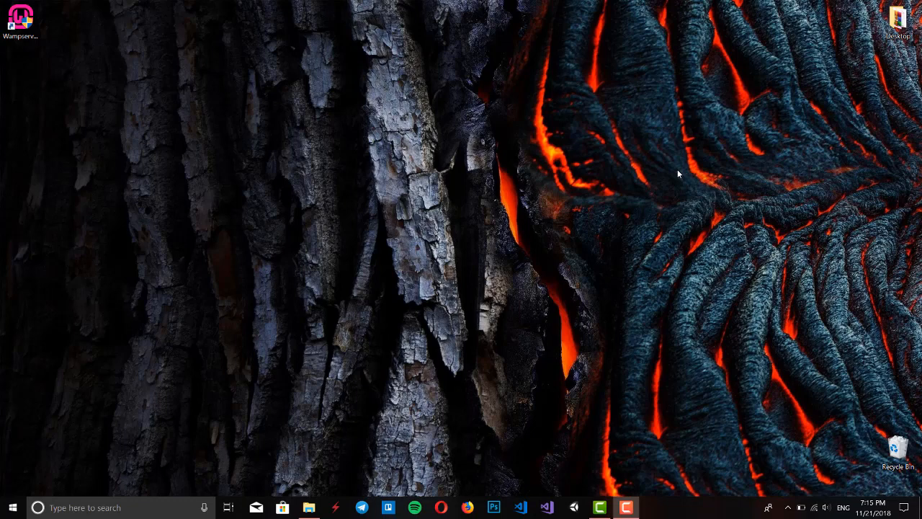
mouse_move(691, 252)
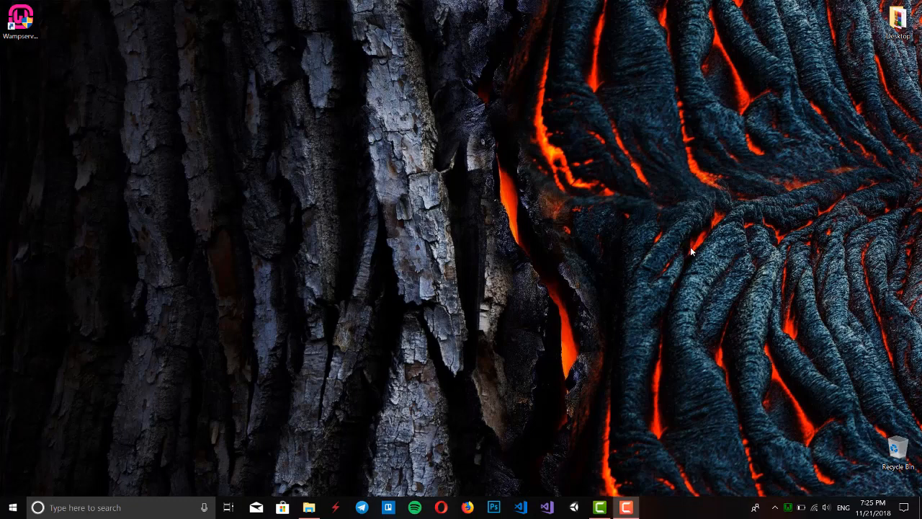
mouse_move(334, 168)
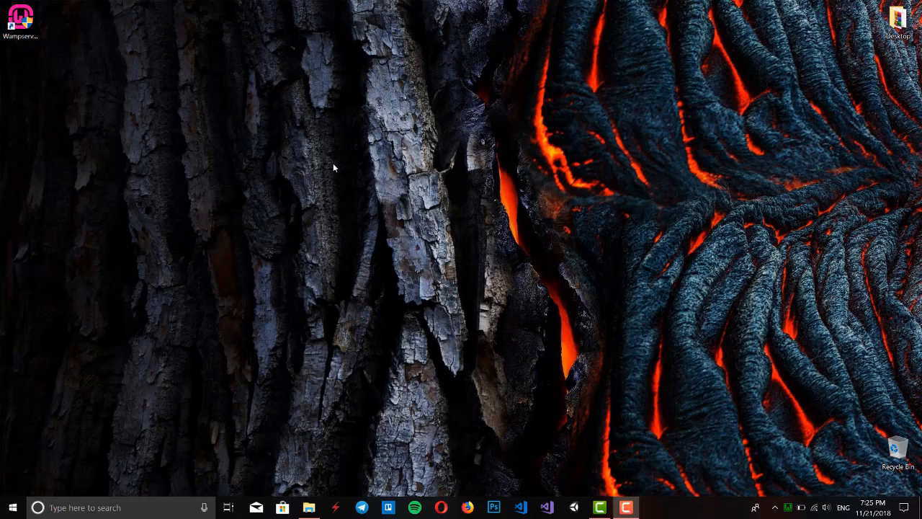
mouse_move(125, 199)
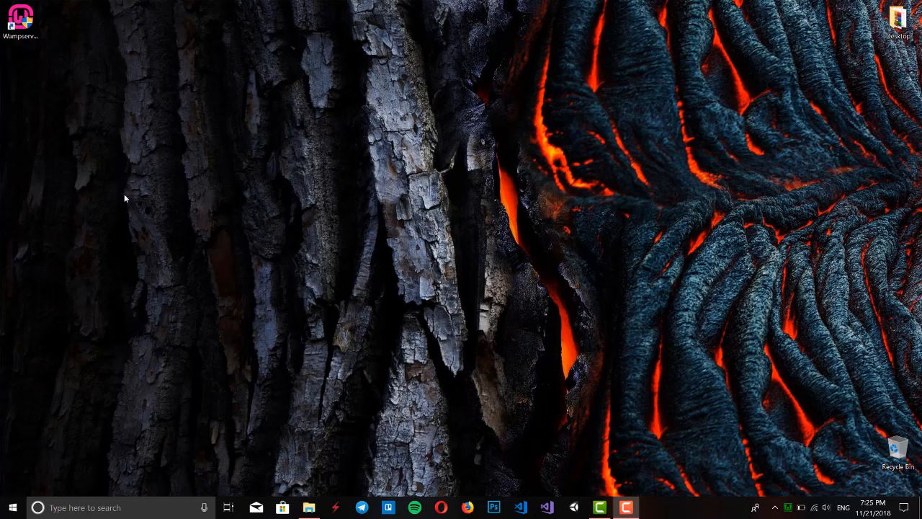
In a new Notepad++ tab, list 1-Host, 2-PHP and 3-Mysql on separate lines, then select all
click(11, 507)
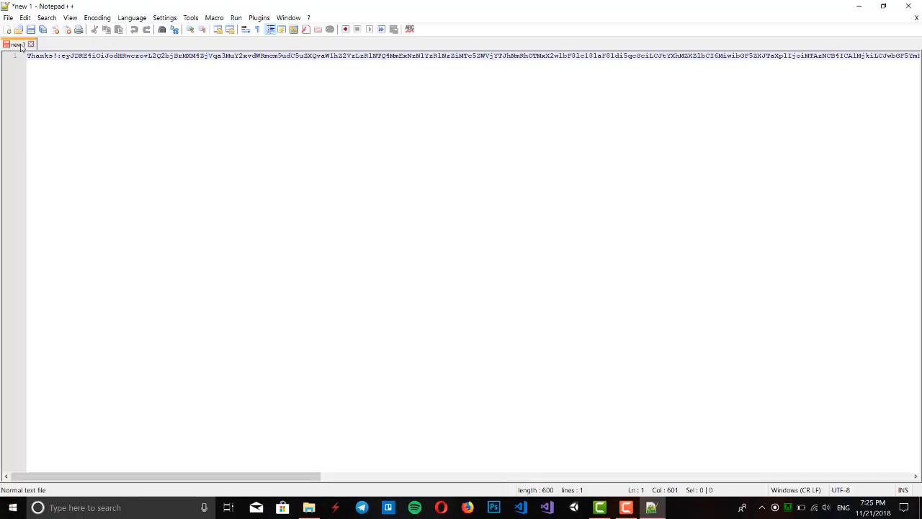
click(6, 29)
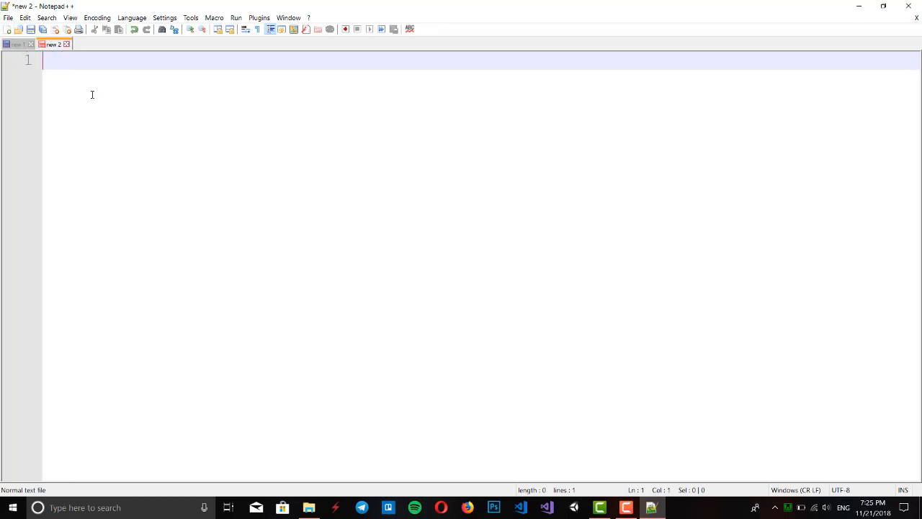
text(1-H)
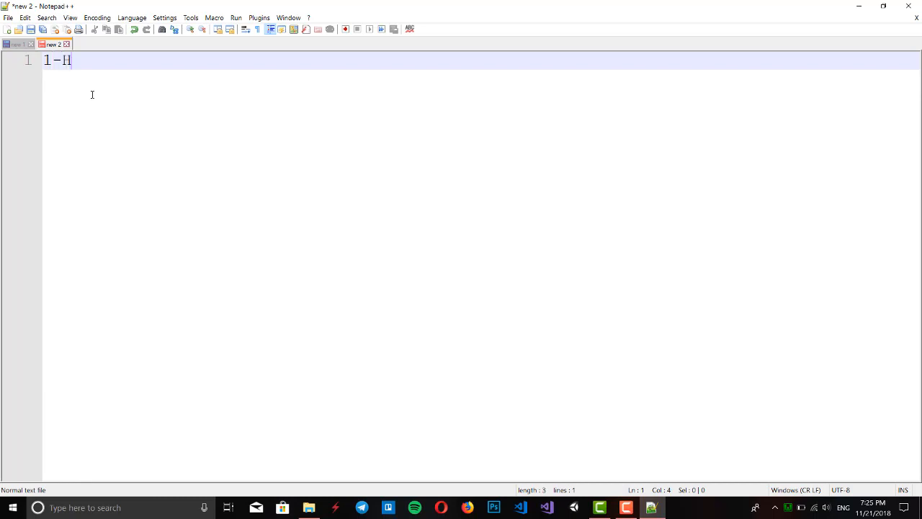
text(ost)
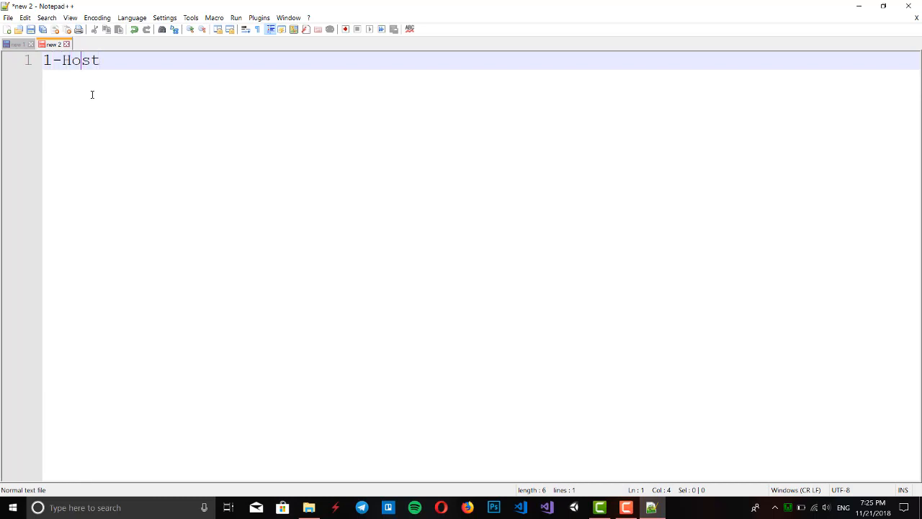
key(Enter)
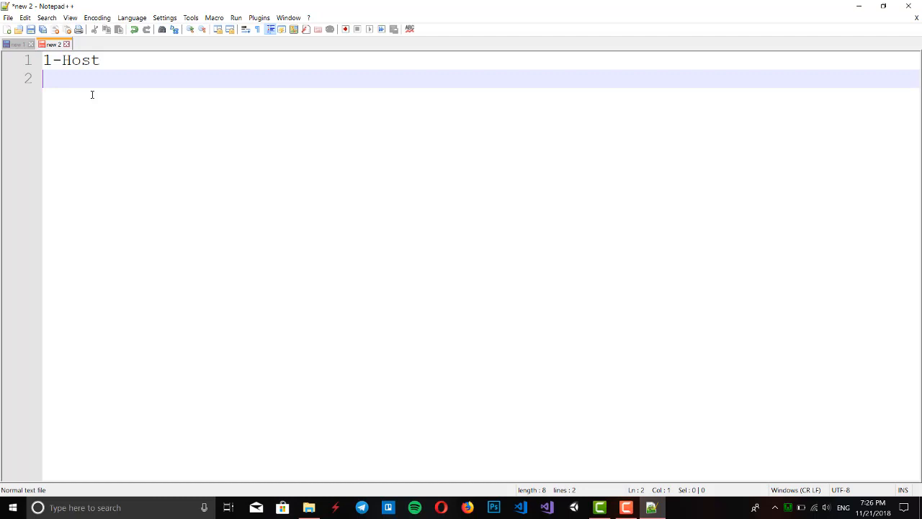
text(2-)
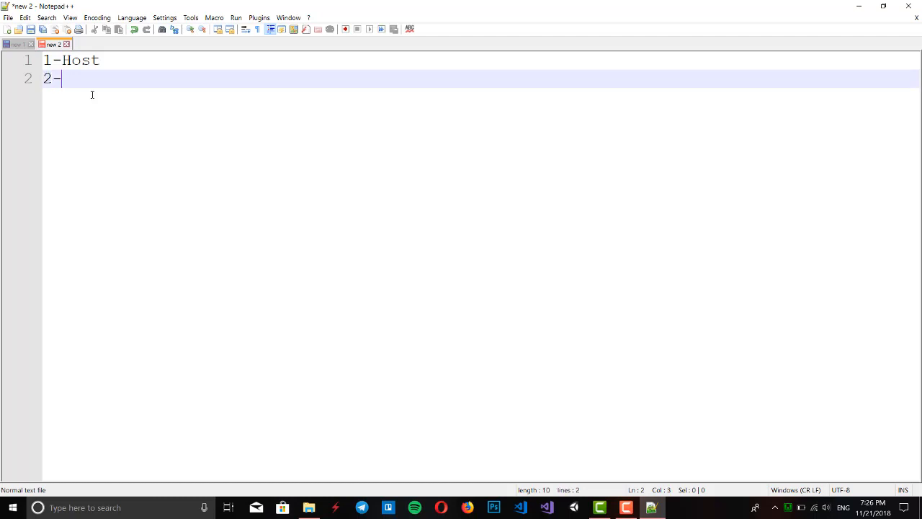
text(PHP)
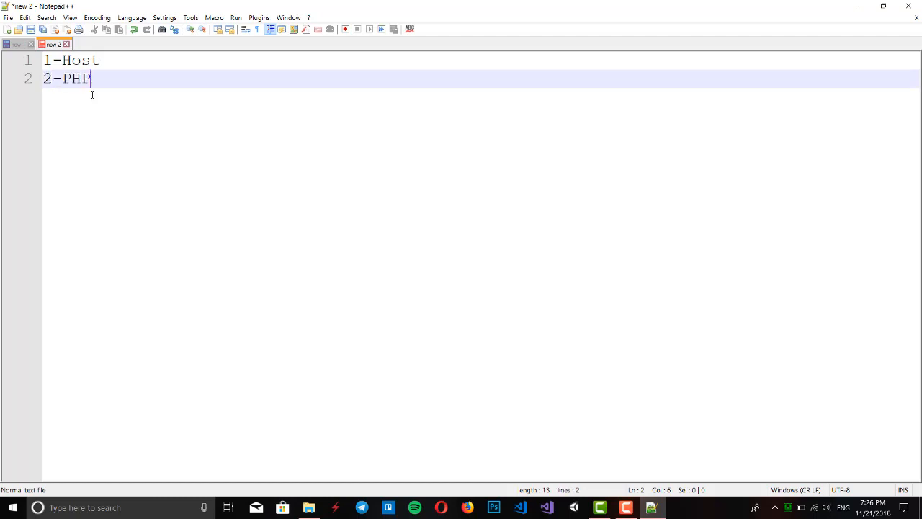
text(3-)
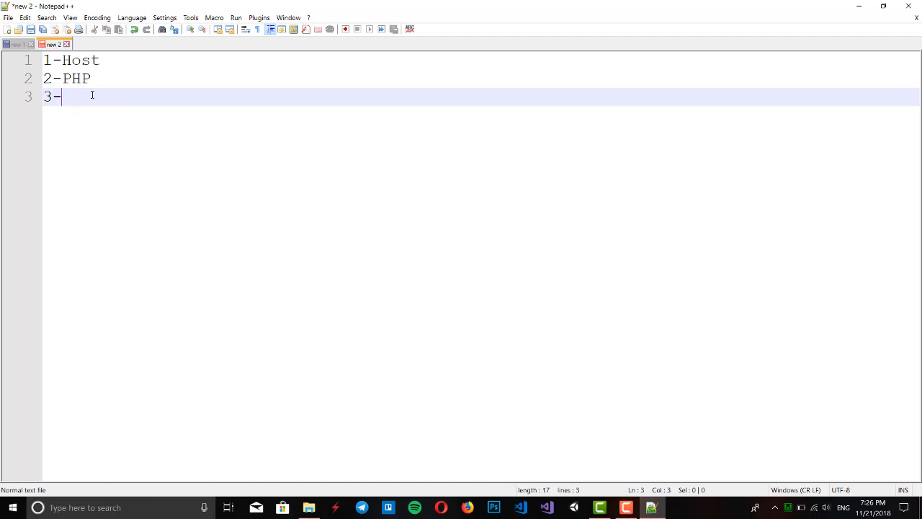
text(M)
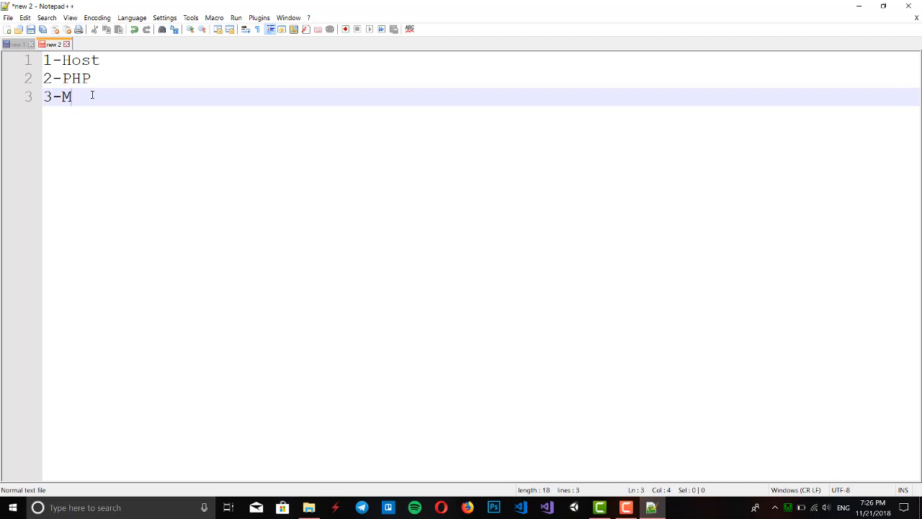
text(ysql)
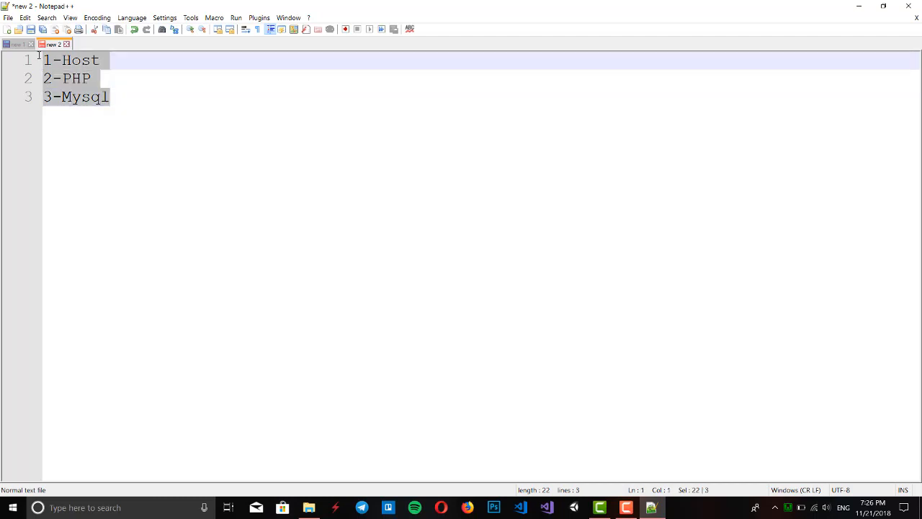
click(96, 96)
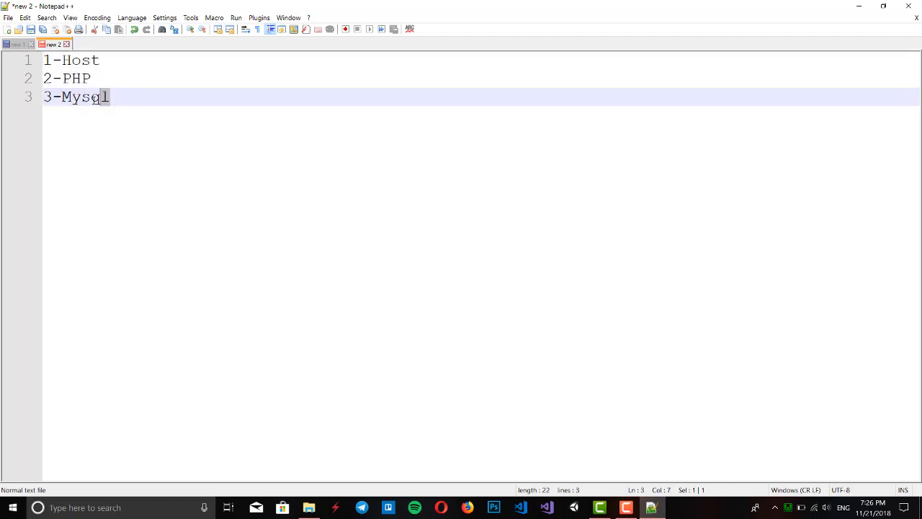
key(ctrl+a)
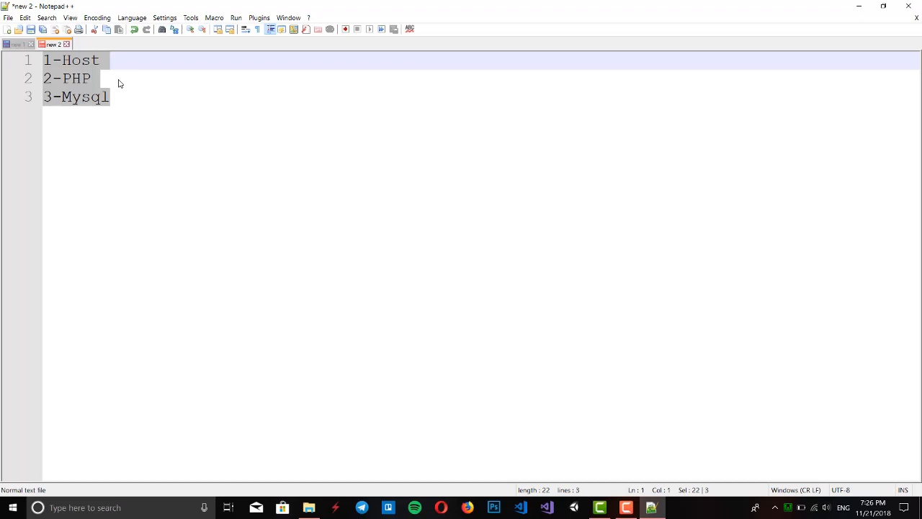
click(90, 78)
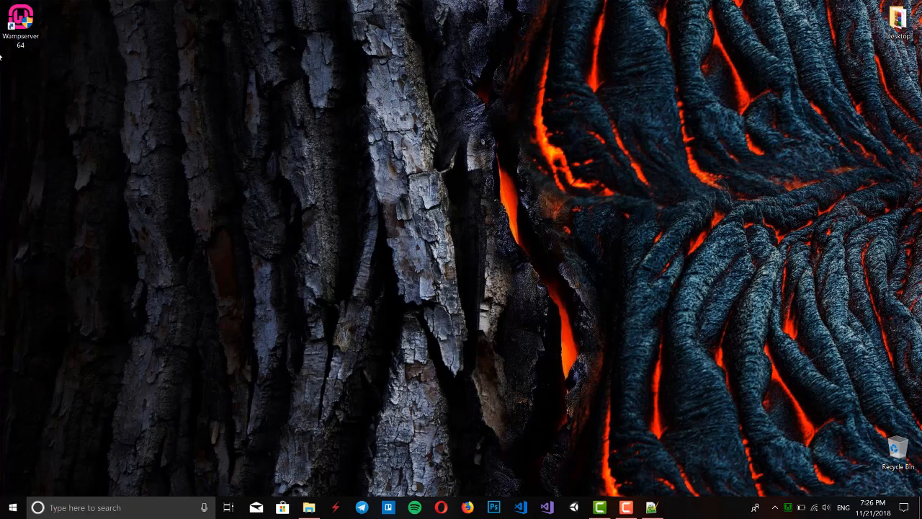
mouse_move(85, 65)
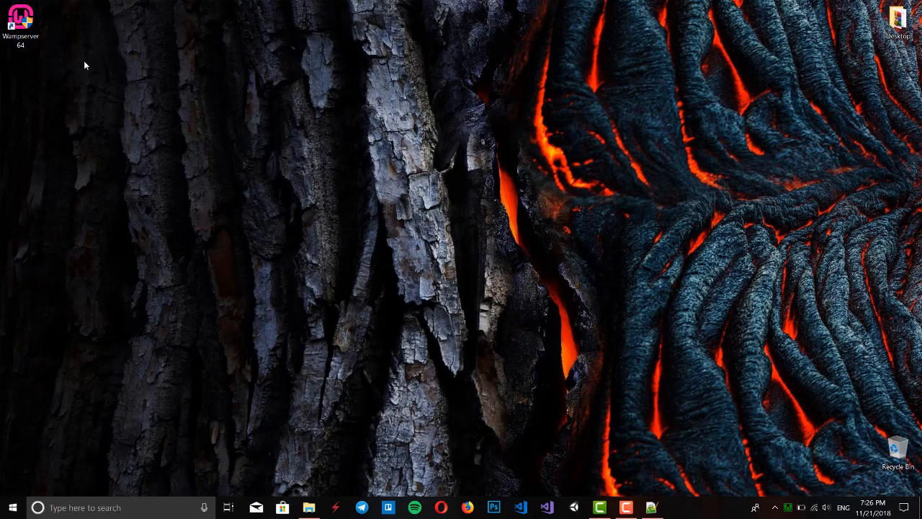
mouse_move(96, 65)
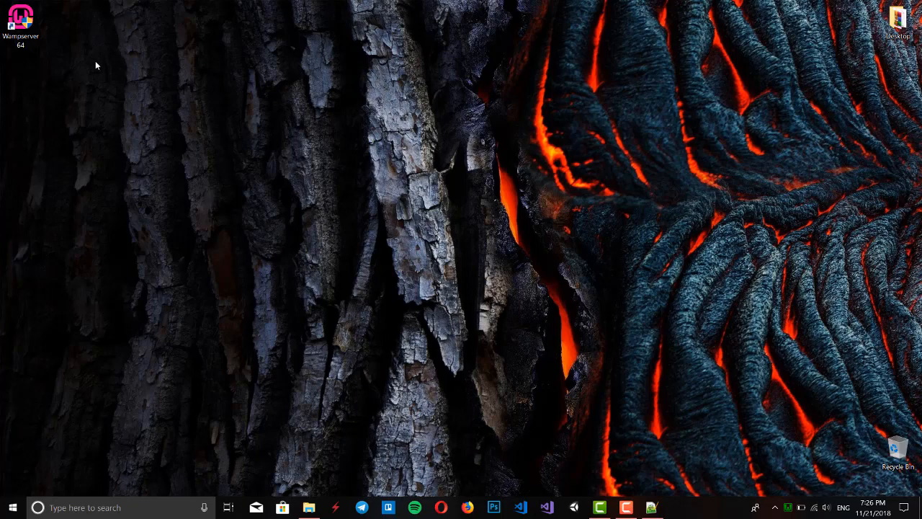
mouse_move(100, 64)
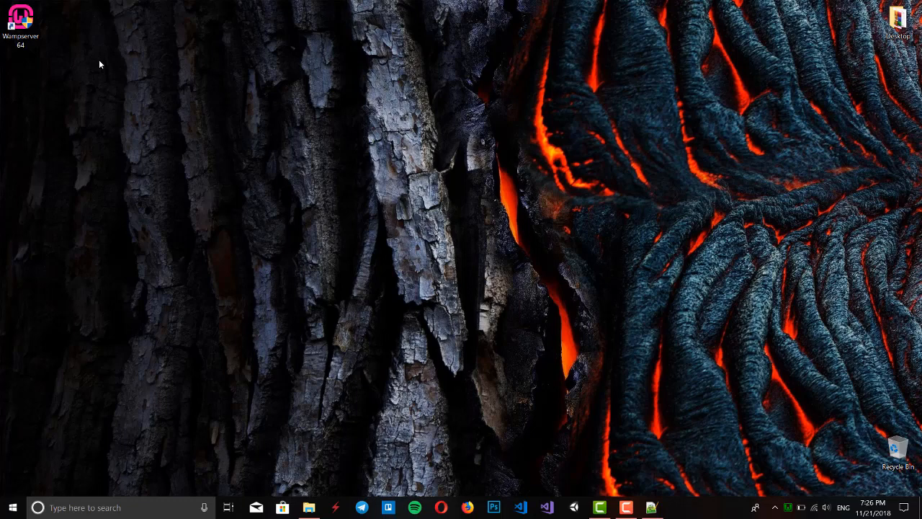
mouse_move(582, 424)
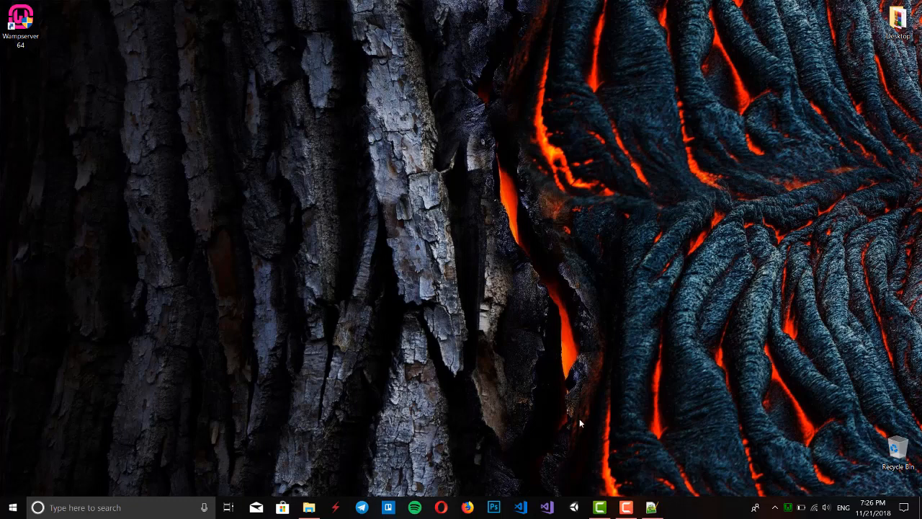
mouse_move(467, 507)
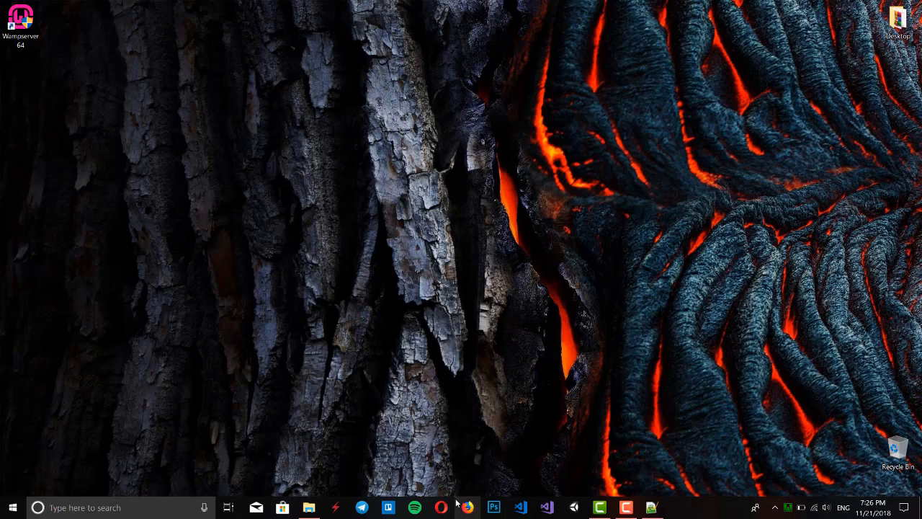
Search Google for 'wamp' and reach the WampServer 3.0.6 download section on wampserver.com
click(467, 507)
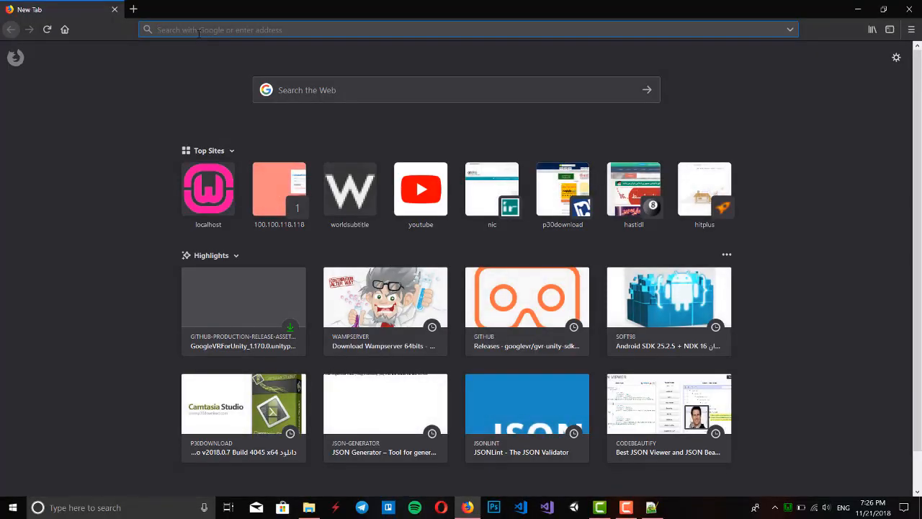
text(wamp&ie=utf-8&oe=utf-8&client=firefox-b-ab)
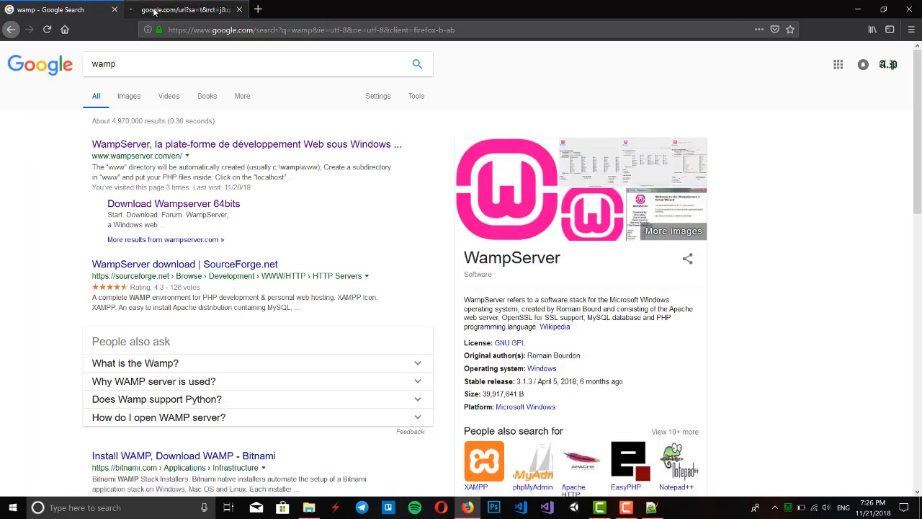
click(173, 204)
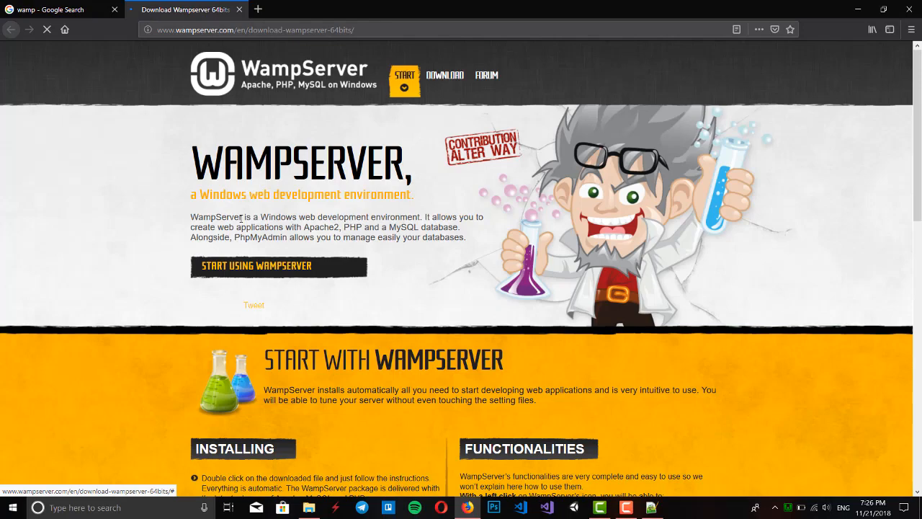
click(444, 74)
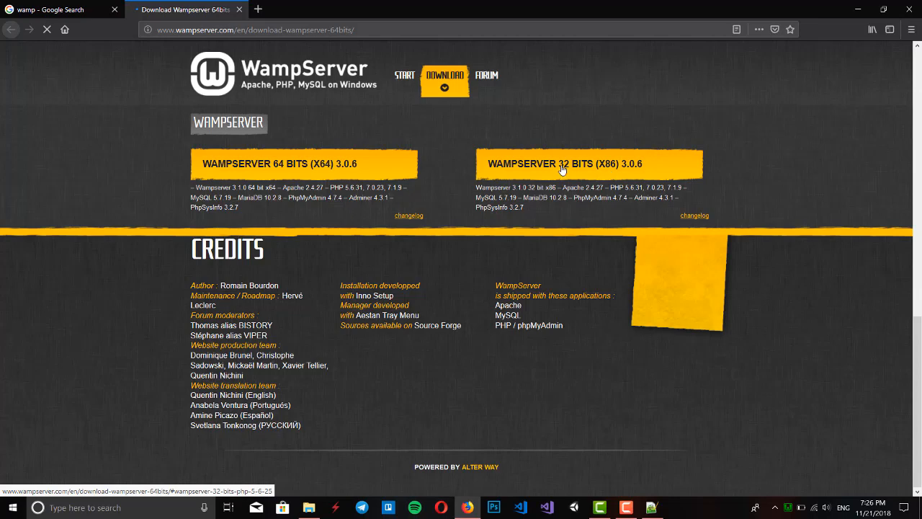
mouse_move(565, 168)
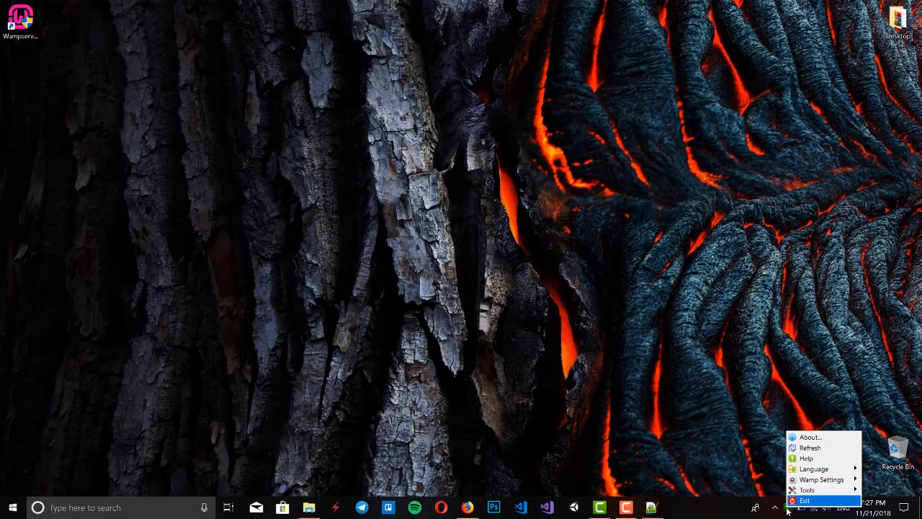
Exit and relaunch WampServer, then check its tray menu shows all services running
click(805, 500)
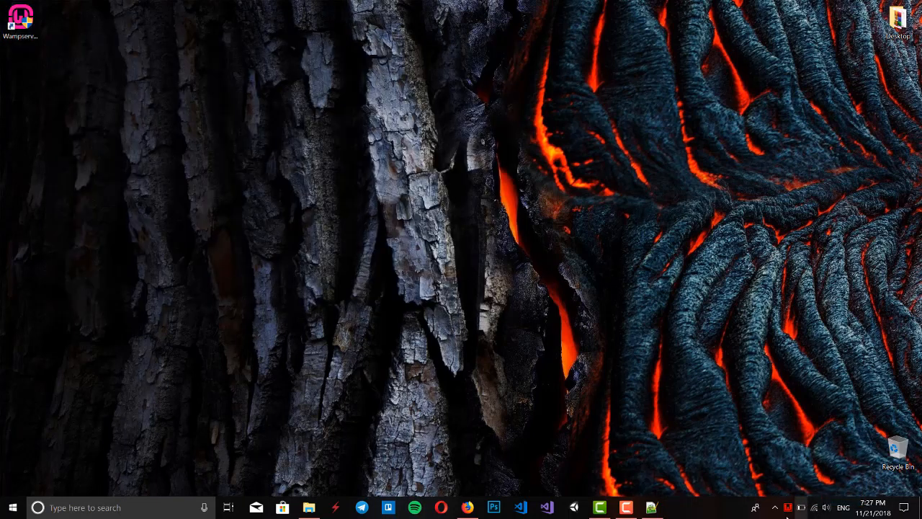
click(792, 506)
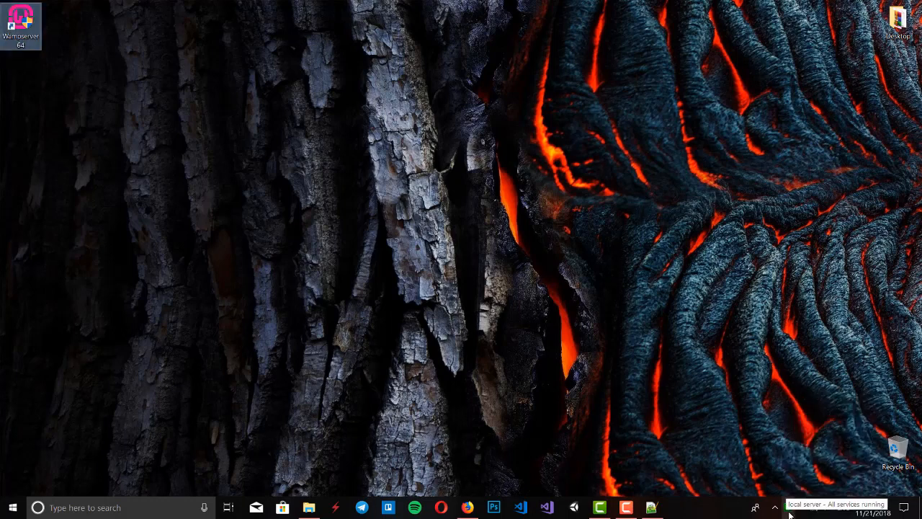
click(795, 507)
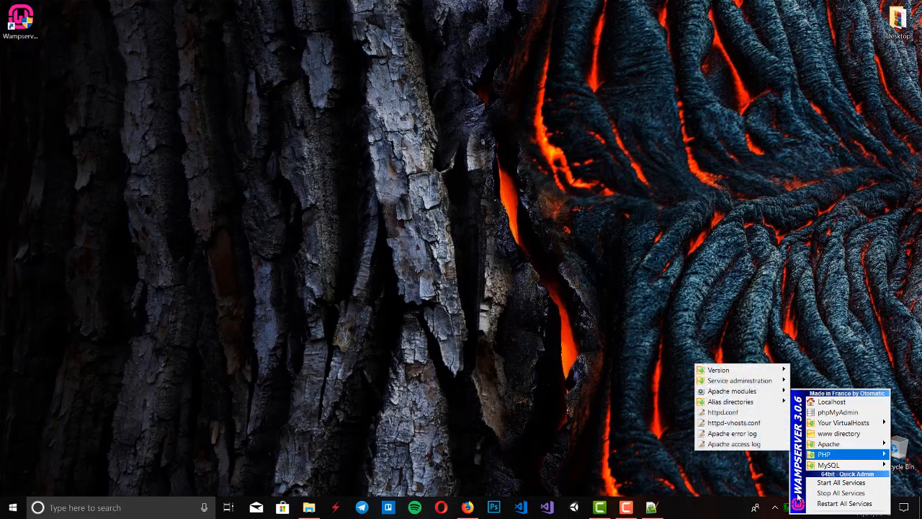
mouse_move(828, 464)
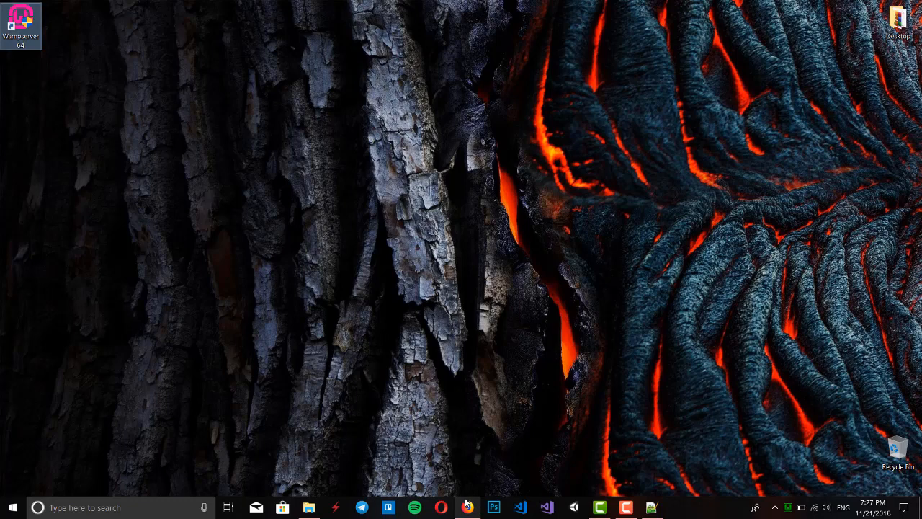
mouse_move(433, 232)
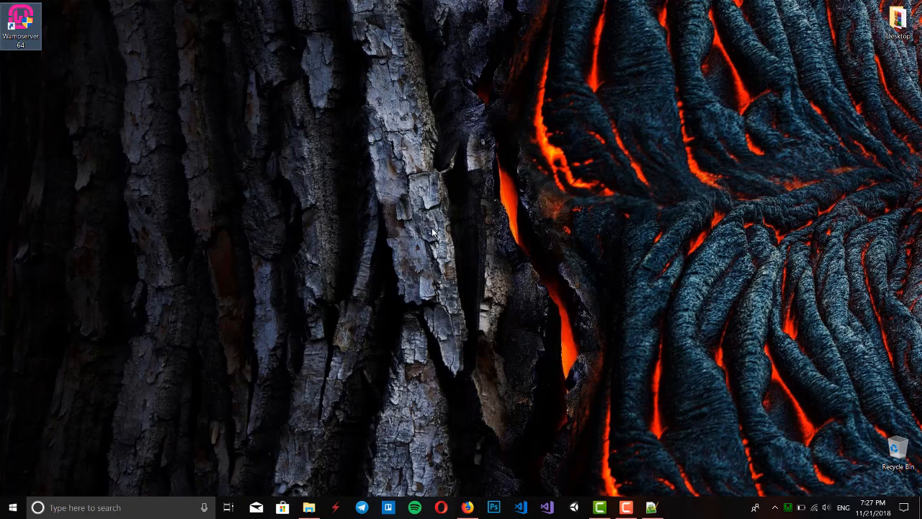
mouse_move(450, 371)
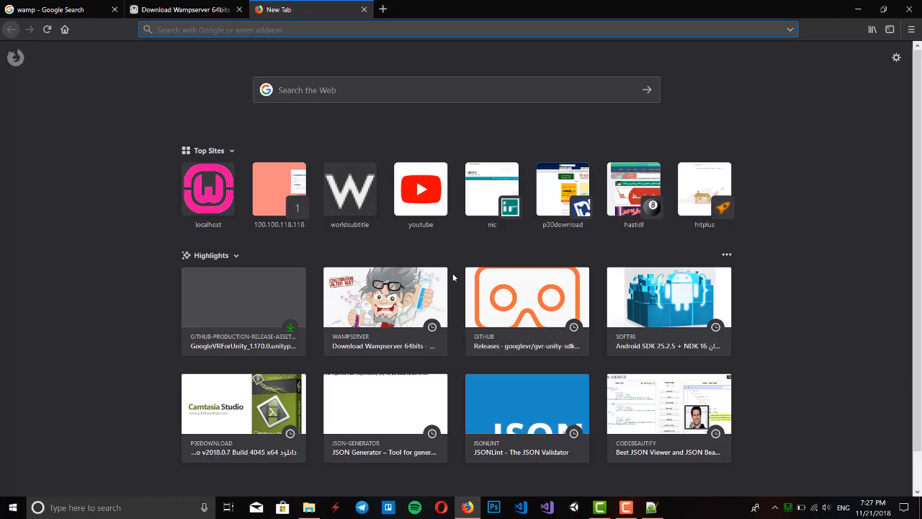
mouse_move(312, 5)
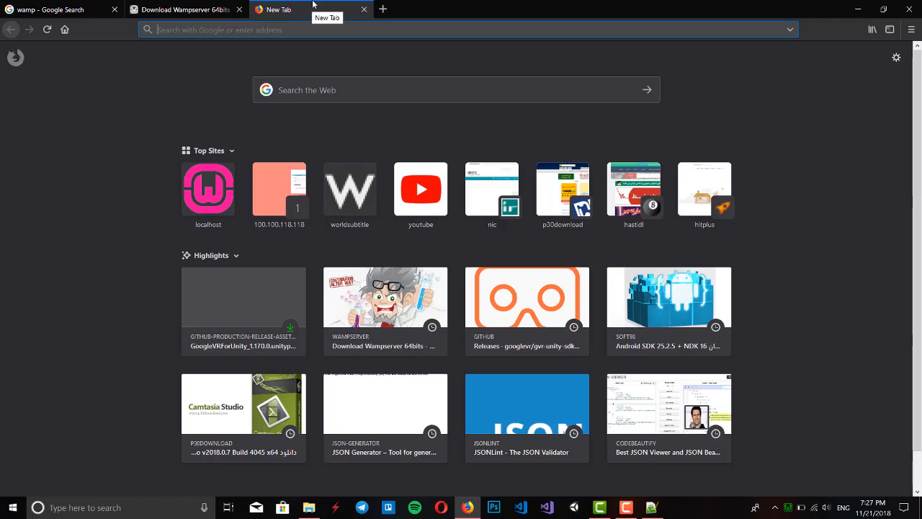
Load the localhost WampServer page in Firefox and launch phpMyAdmin from it
text(localhost)
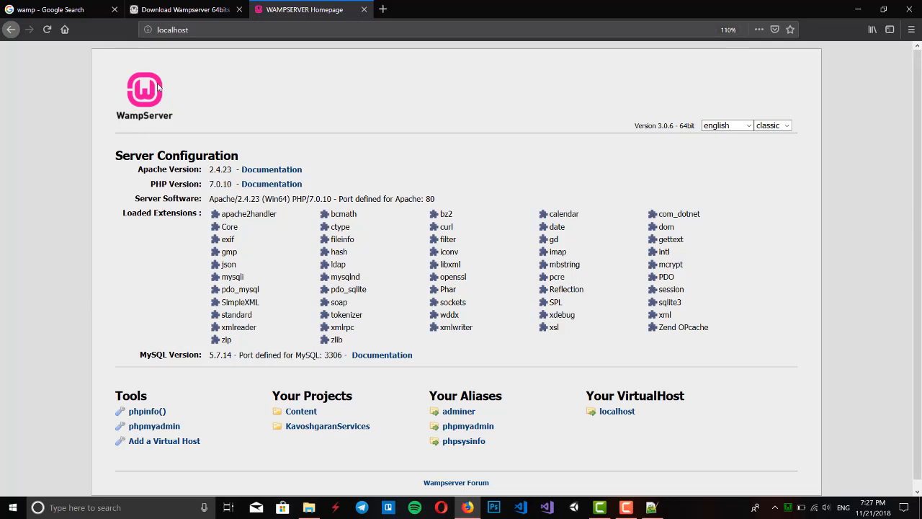
mouse_move(130, 135)
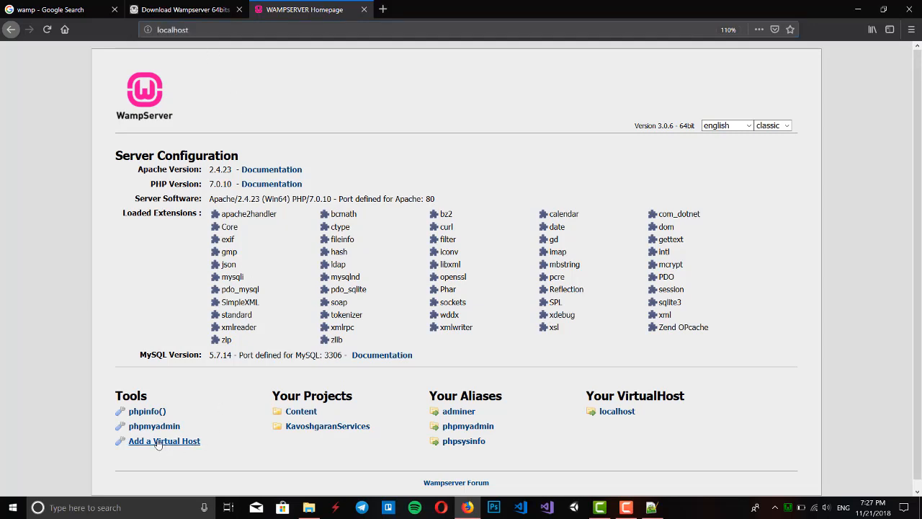
mouse_move(148, 436)
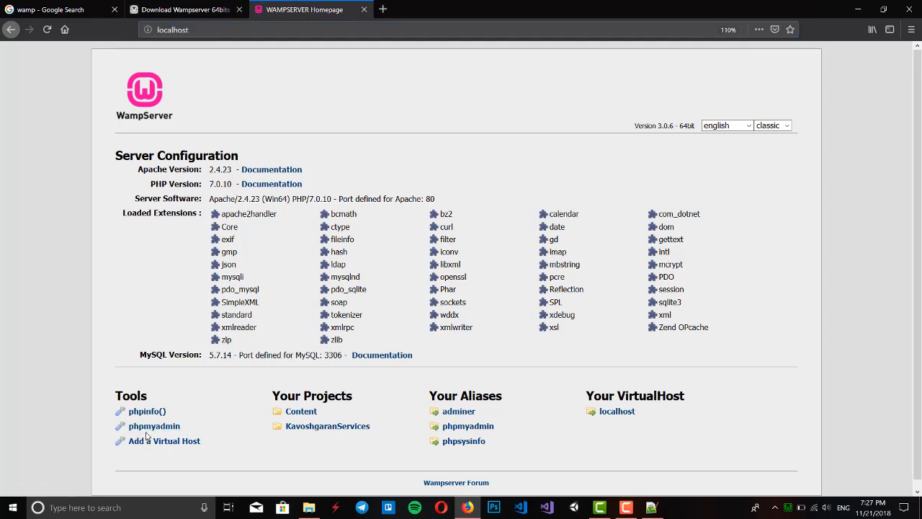
click(155, 426)
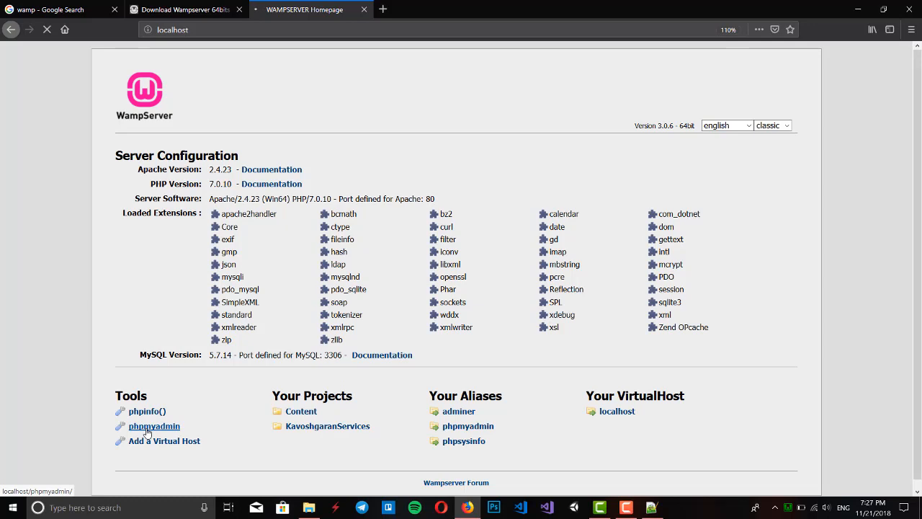
Log into phpMyAdmin as root with an empty password
click(155, 426)
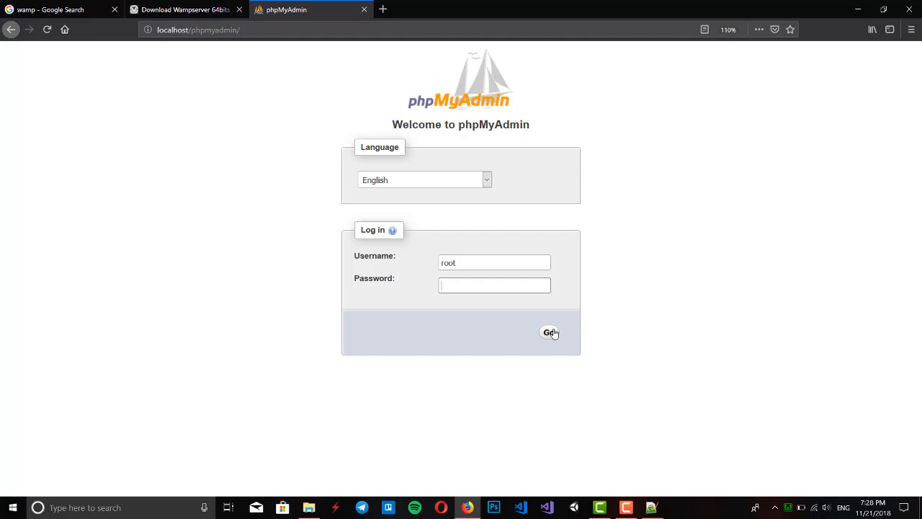
click(549, 333)
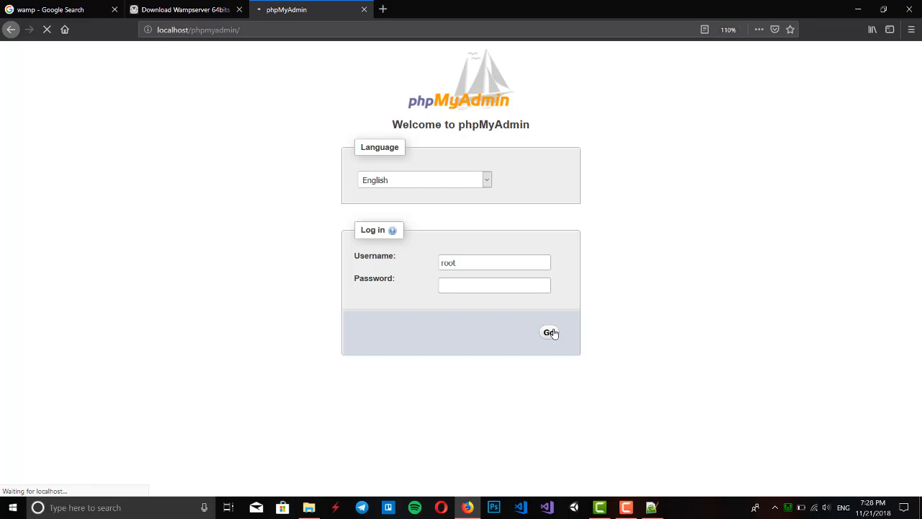
click(548, 333)
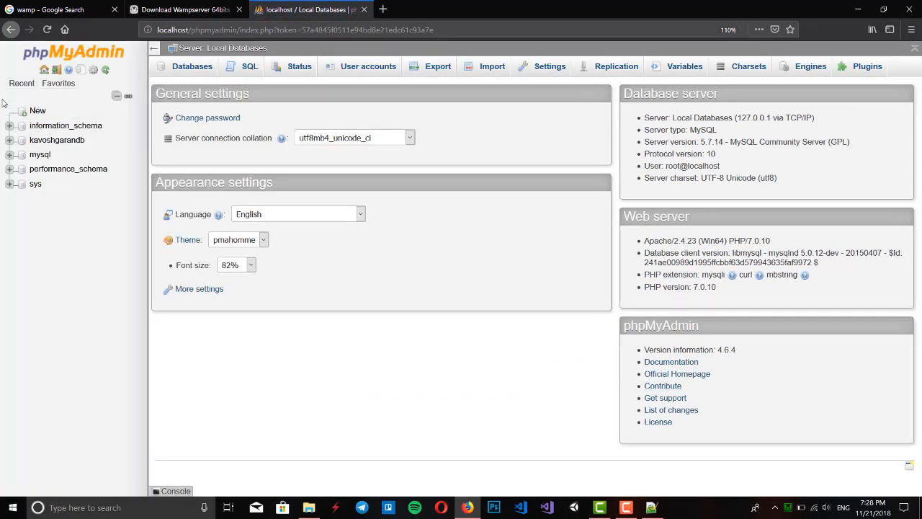
mouse_move(38, 112)
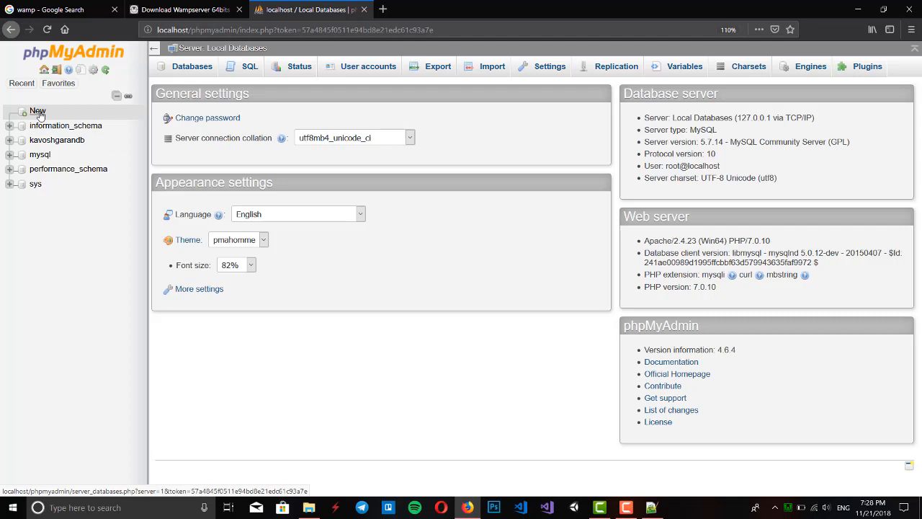
Start a new database and name it db_1
click(192, 66)
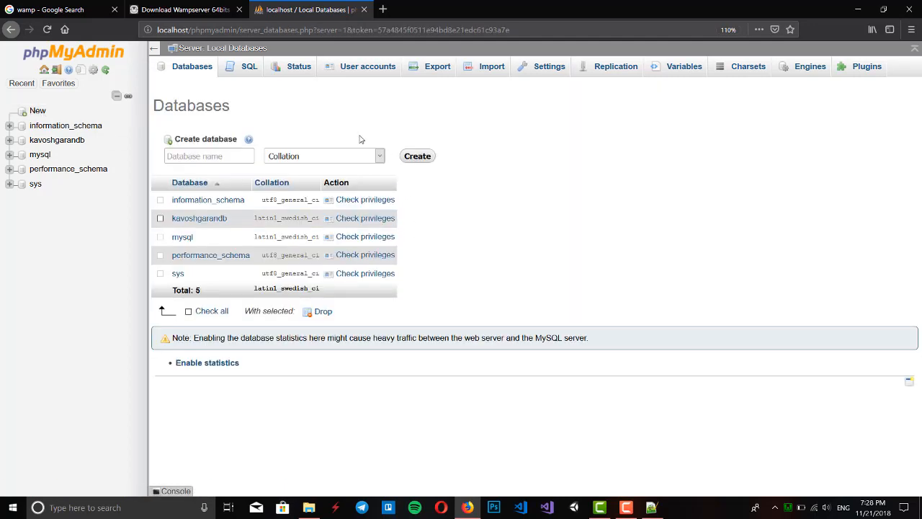
click(209, 156)
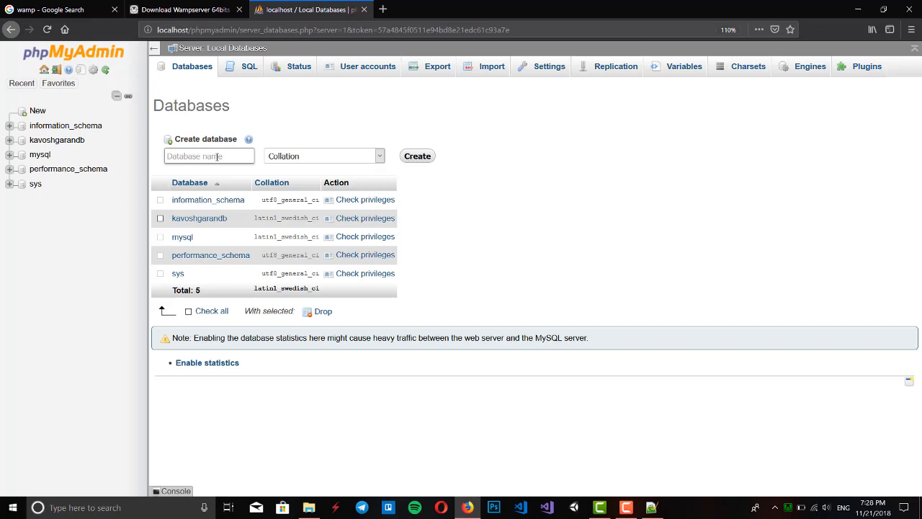
text(O)
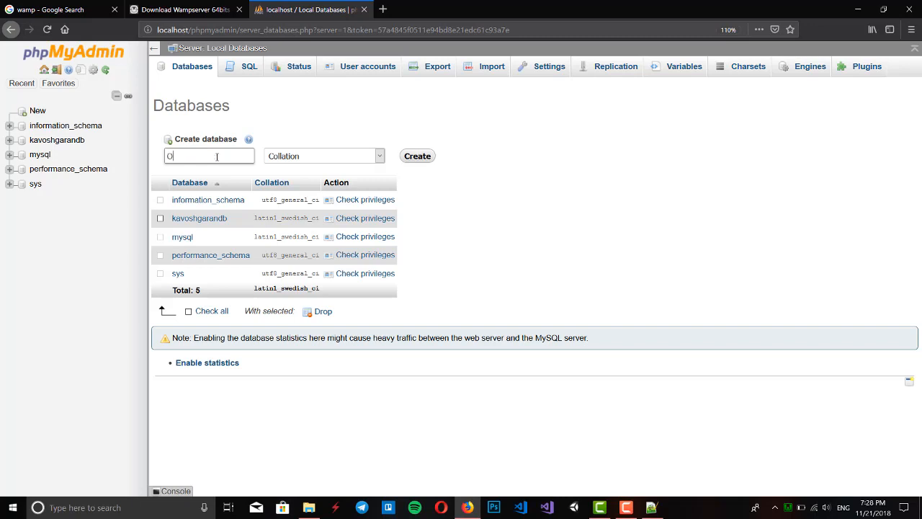
text(ur)
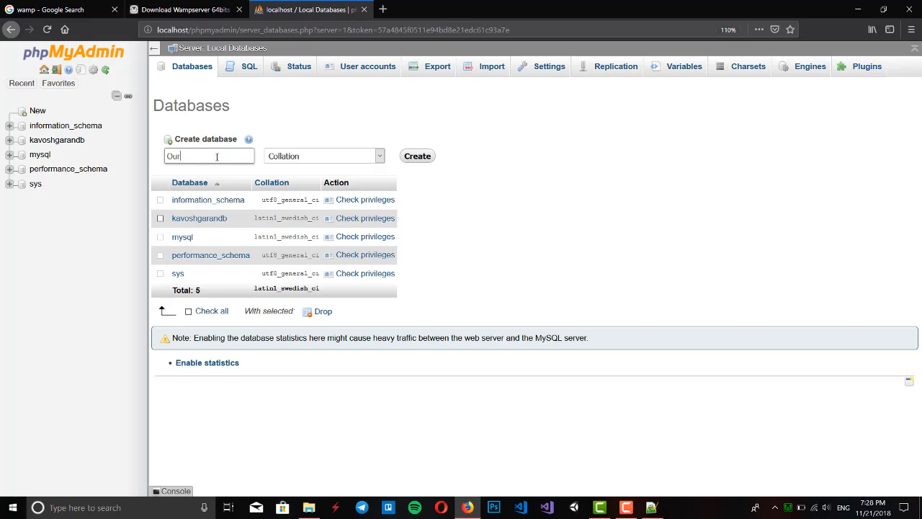
text(D)
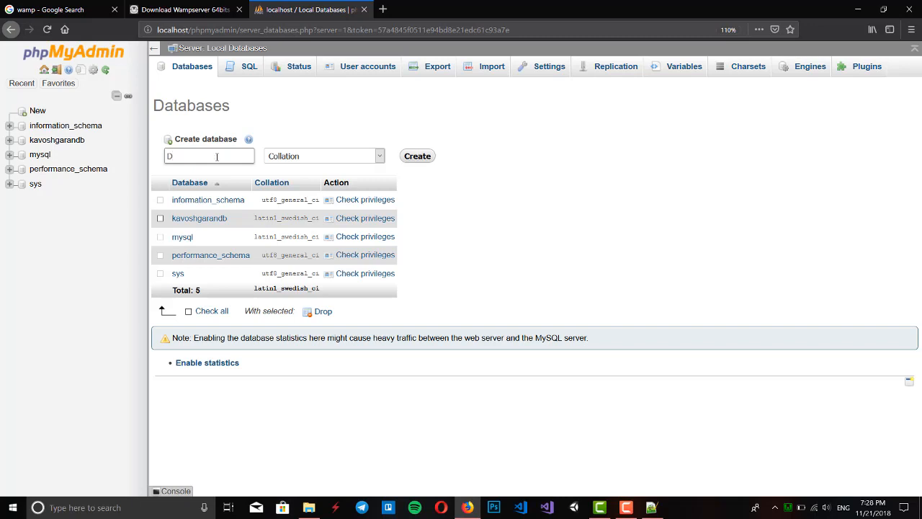
text(db_1)
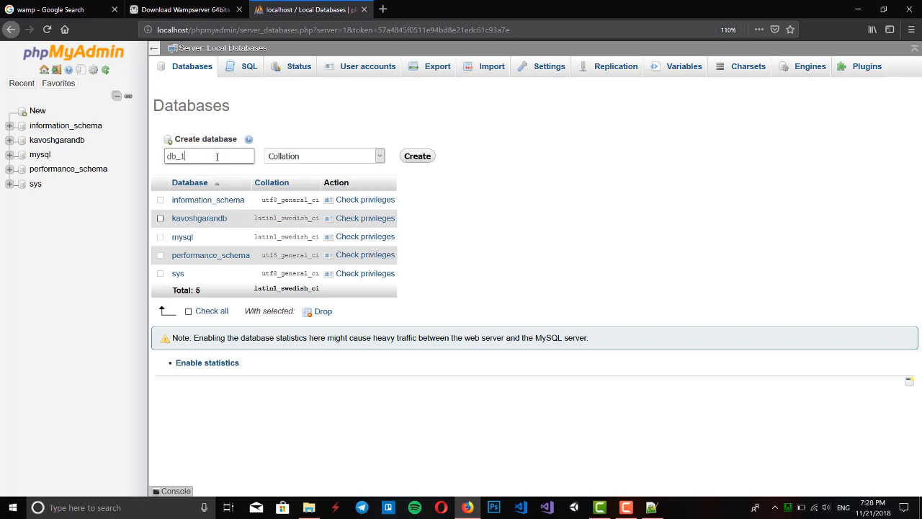
Choose the utf8_persian_ci collation for db_1 and create it
click(322, 156)
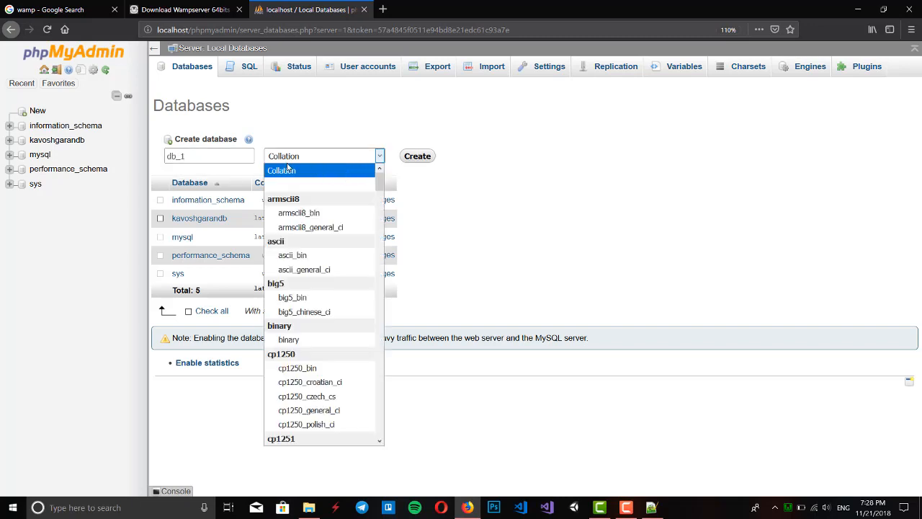
scroll(down, 3)
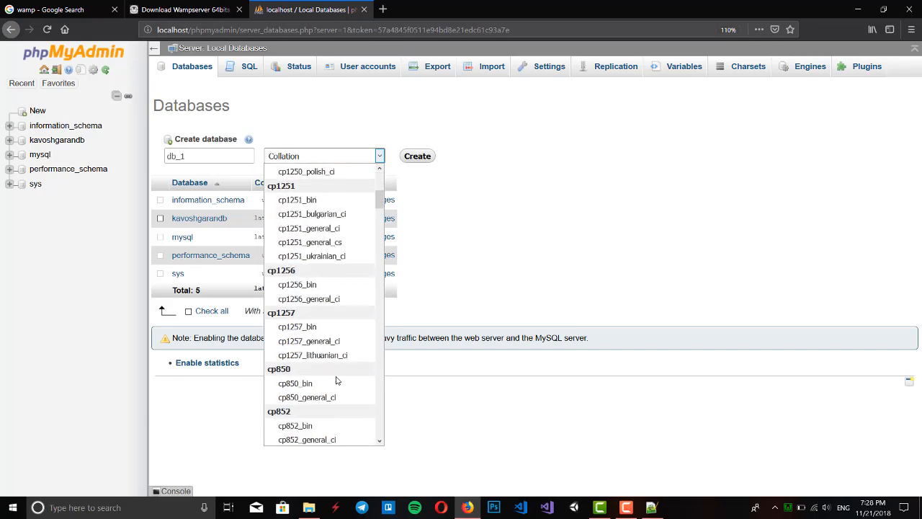
scroll(down, 3)
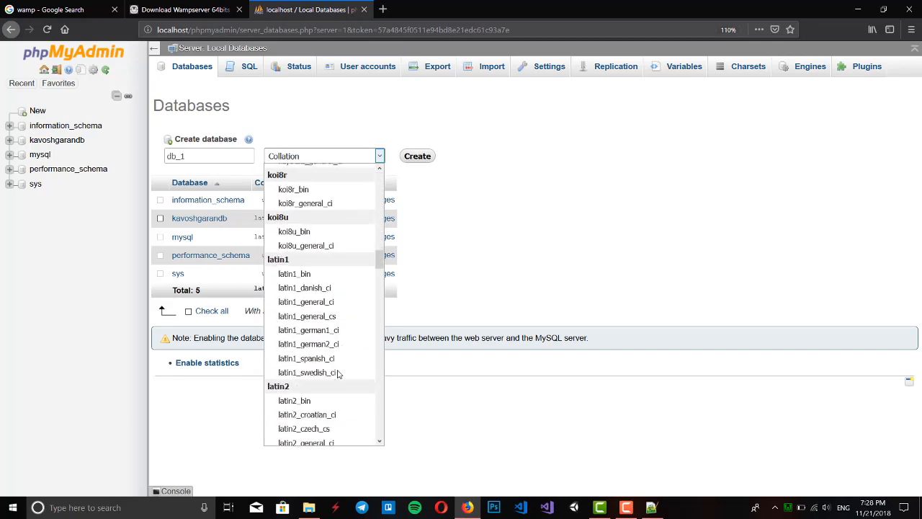
scroll(down, 3)
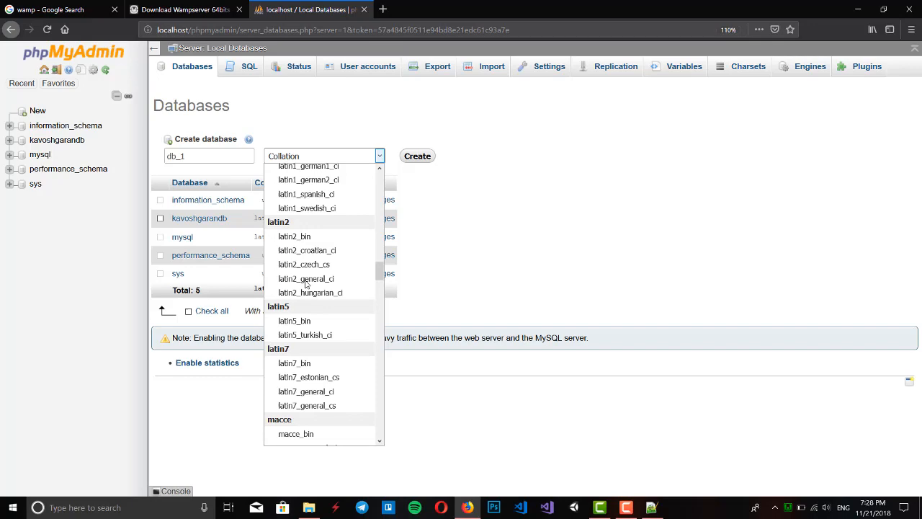
scroll(down, 3)
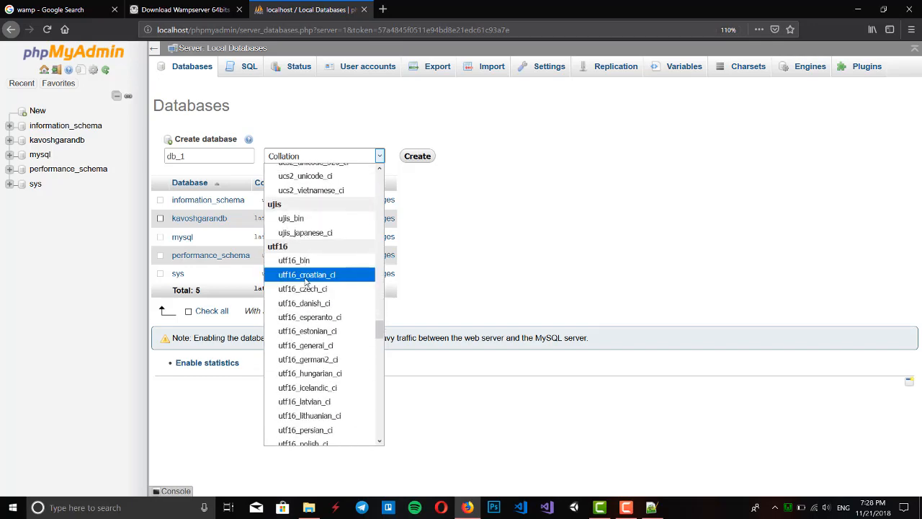
mouse_move(306, 275)
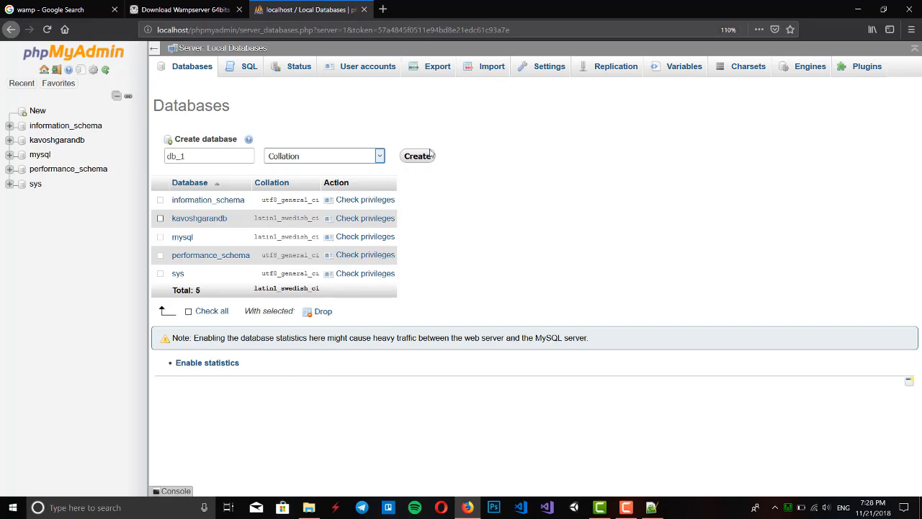
click(324, 156)
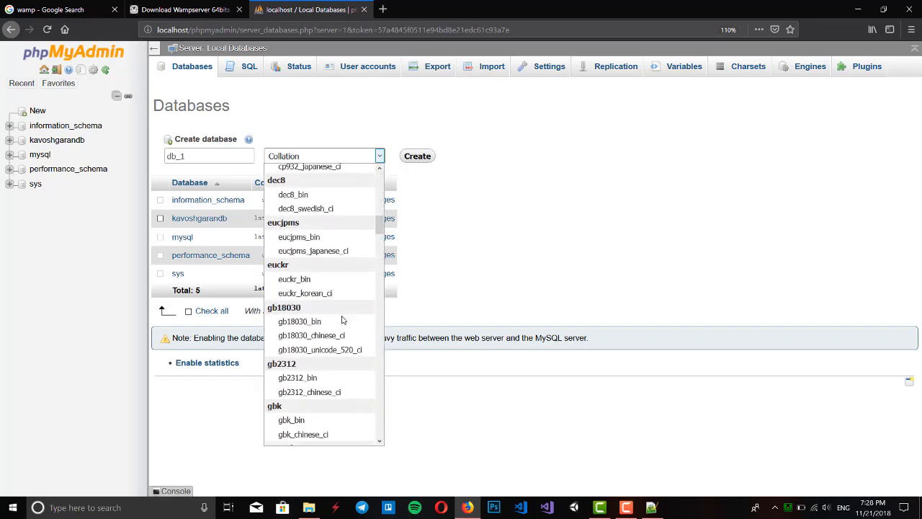
scroll(down, 3)
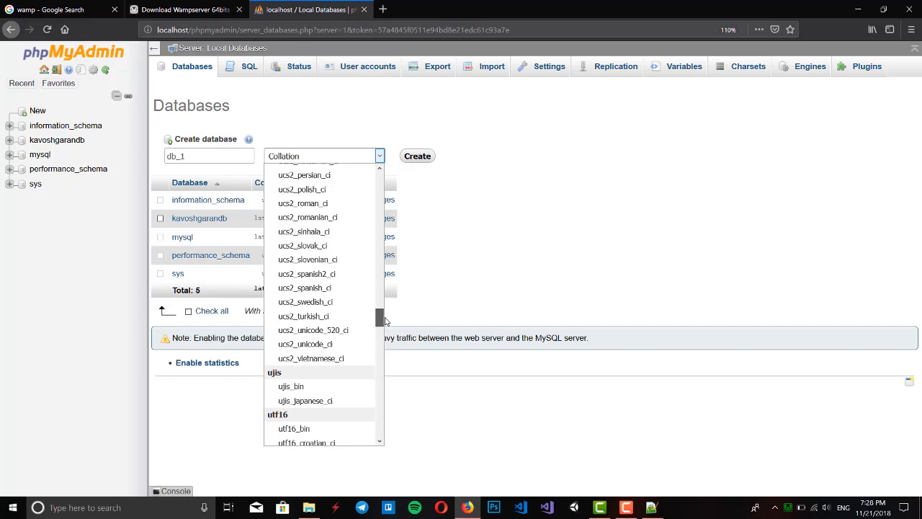
scroll(down, 3)
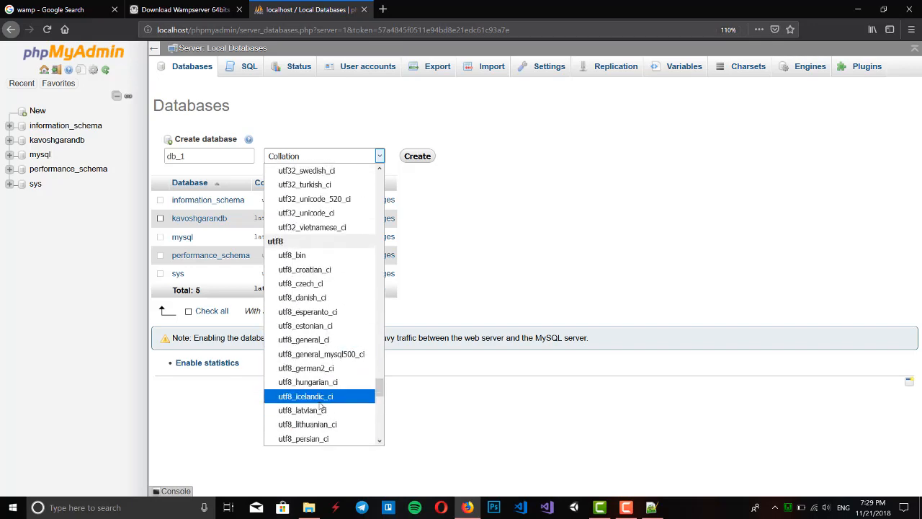
scroll(down, 3)
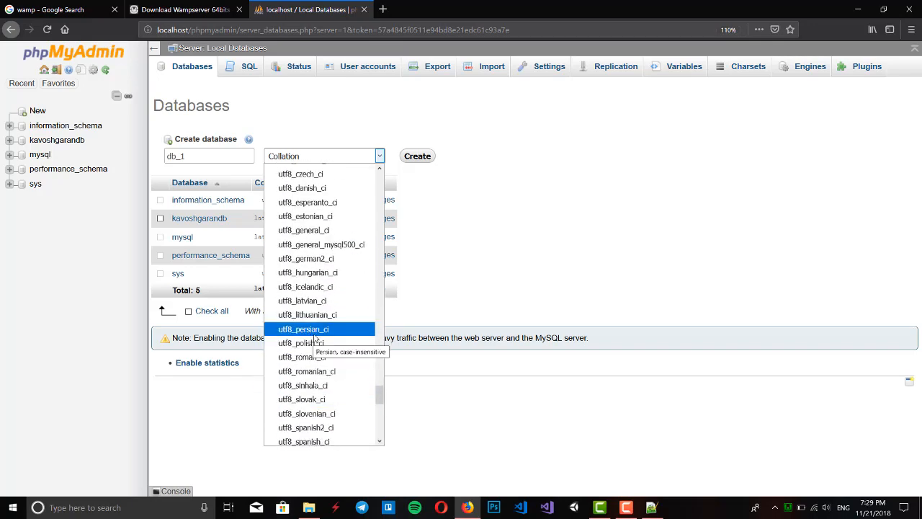
click(417, 155)
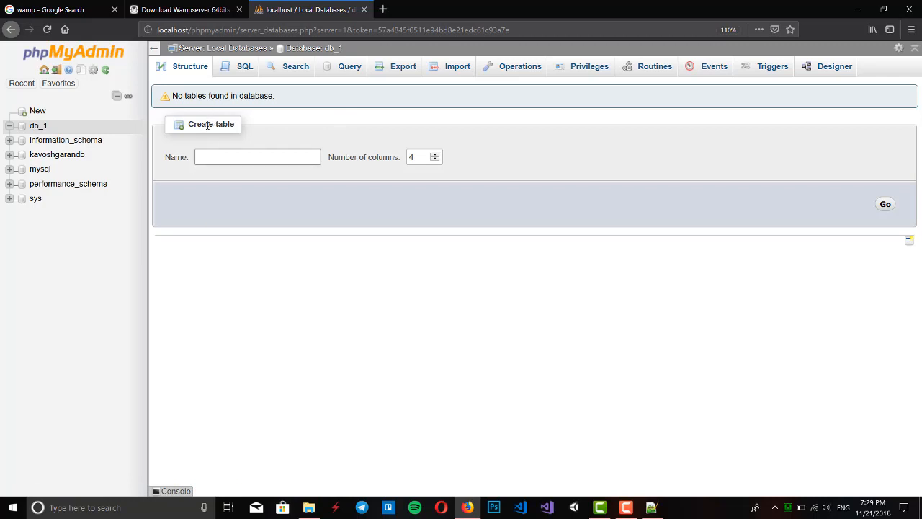
mouse_move(198, 109)
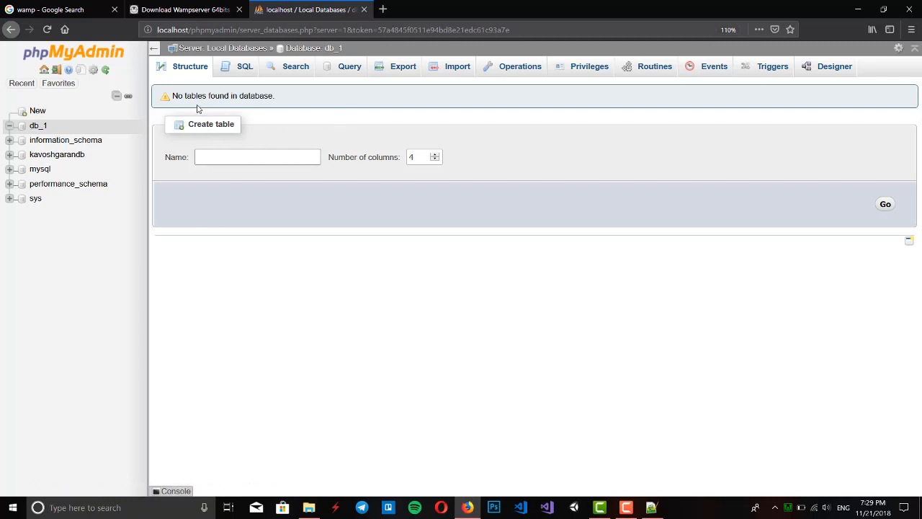
Type 'Log' as the new table's name in db_1
click(257, 157)
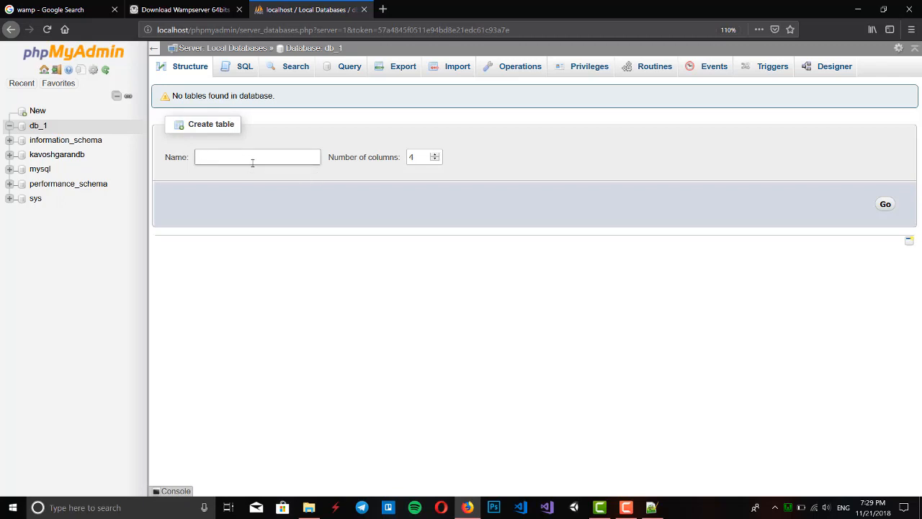
text(L)
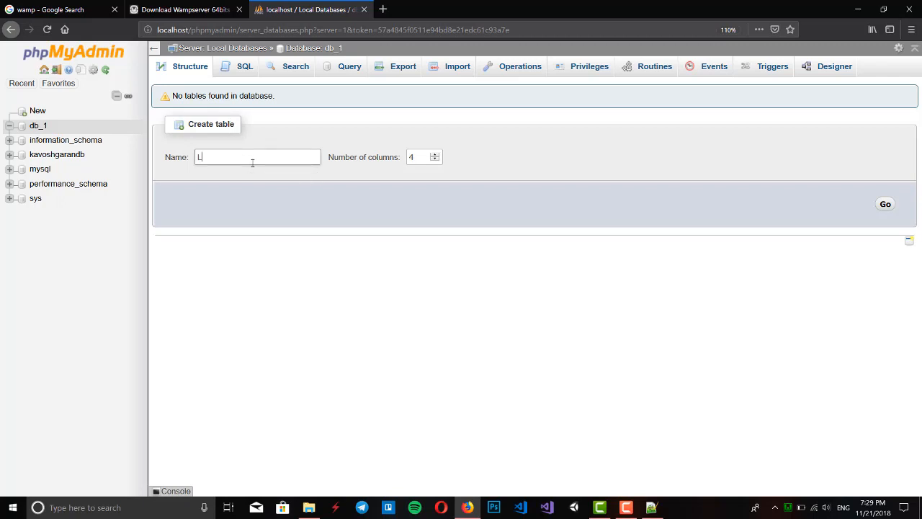
text(og)
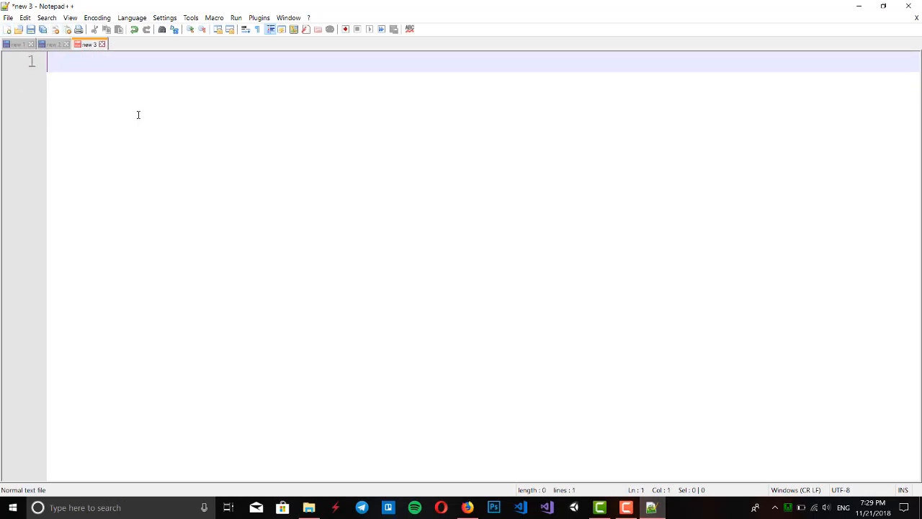
Note the planned fields 1-Id, 2-UserName and 3-PassWord in Notepad++
text(1-Id)
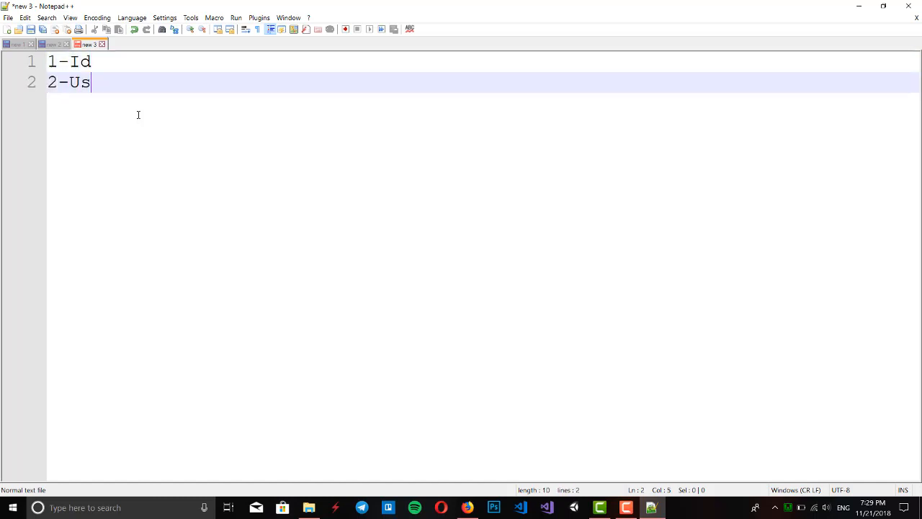
text(erName)
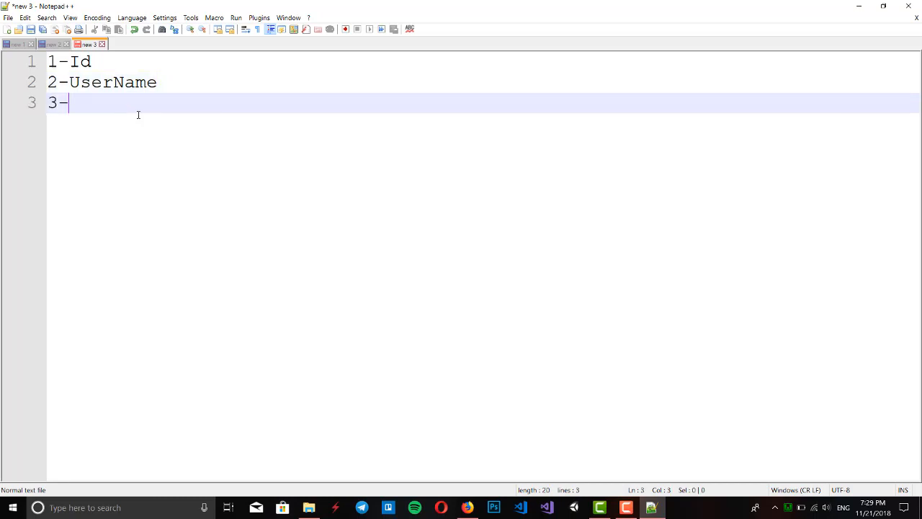
text(PassWord)
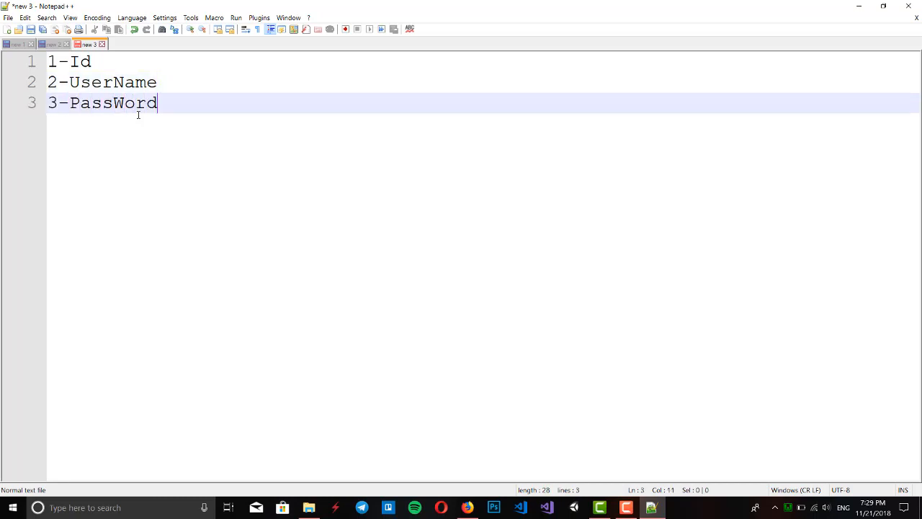
key(Enter)
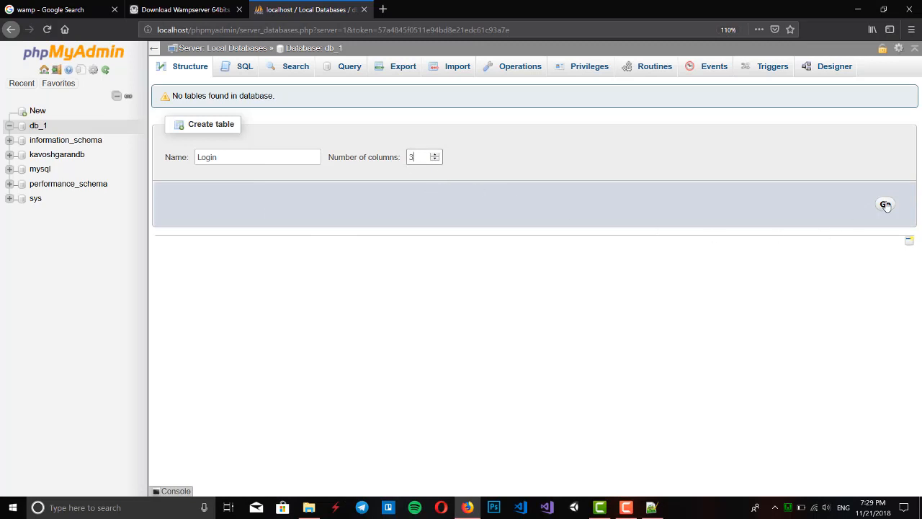
Create the three-column Login table and make column Id the auto-increment primary key
click(886, 203)
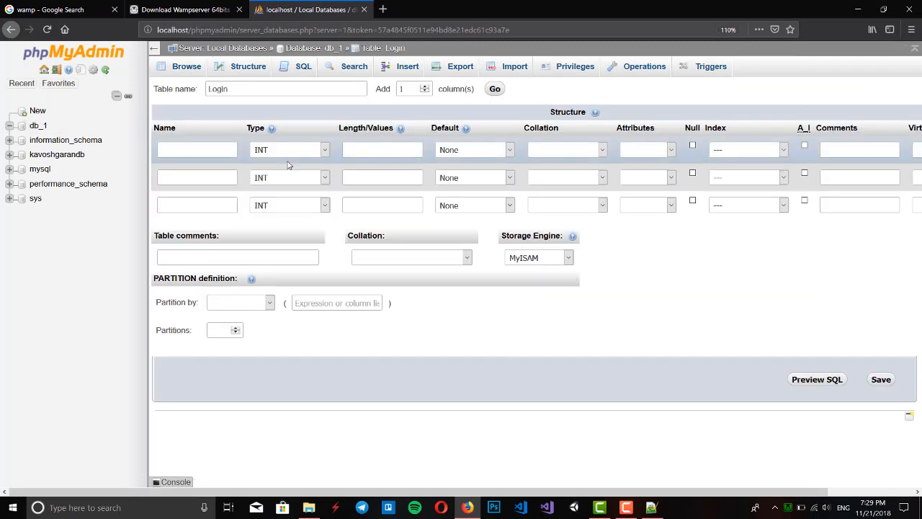
text(ID)
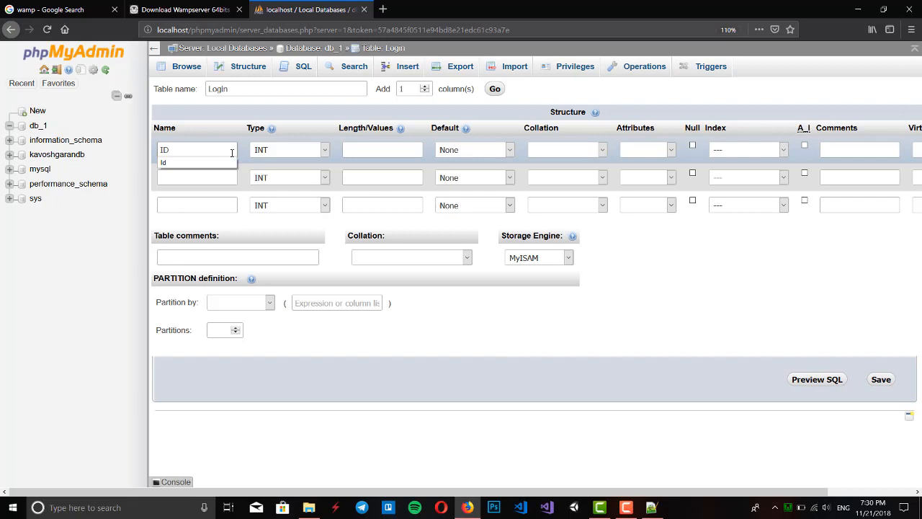
text(Id)
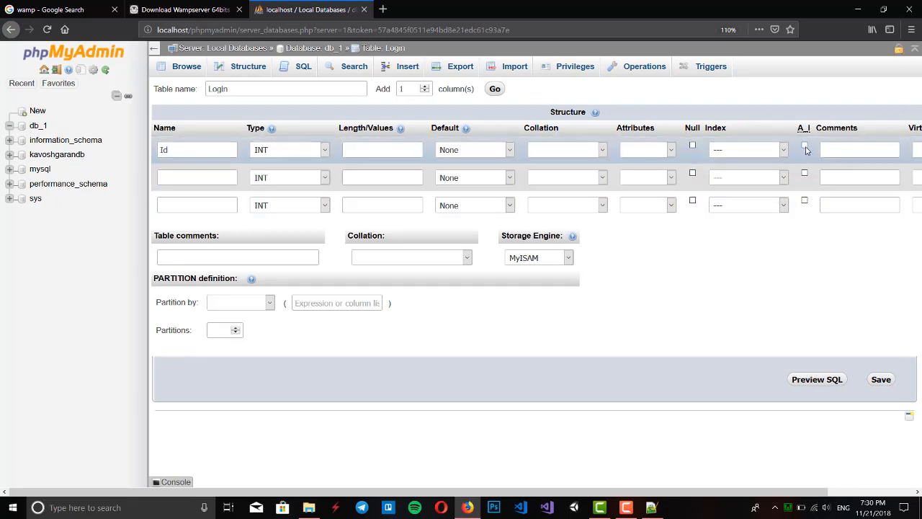
click(805, 150)
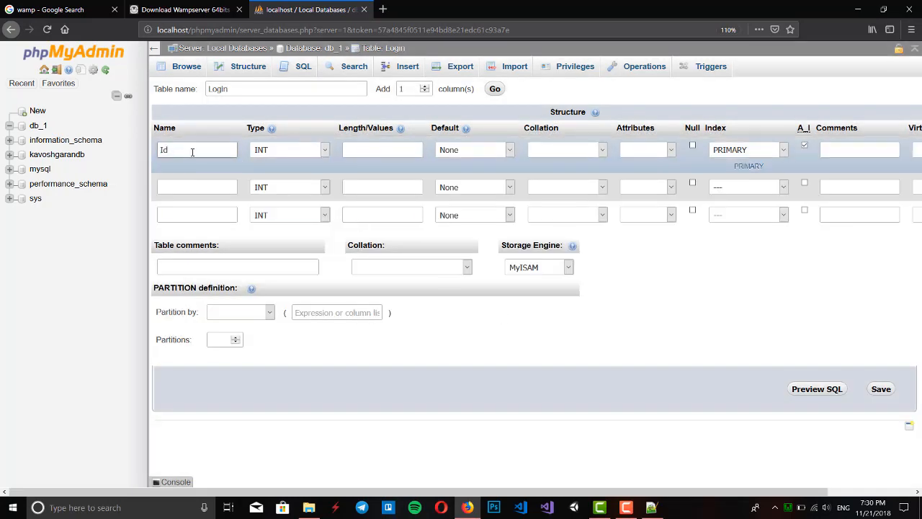
click(197, 149)
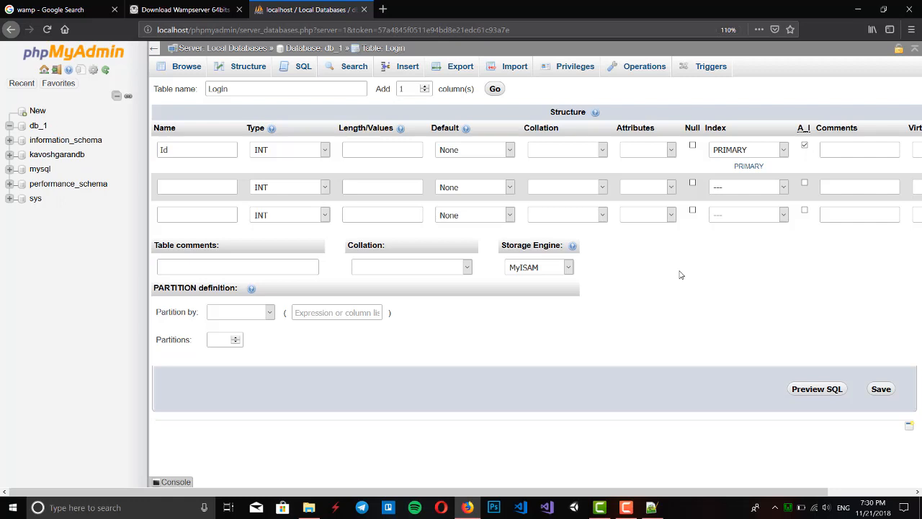
mouse_move(673, 274)
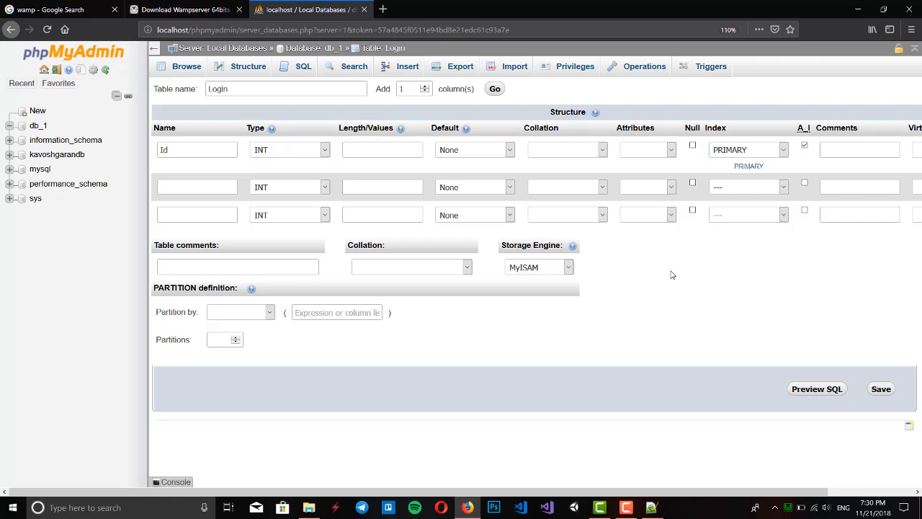
Define columns UserName and PassWord, both VARCHAR with length 50
click(197, 186)
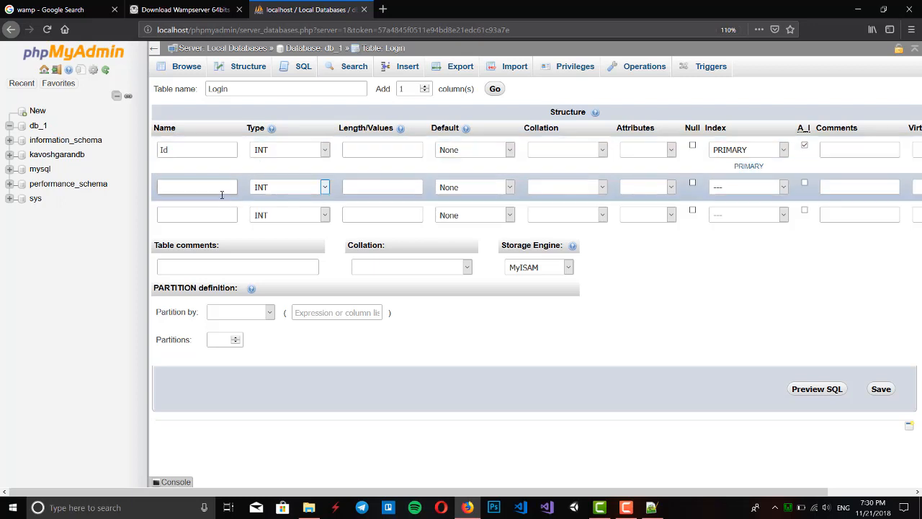
text(Usern)
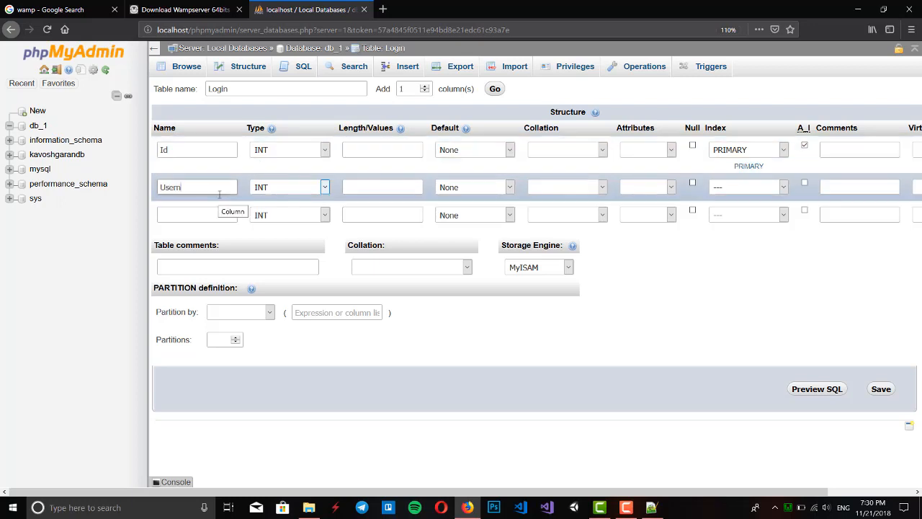
text(Name)
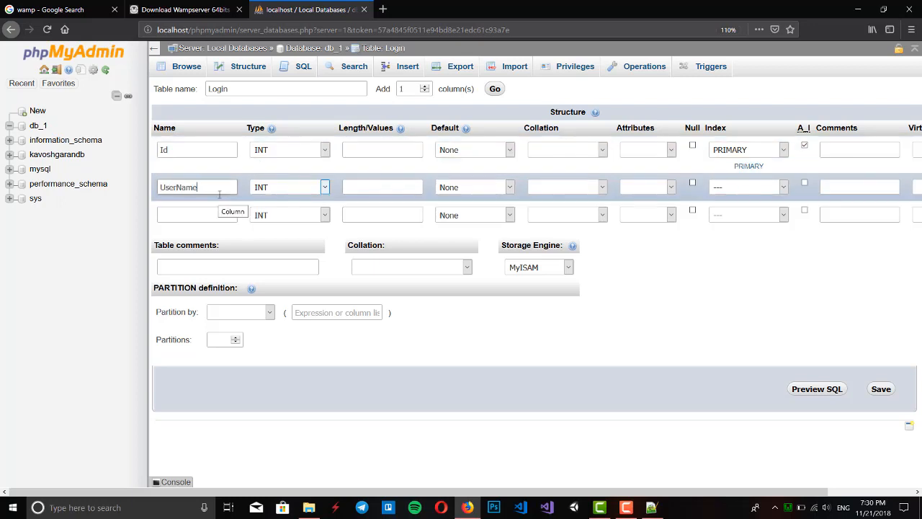
click(195, 214)
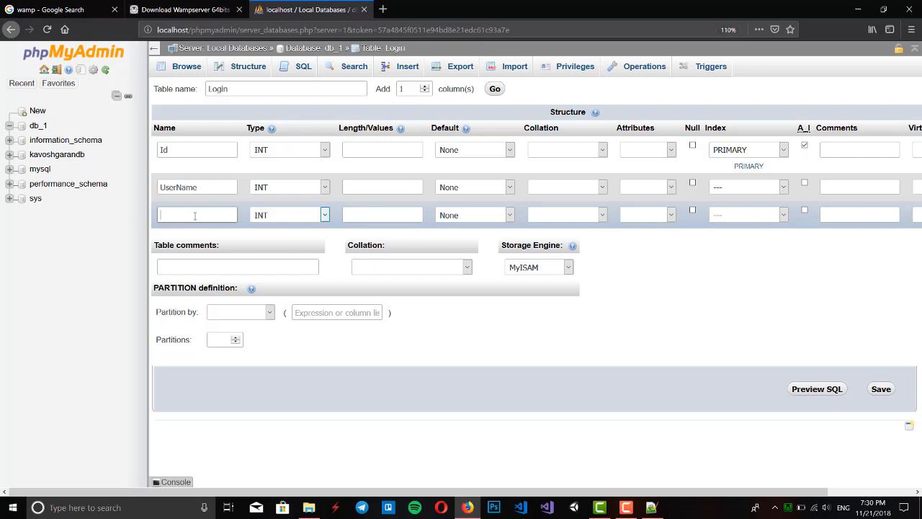
text(Paw)
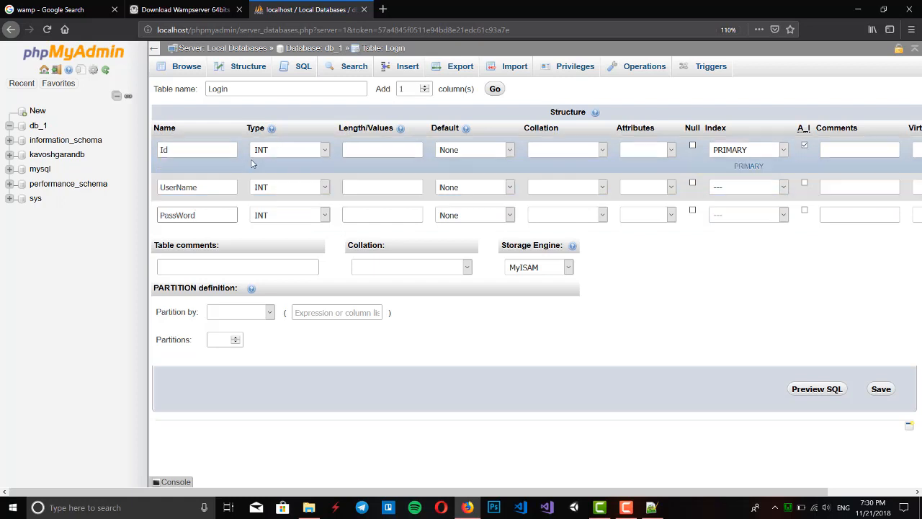
click(290, 187)
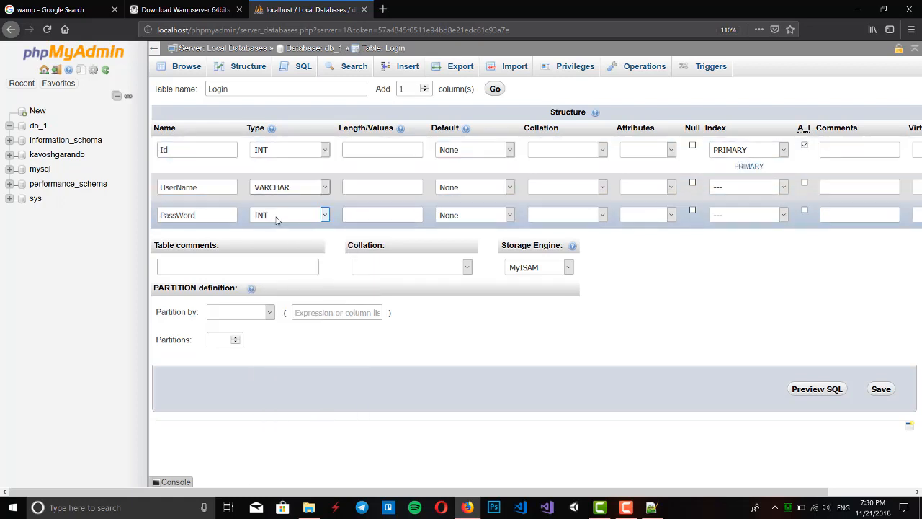
click(289, 215)
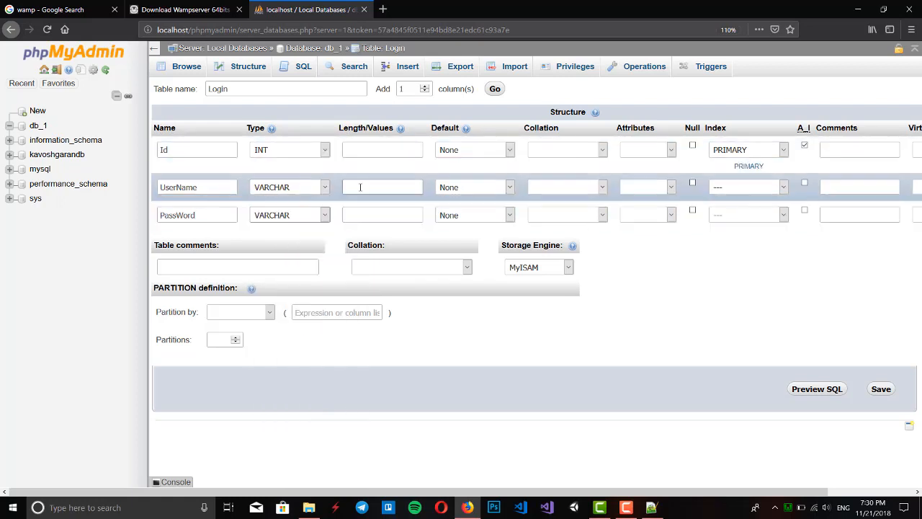
text(50)
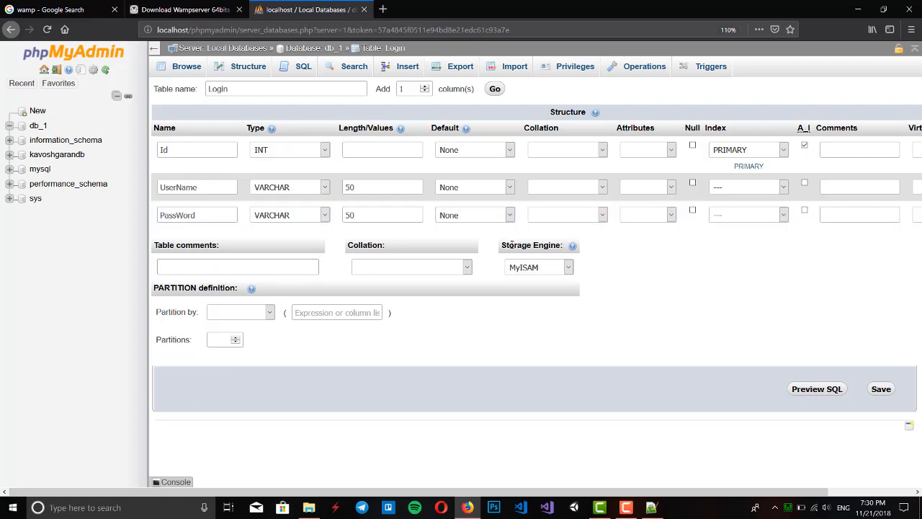
click(538, 267)
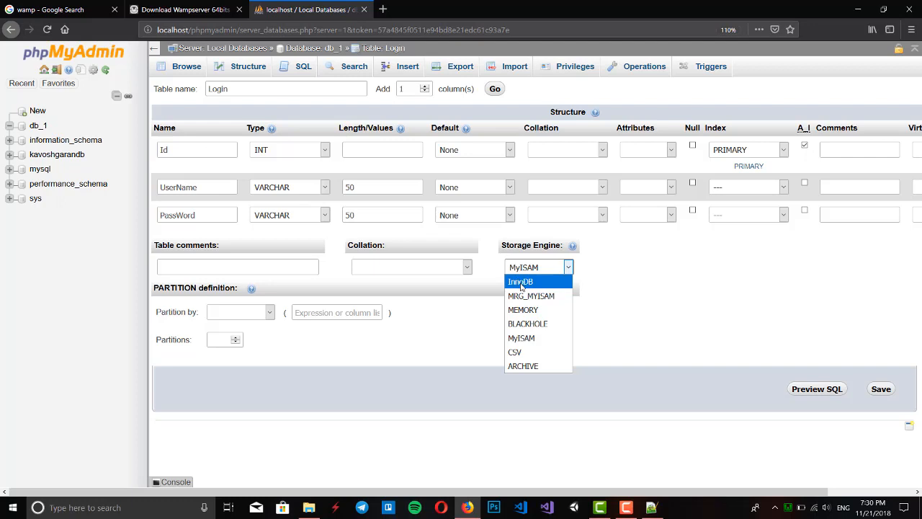
Choose InnoDB as the Login table's storage engine and save the table
click(521, 281)
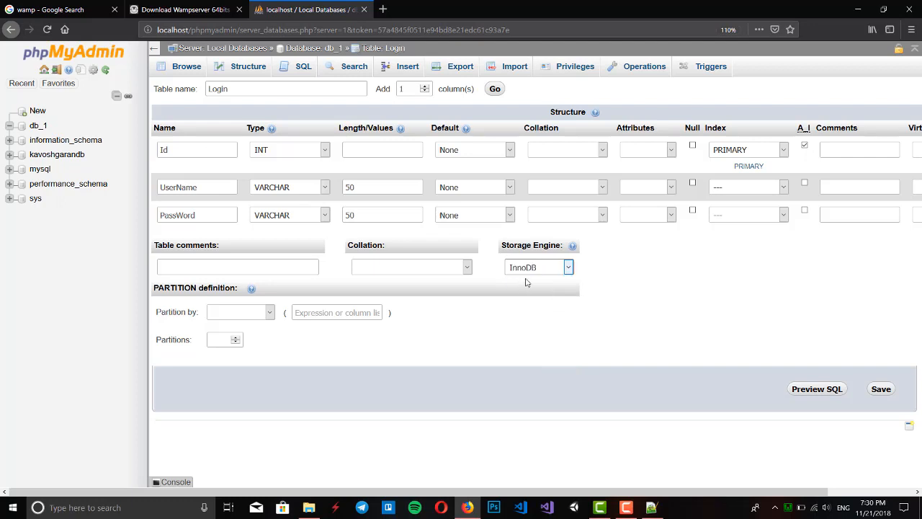
mouse_move(526, 245)
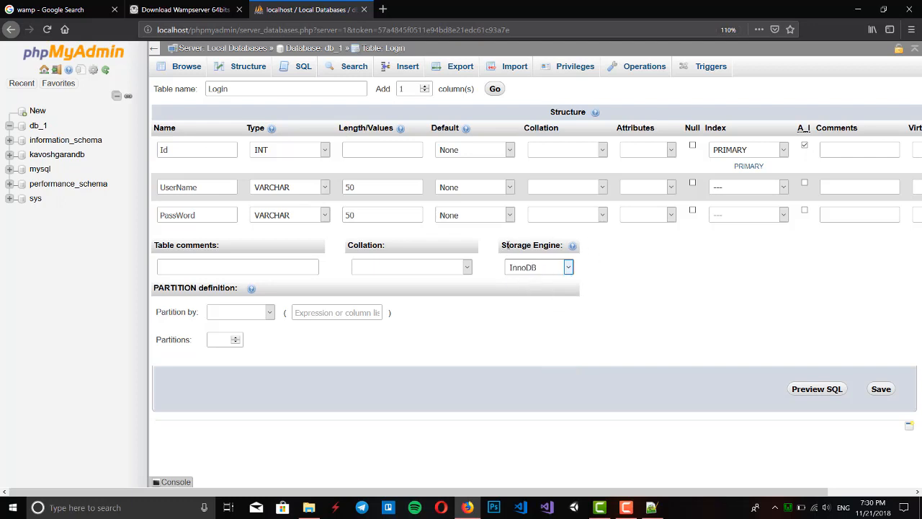
double_click(531, 245)
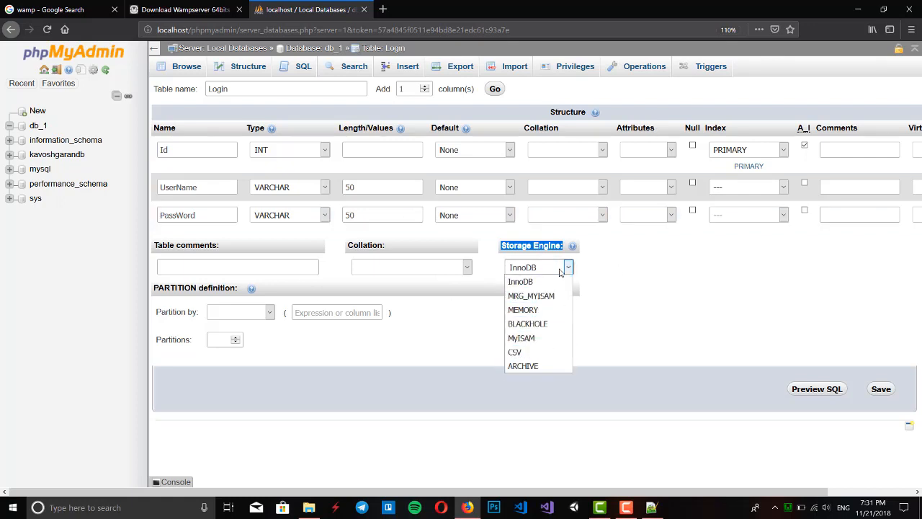
click(521, 281)
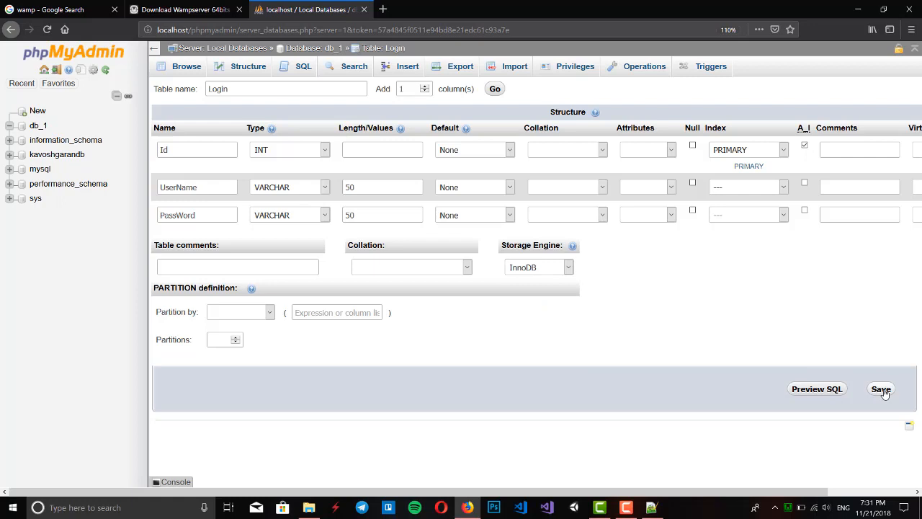
click(882, 389)
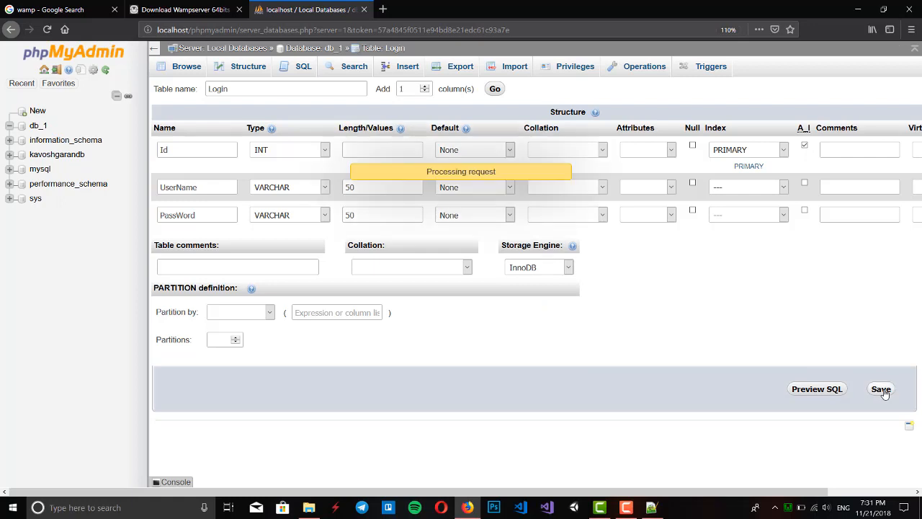
Finish saving so the login table with Id, UserName and PassWord appears in db_1
click(881, 389)
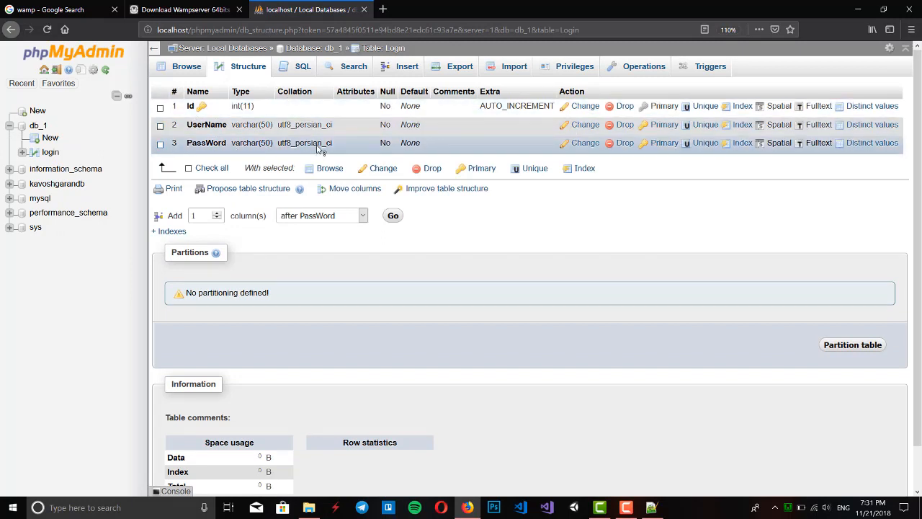
mouse_move(306, 148)
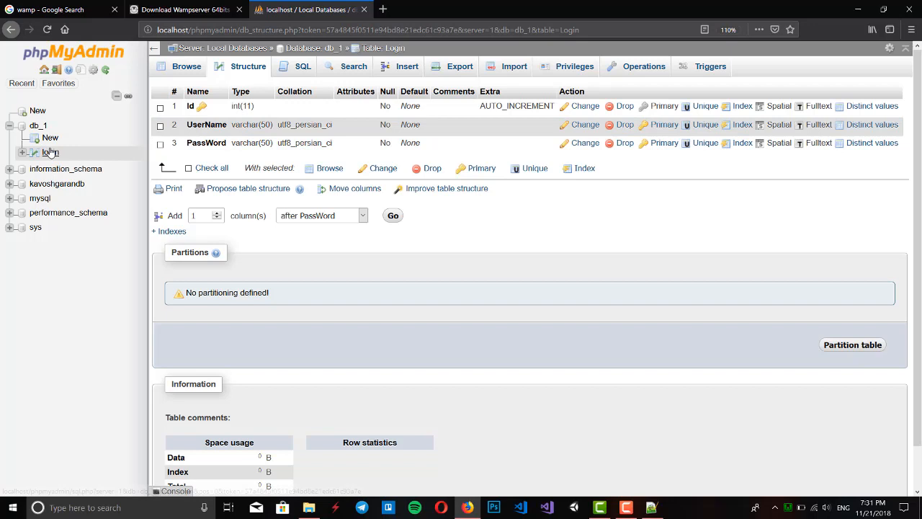
mouse_move(50, 152)
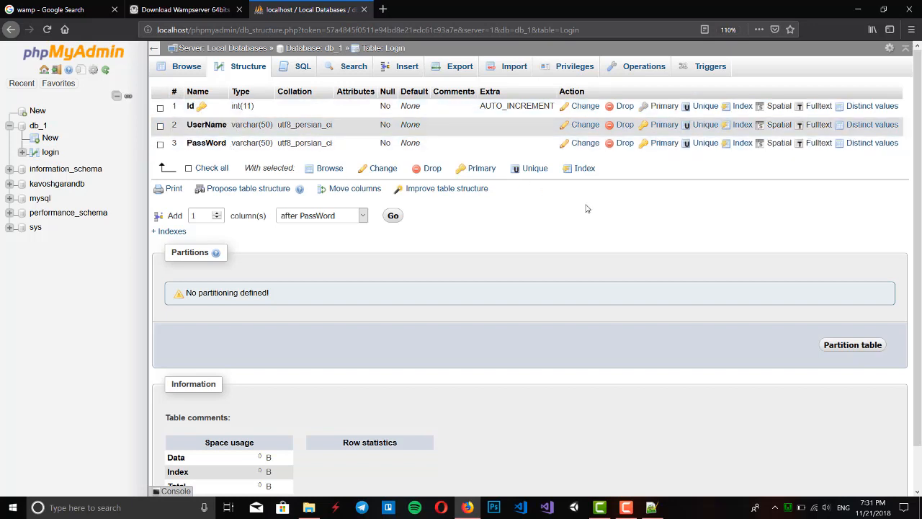
mouse_move(277, 227)
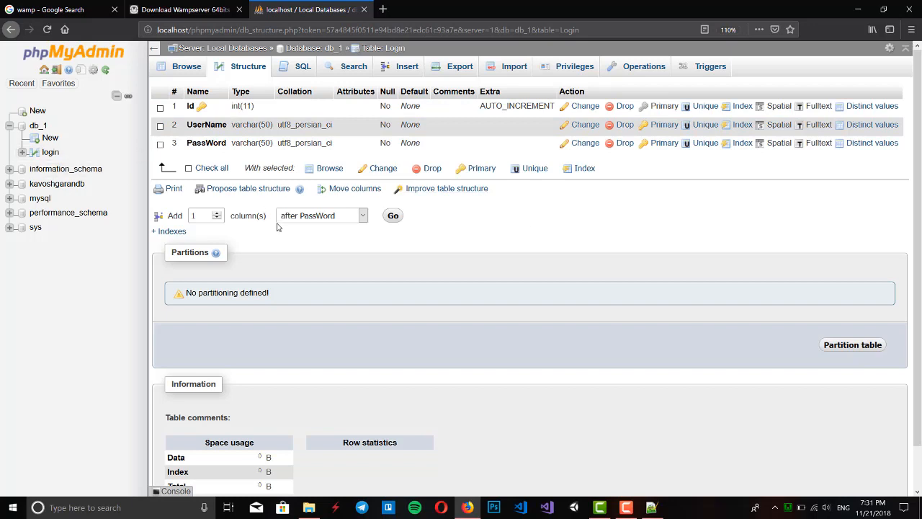
mouse_move(287, 233)
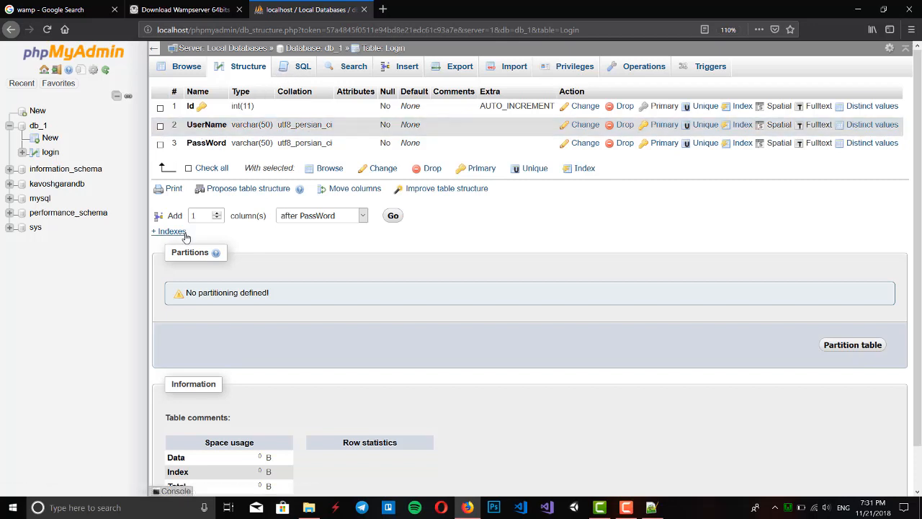
mouse_move(291, 74)
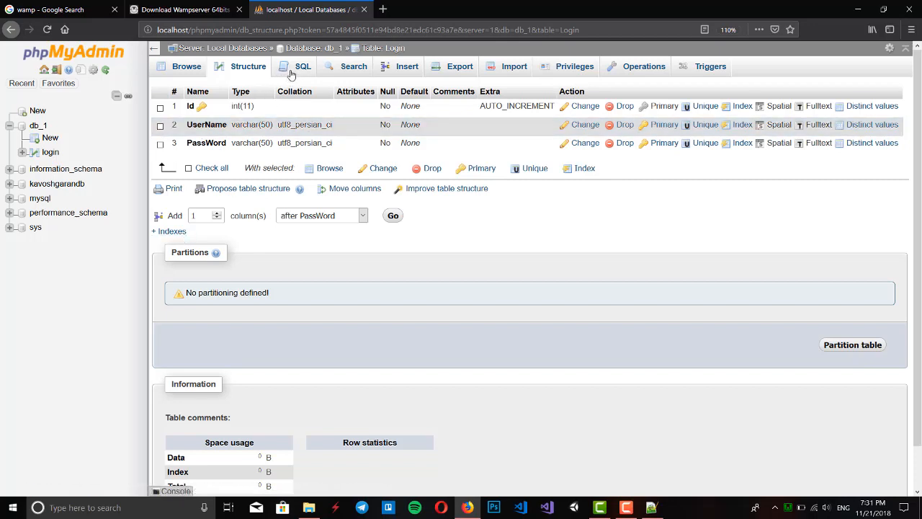
click(302, 66)
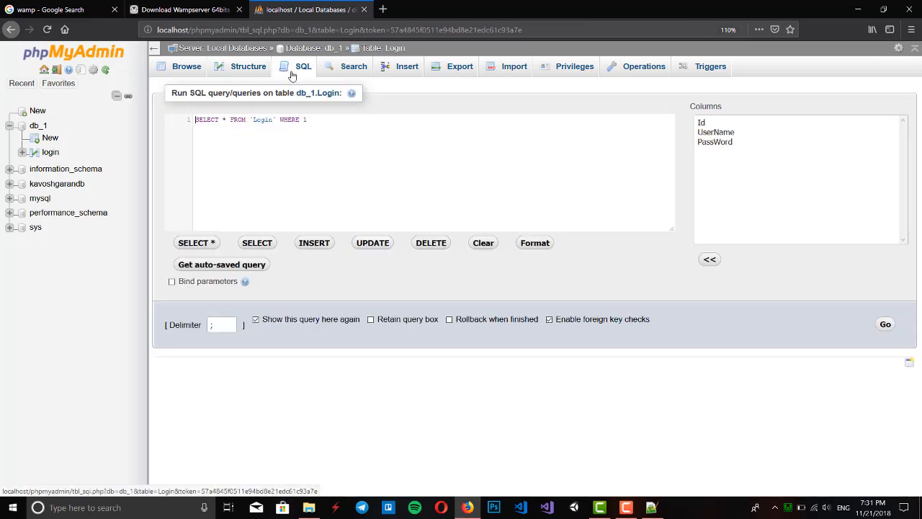
click(328, 120)
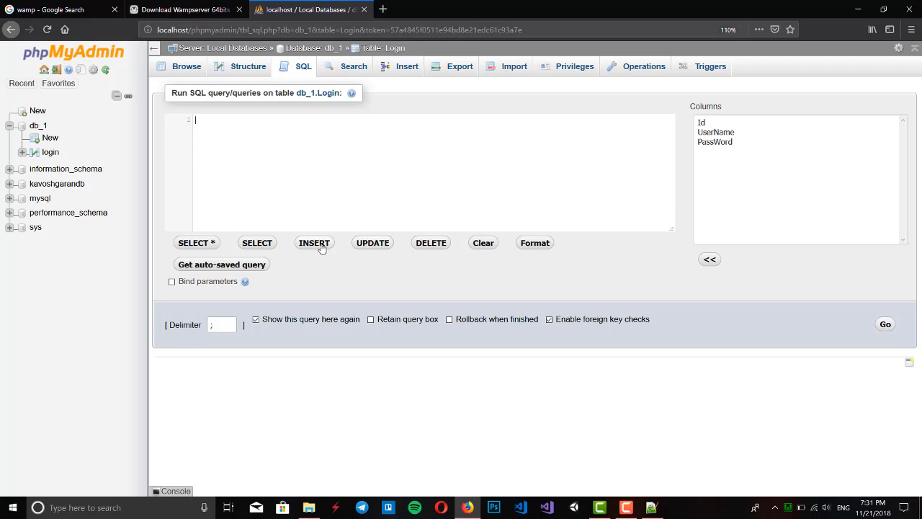
click(313, 242)
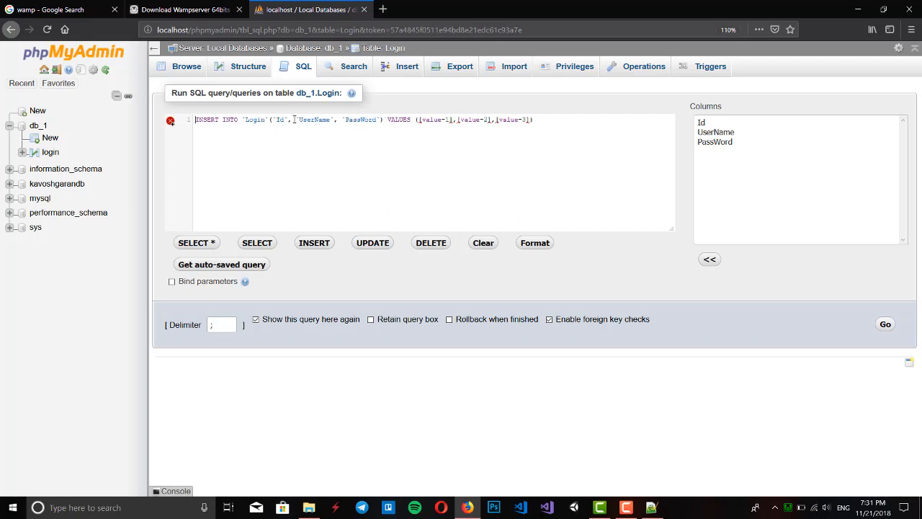
double_click(281, 119)
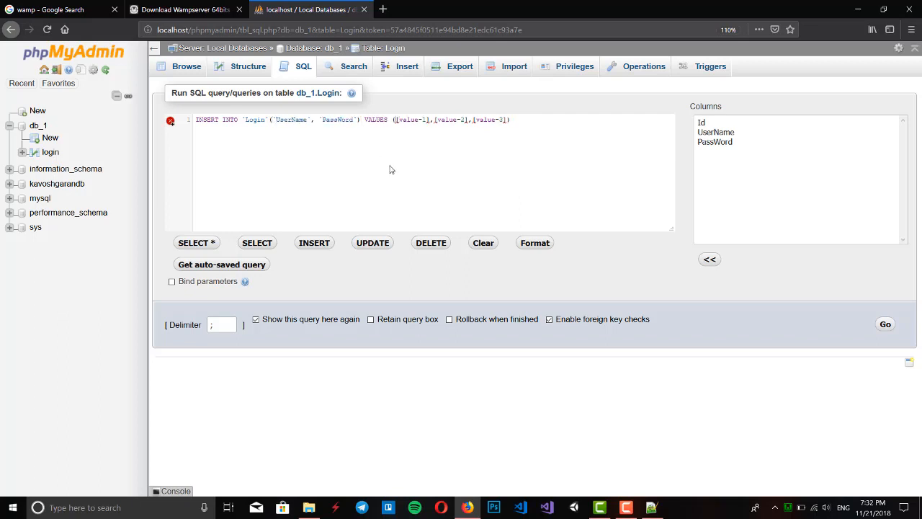
double_click(411, 120)
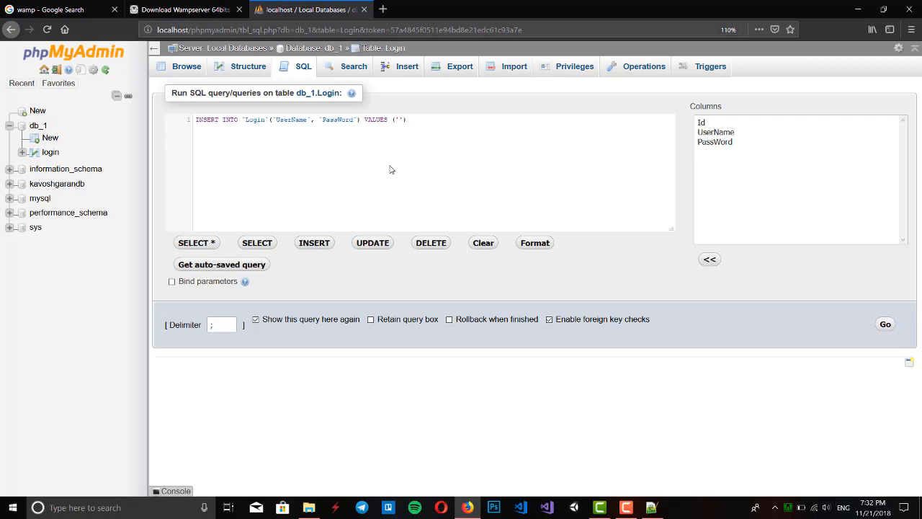
text(ali)
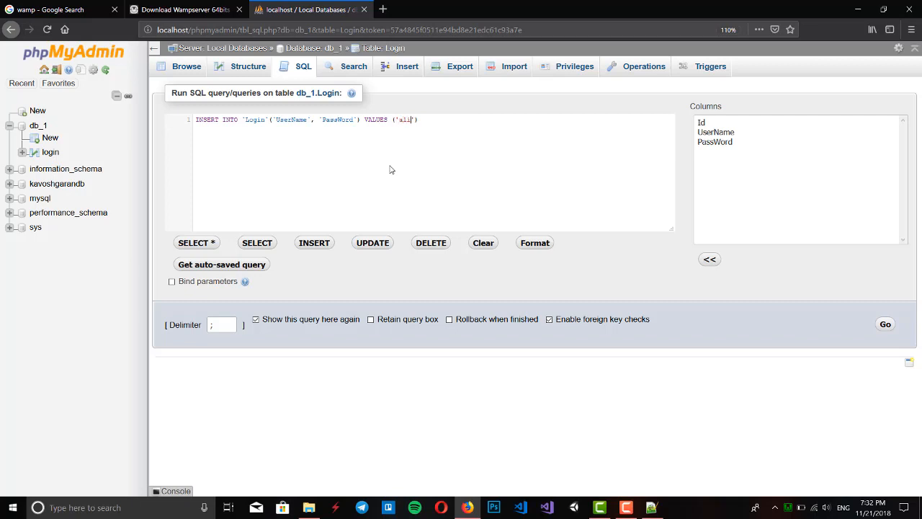
text(,)
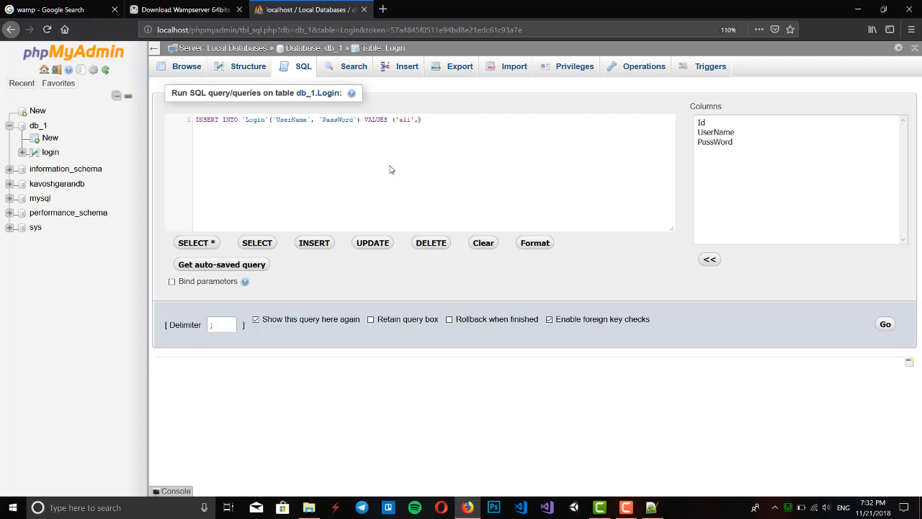
text(')
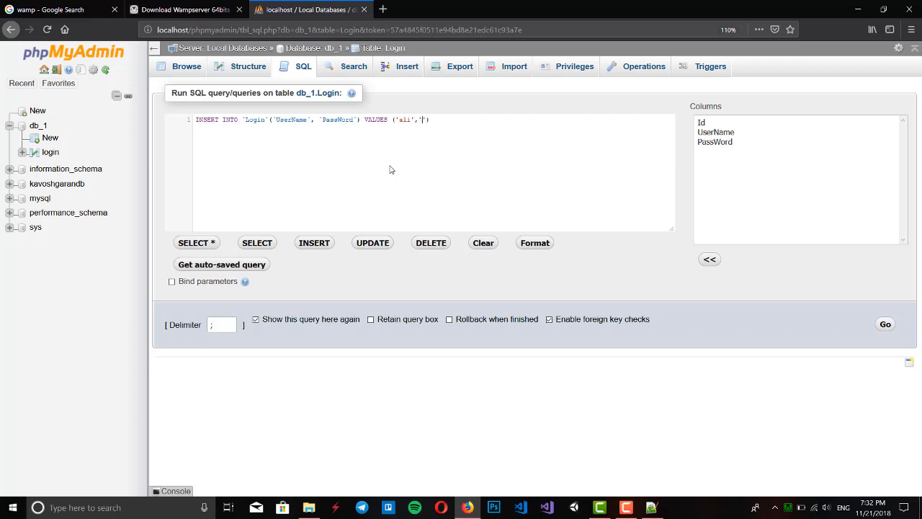
text(1234)
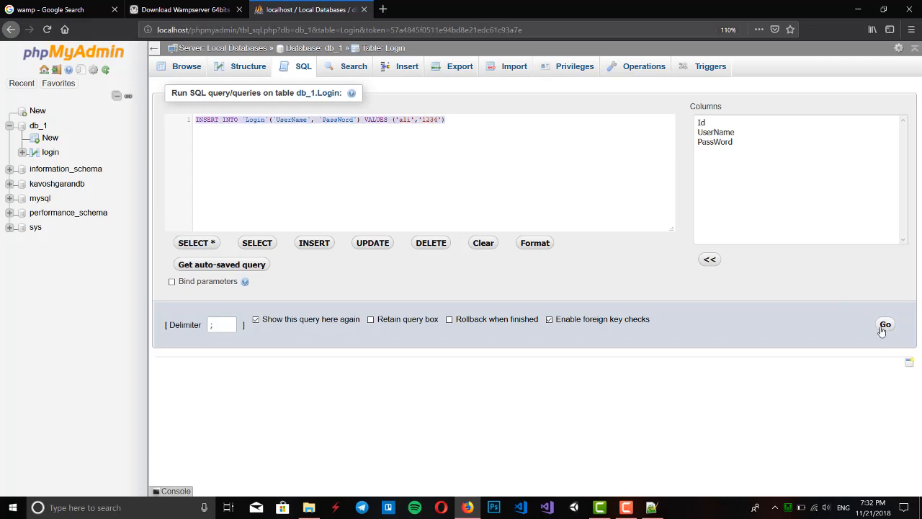
click(885, 324)
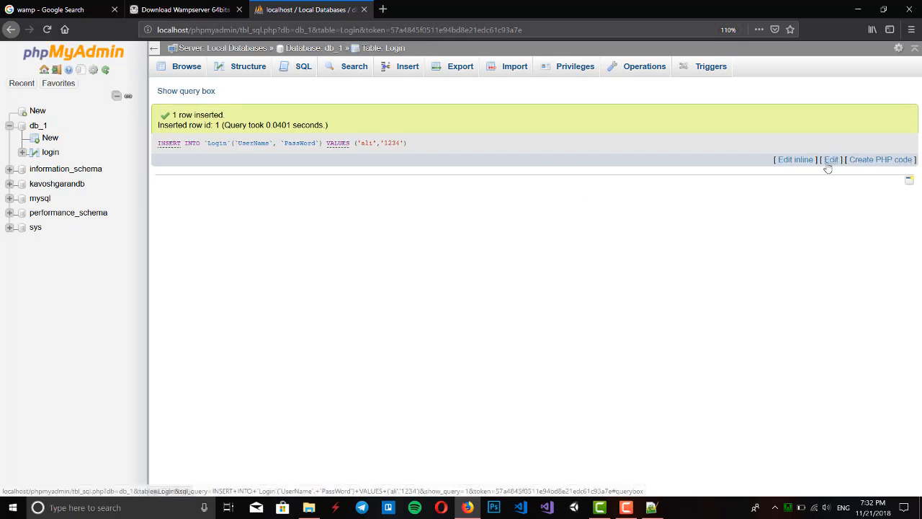
Edit and rerun the INSERT query to add martin/3356 and sam/9875
click(831, 159)
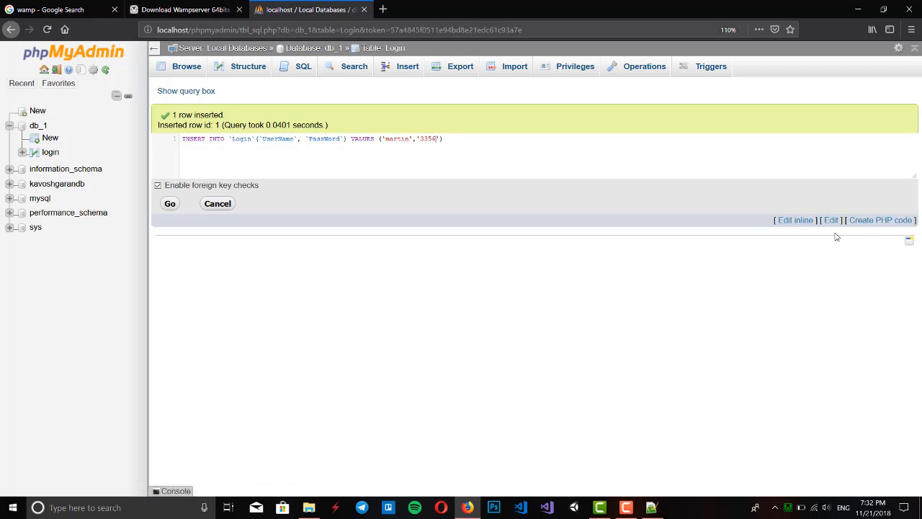
click(170, 203)
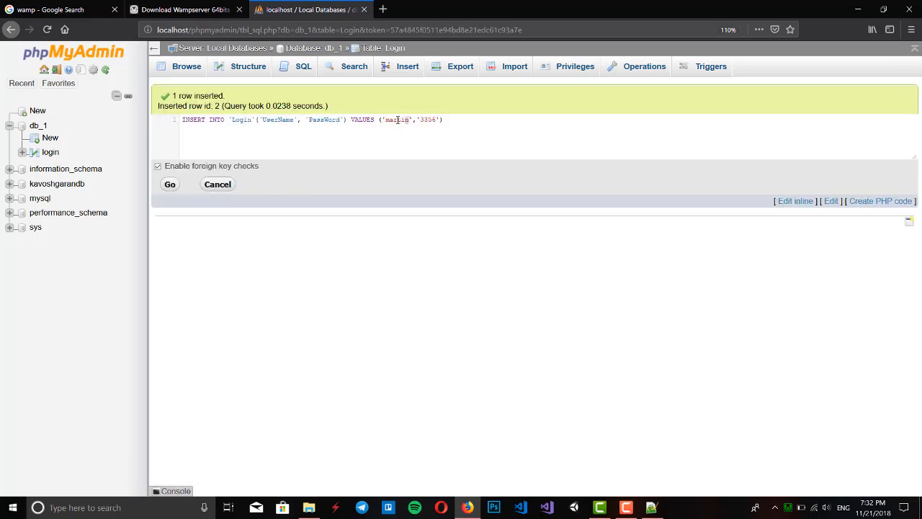
double_click(396, 119)
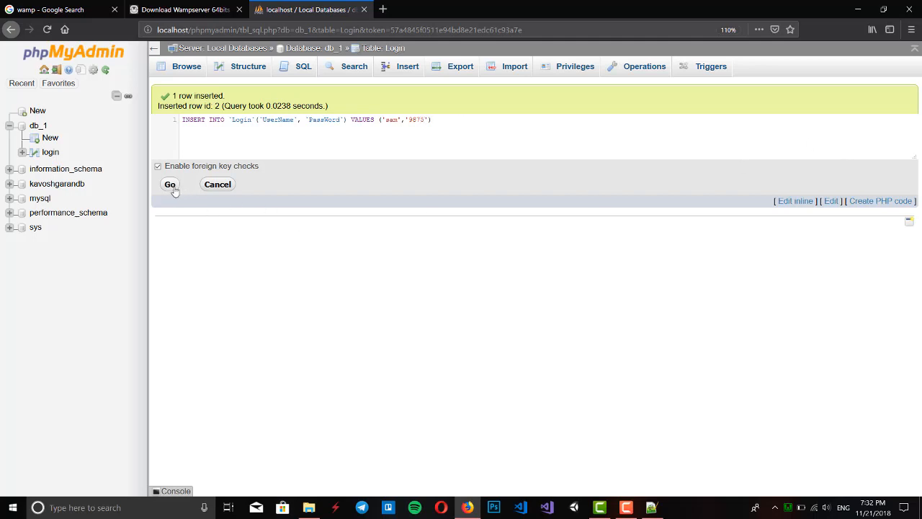
click(170, 184)
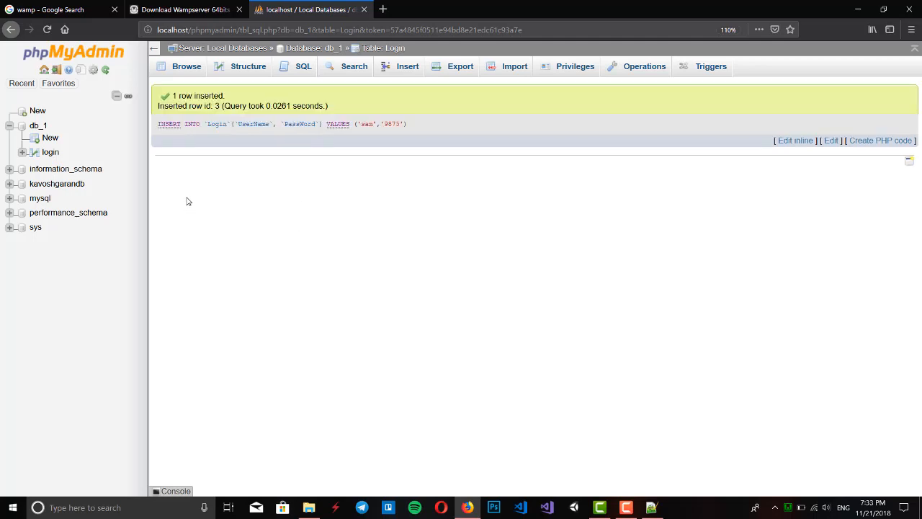
mouse_move(51, 152)
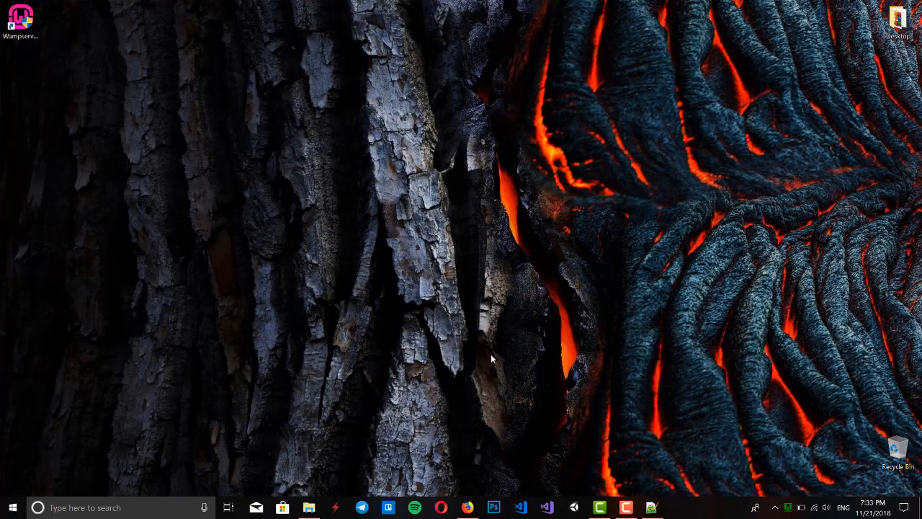
mouse_move(423, 214)
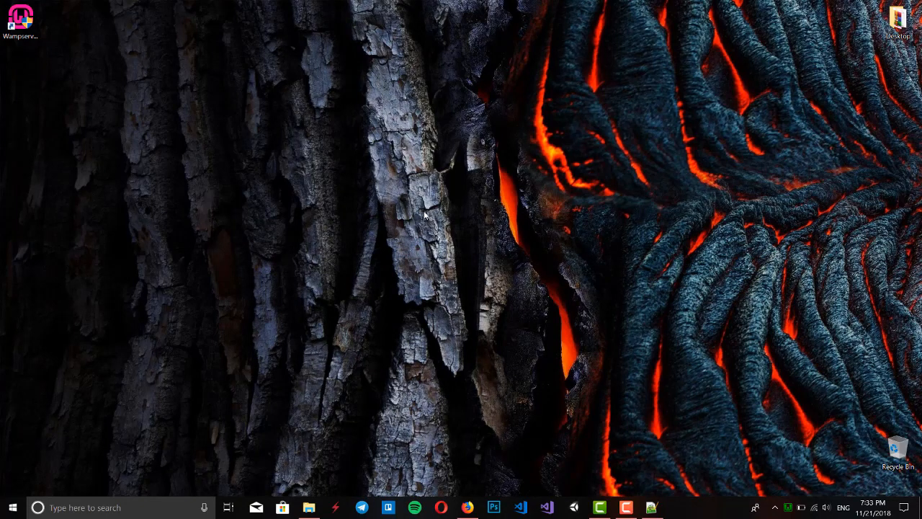
mouse_move(424, 216)
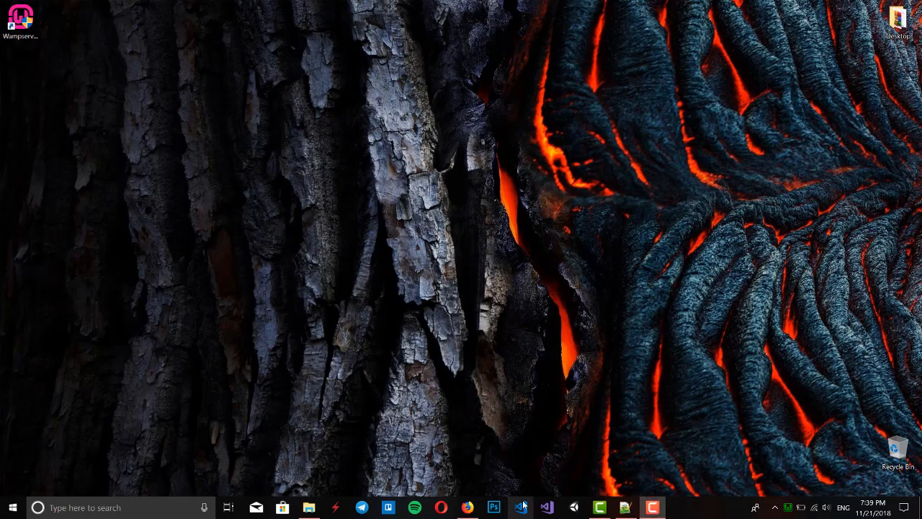
mouse_move(522, 507)
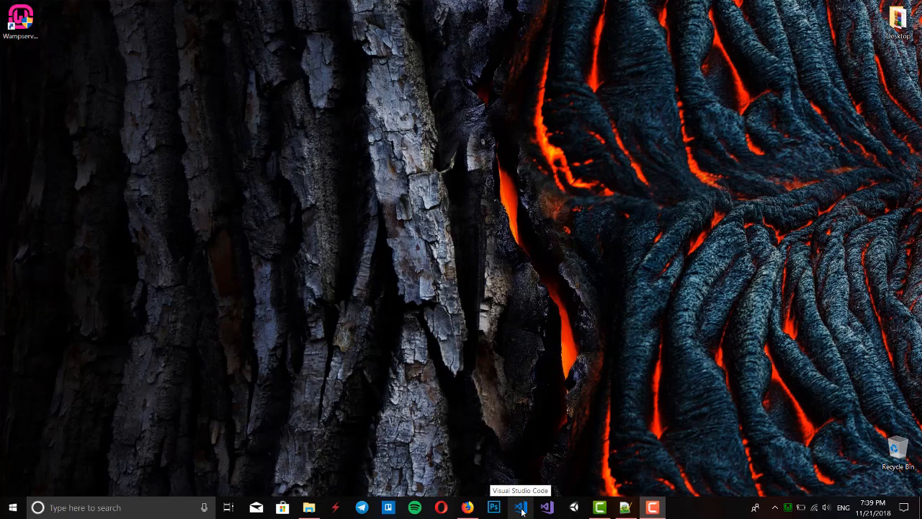
Launch Visual Studio Code from its taskbar icon
click(520, 508)
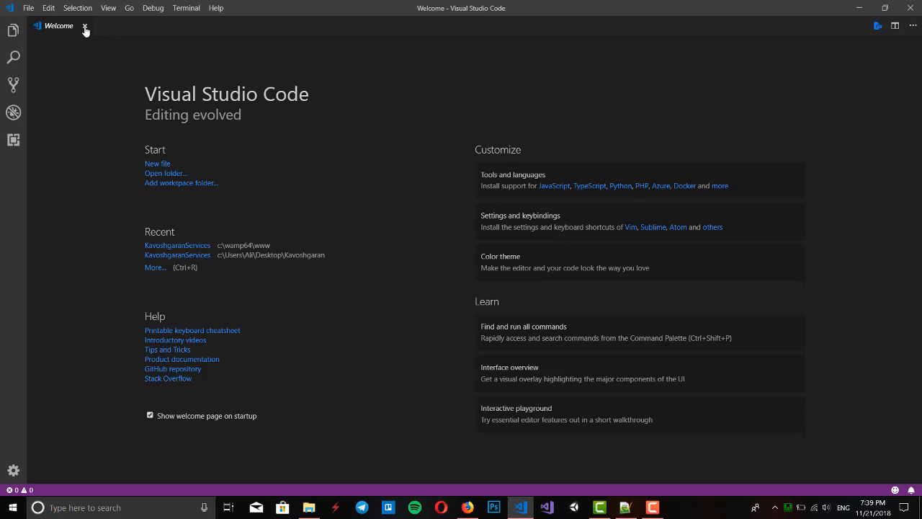
Create a new untitled file and a new Desktop folder named Login(Part2)
click(28, 8)
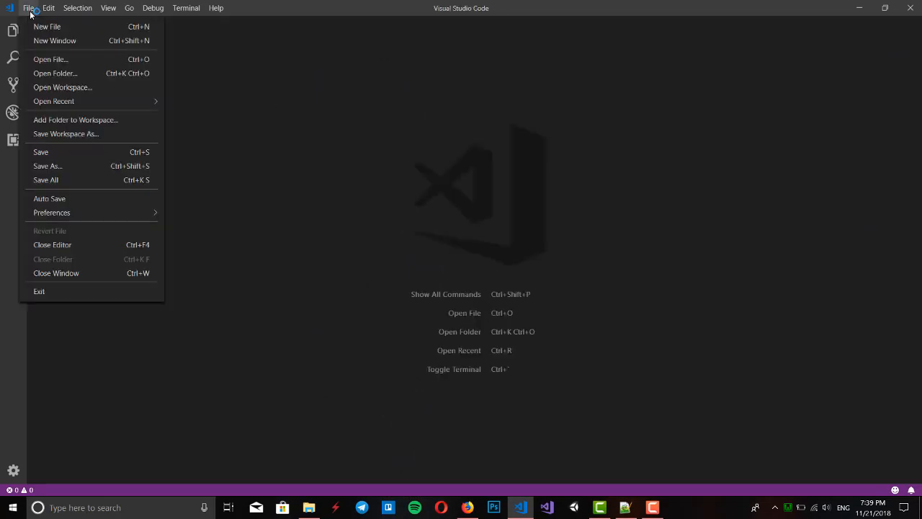
click(48, 165)
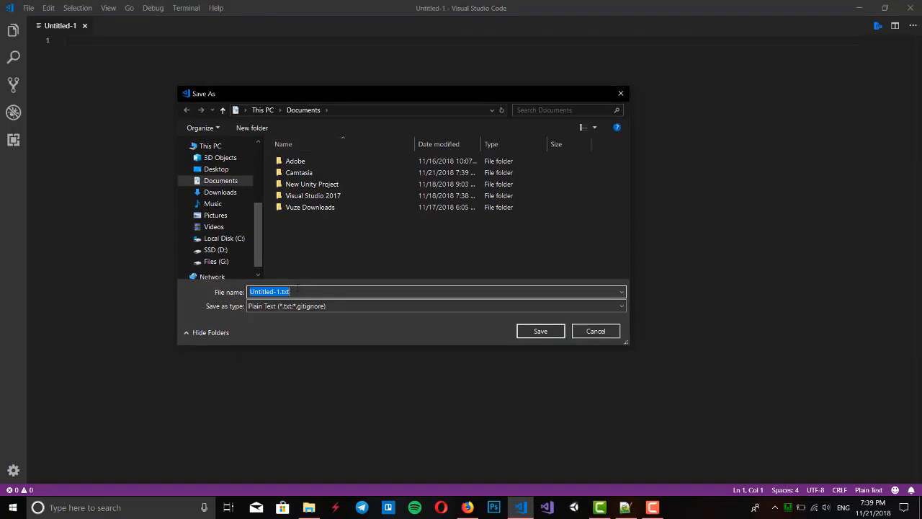
click(216, 169)
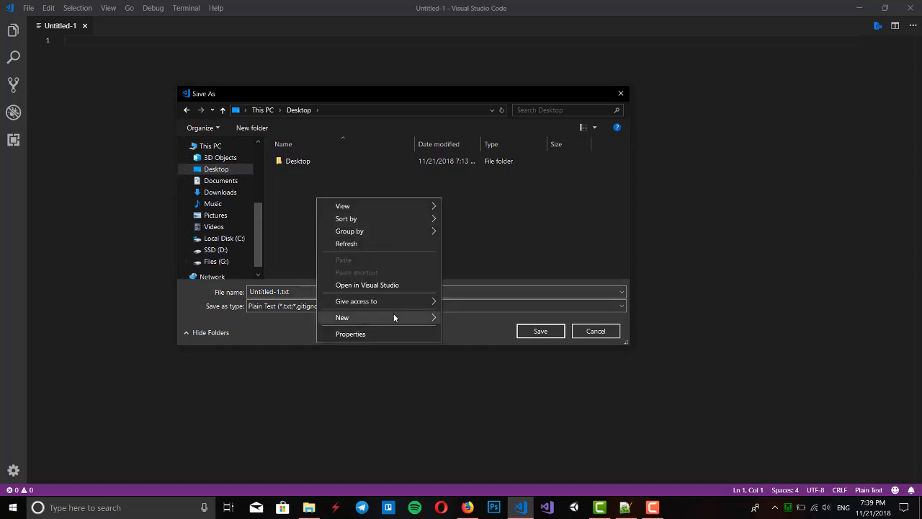
click(341, 317)
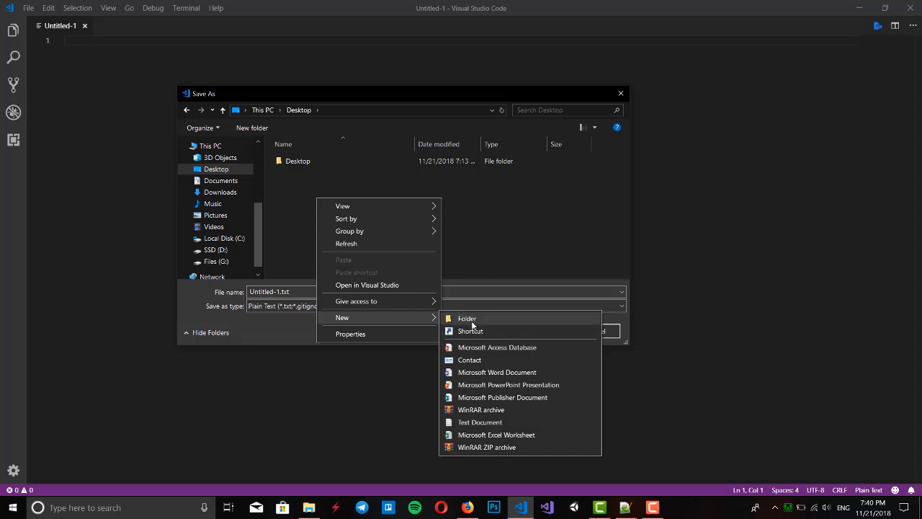
click(467, 318)
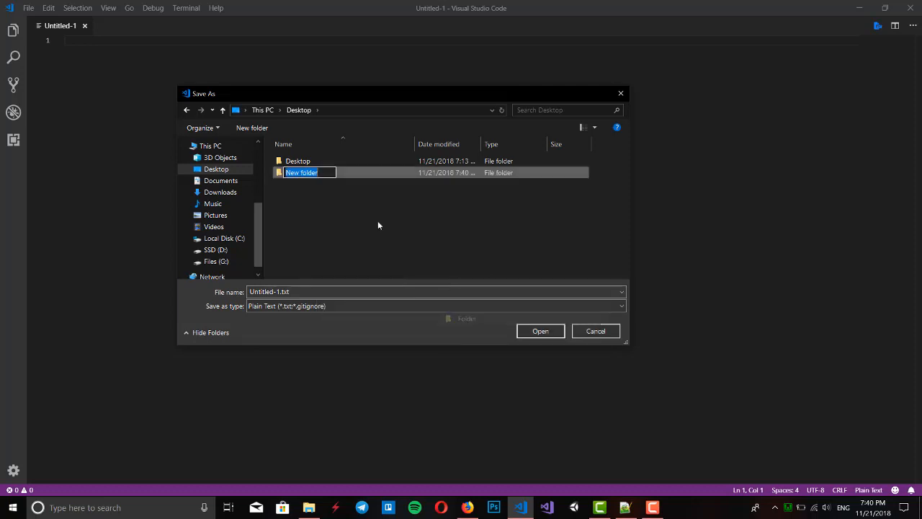
text(Login)
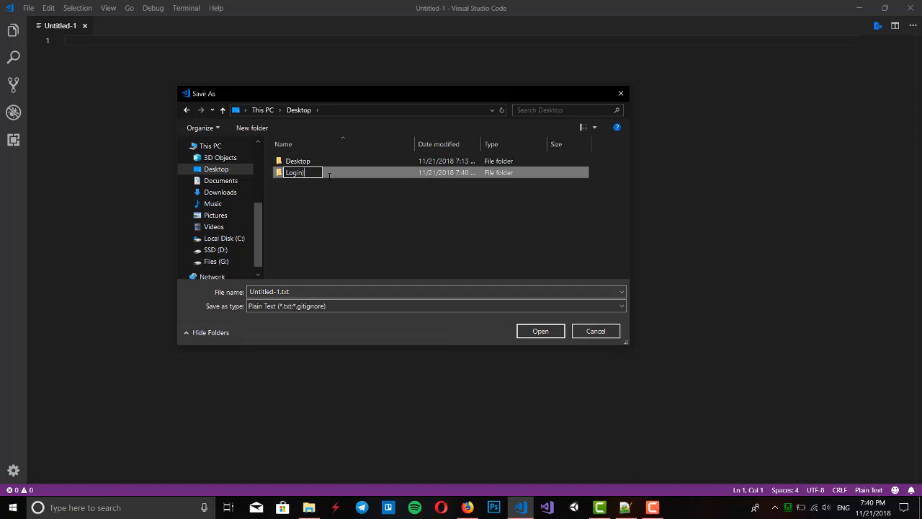
text((Part2)
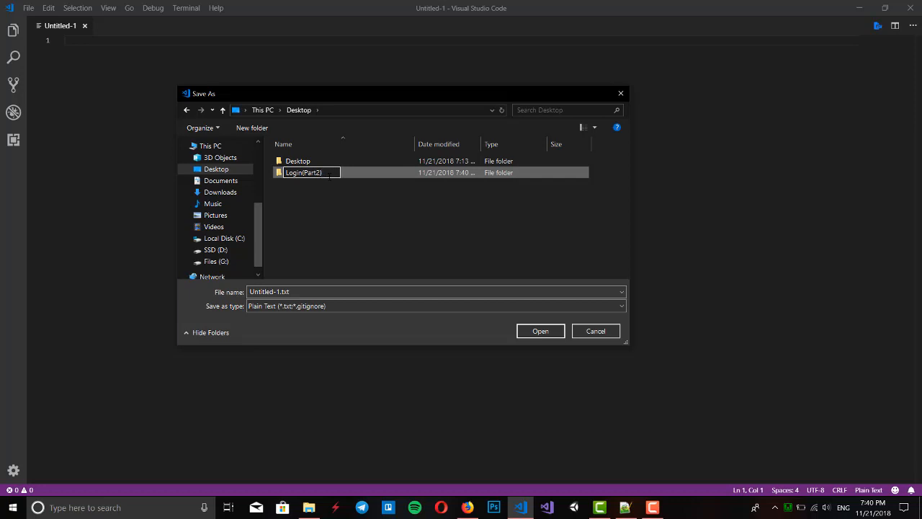
Save the new file inside Login(Part2) as Login.php
double_click(303, 172)
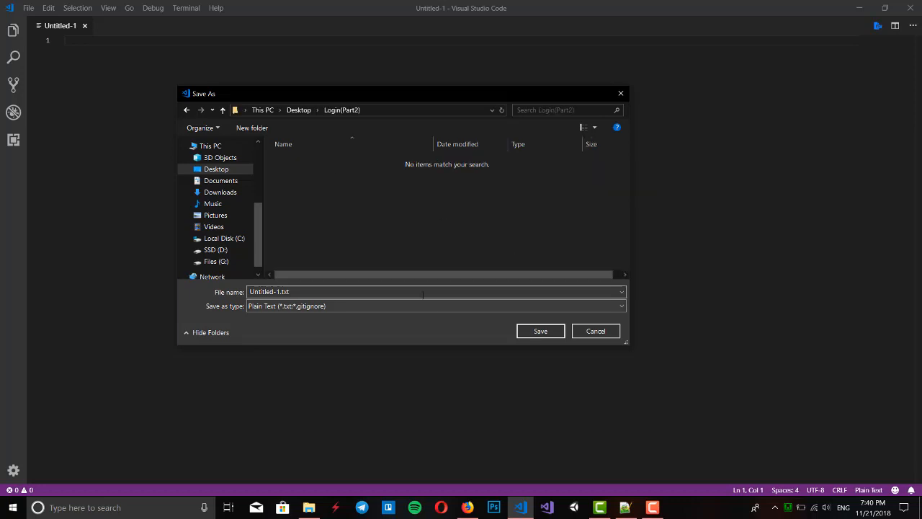
text(Login.php)
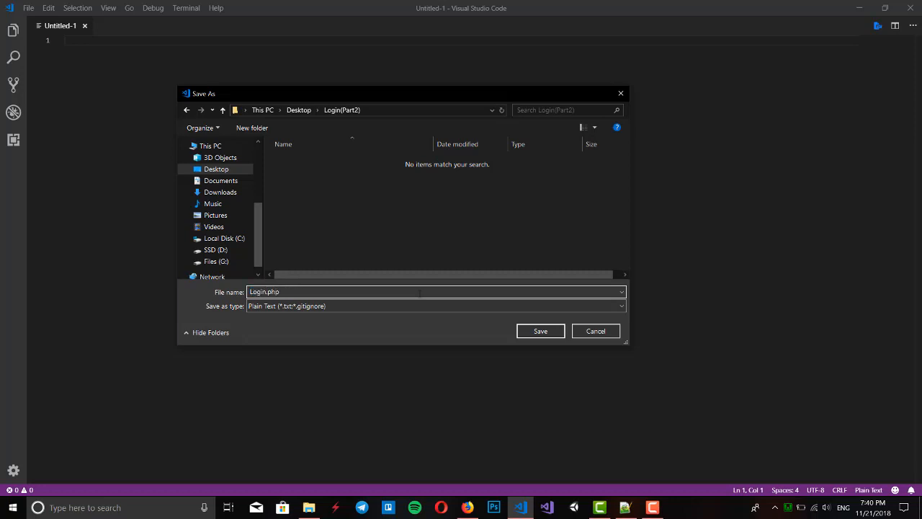
click(541, 330)
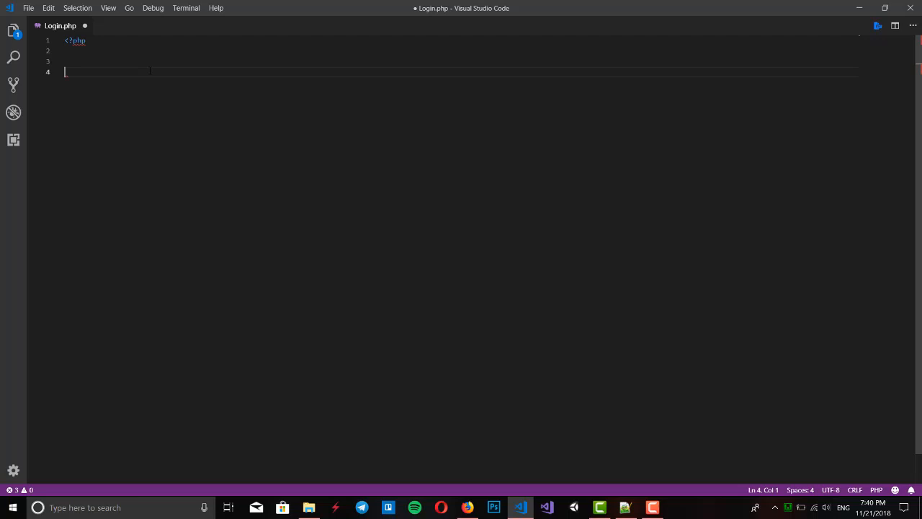
Define $username, $passWord, $hostName = "localhost" and $dbName = "db_1"
text(?>)
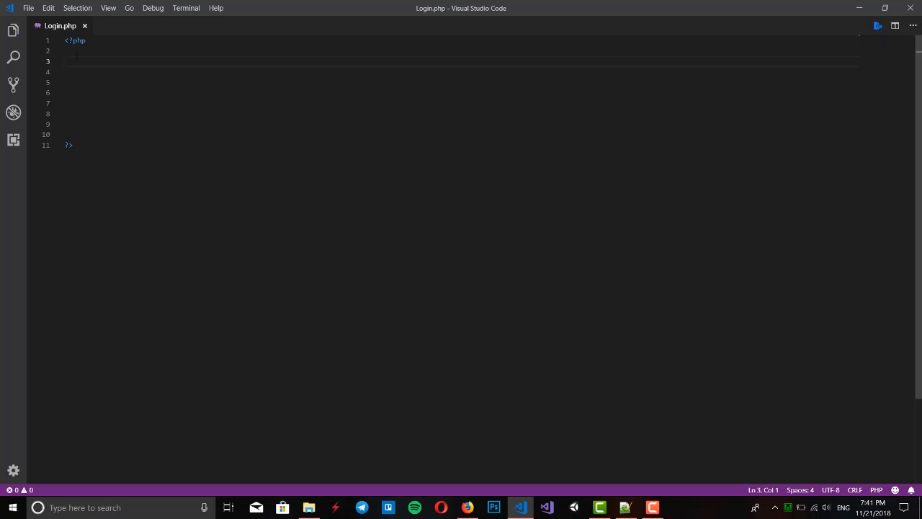
key(Enter)
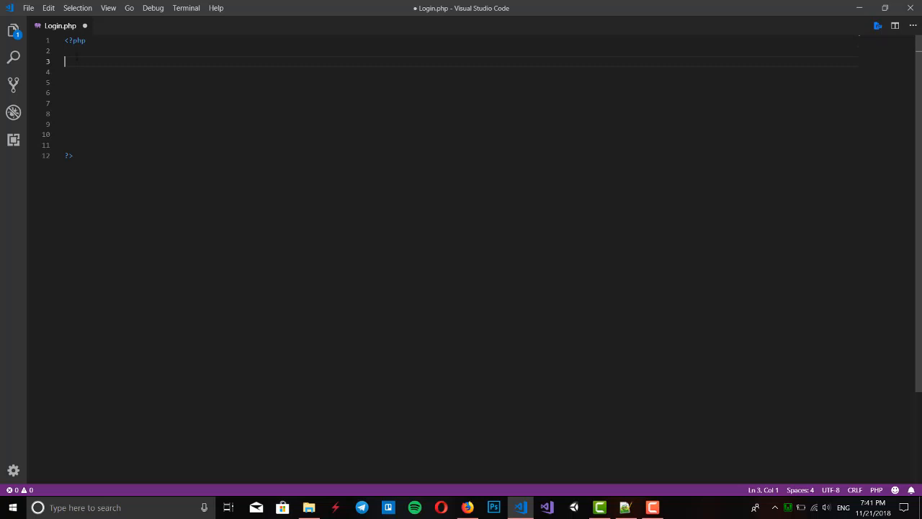
text($username = "root";)
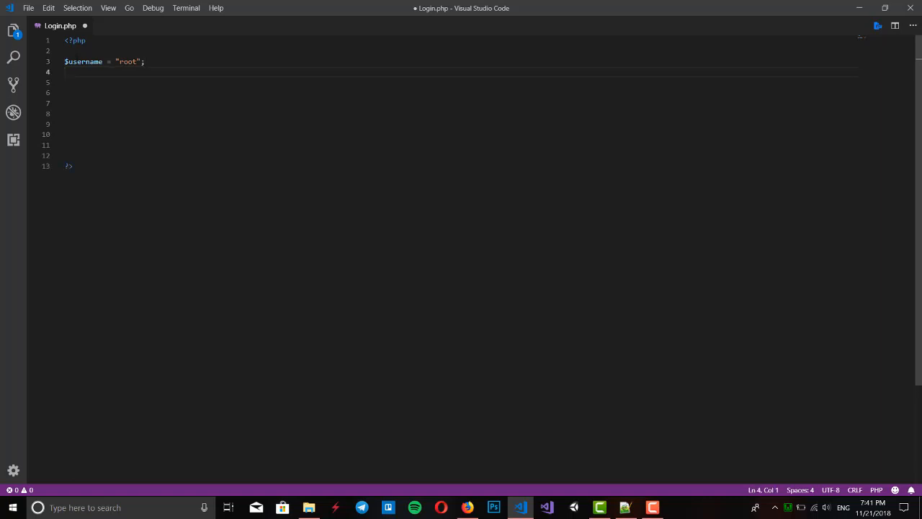
text($pa)
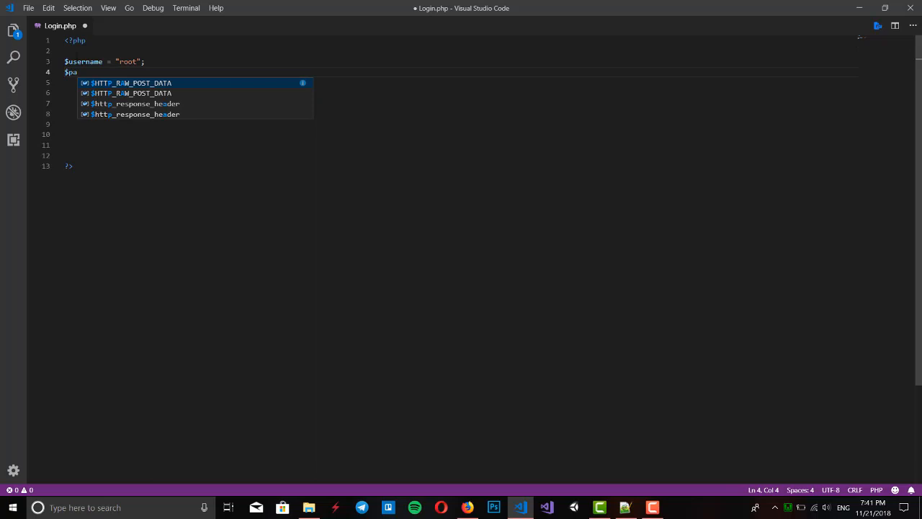
text(ssword)
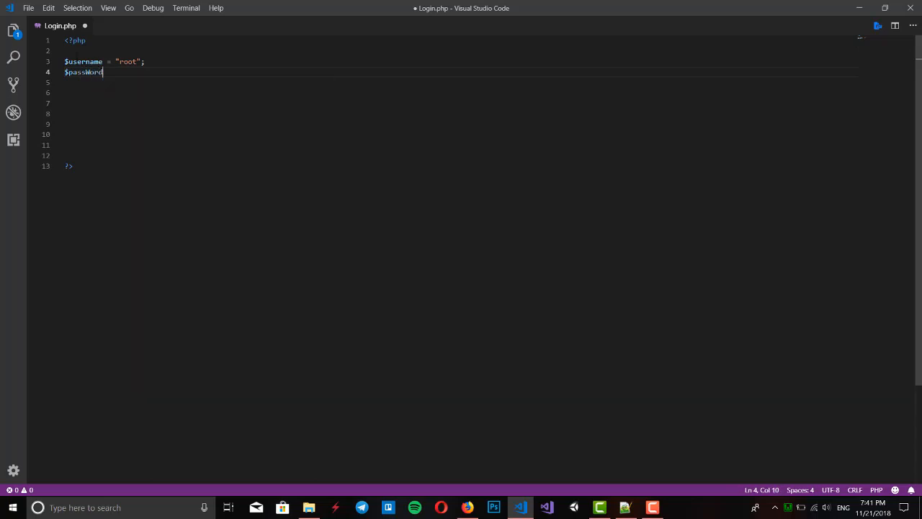
text(= "";)
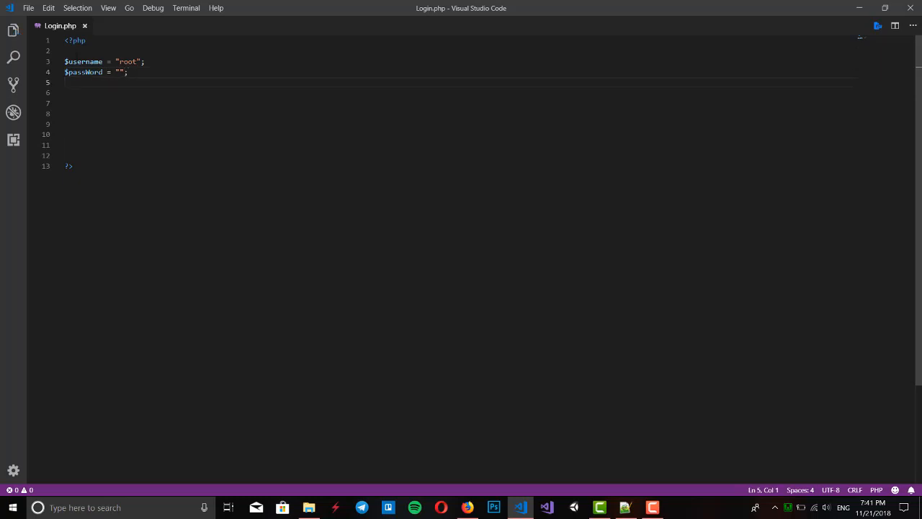
text($hostName = "local")
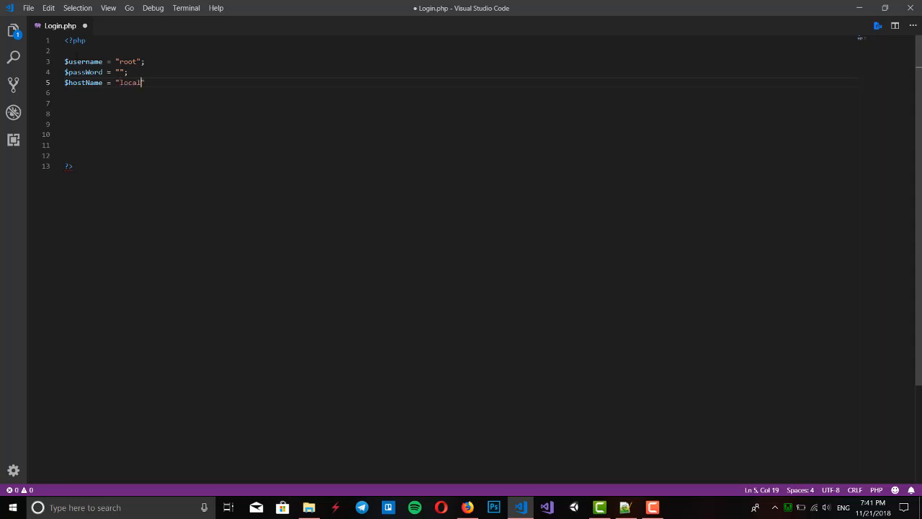
text(host)
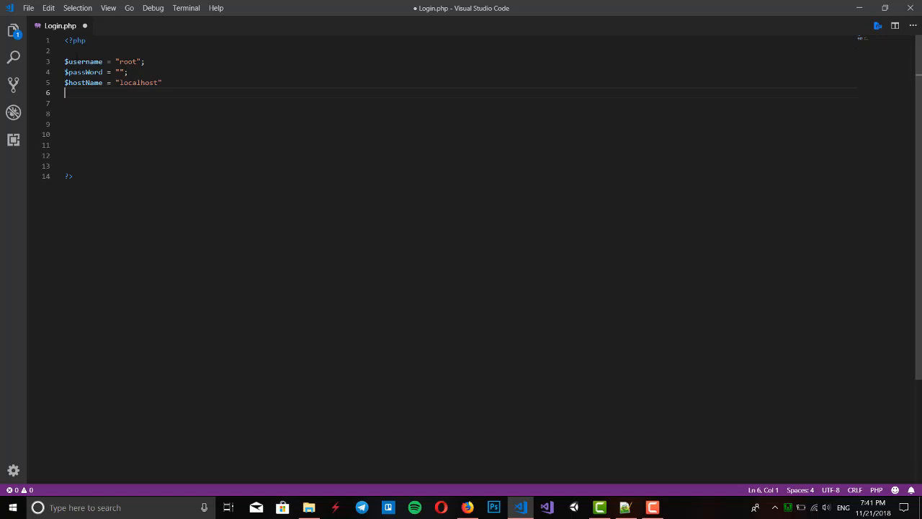
text($)
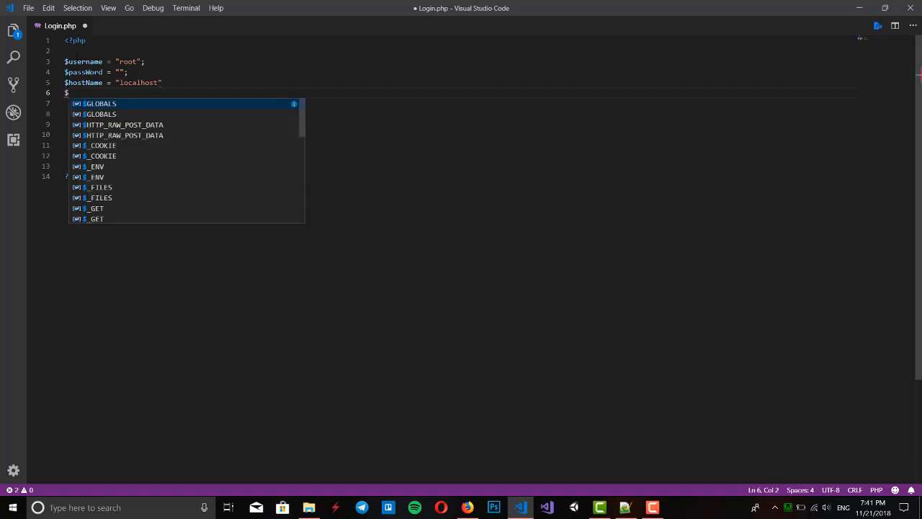
text(dbName =)
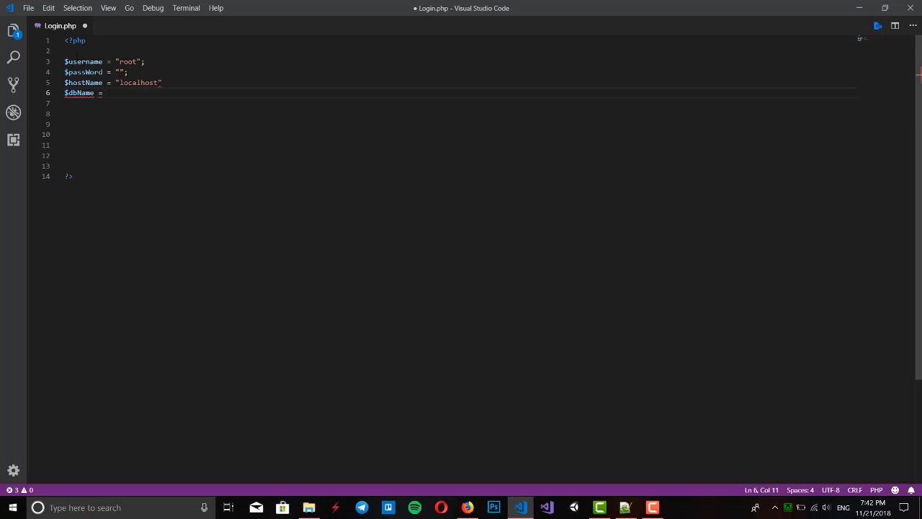
text("L")
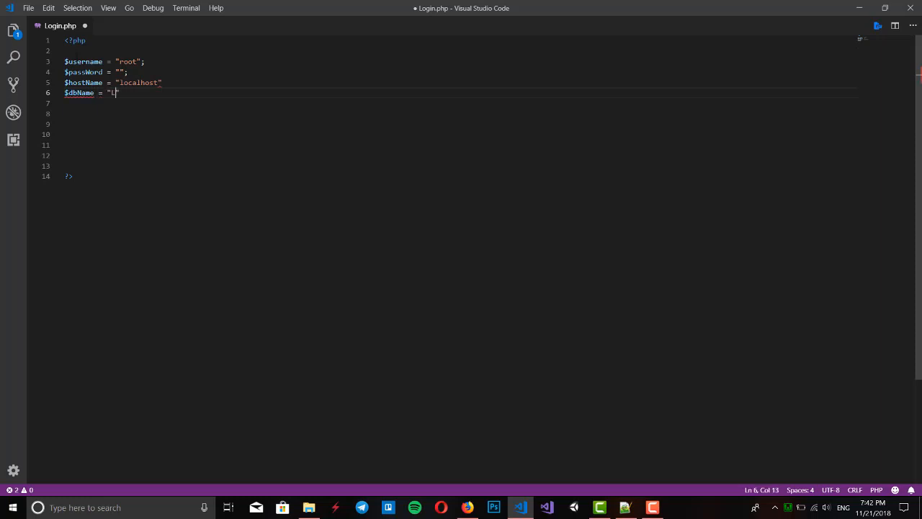
text(eb_1)
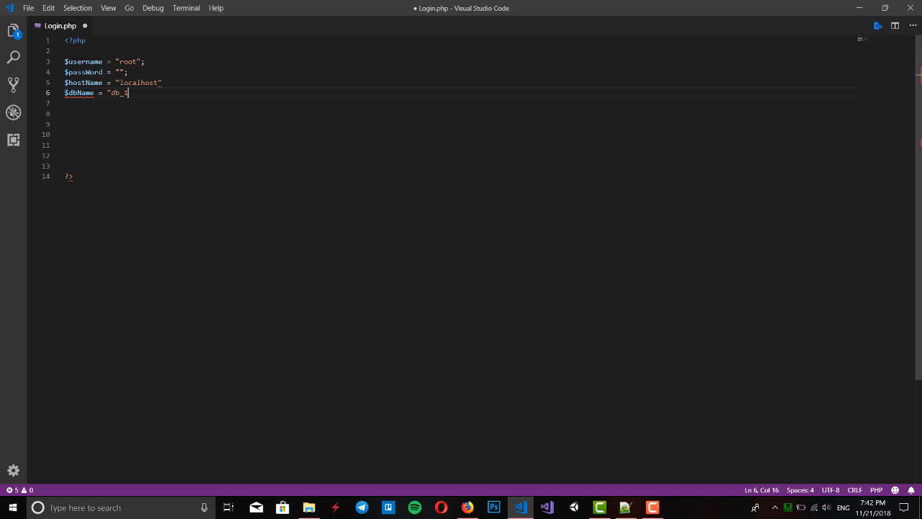
text(";)
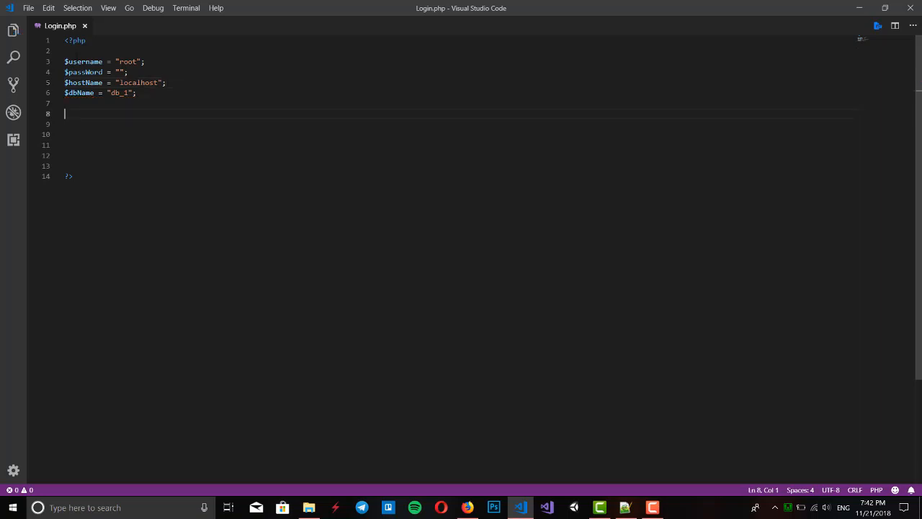
Write $conn = mysqli_connect($hostName,$username,$passWord,$dbName); and save Login.php
key(enter)
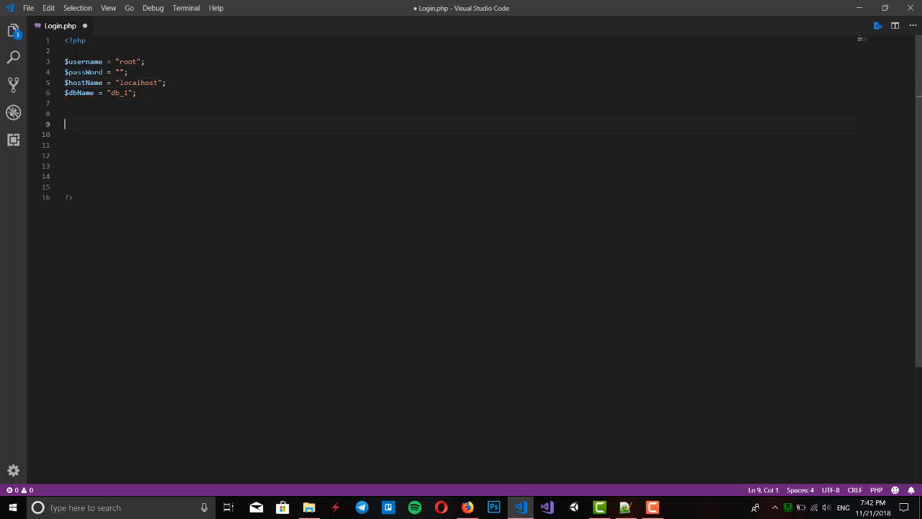
text($)
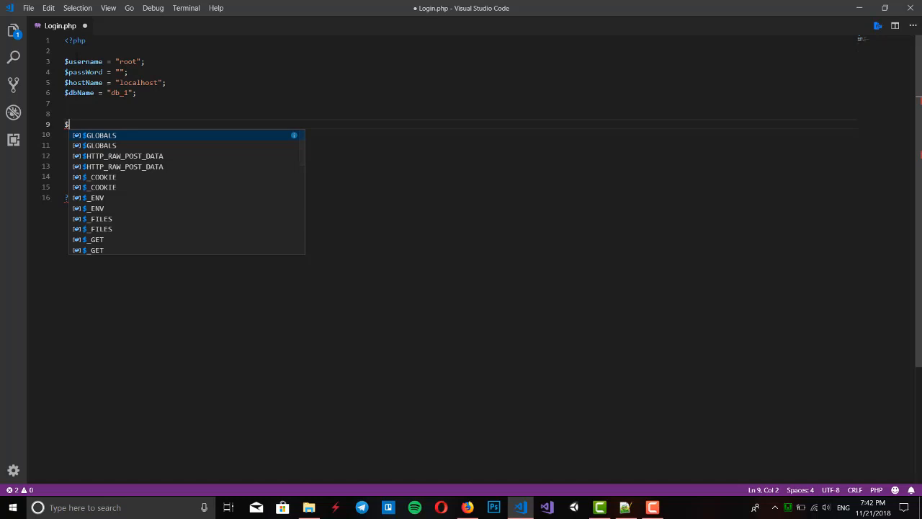
text(co)
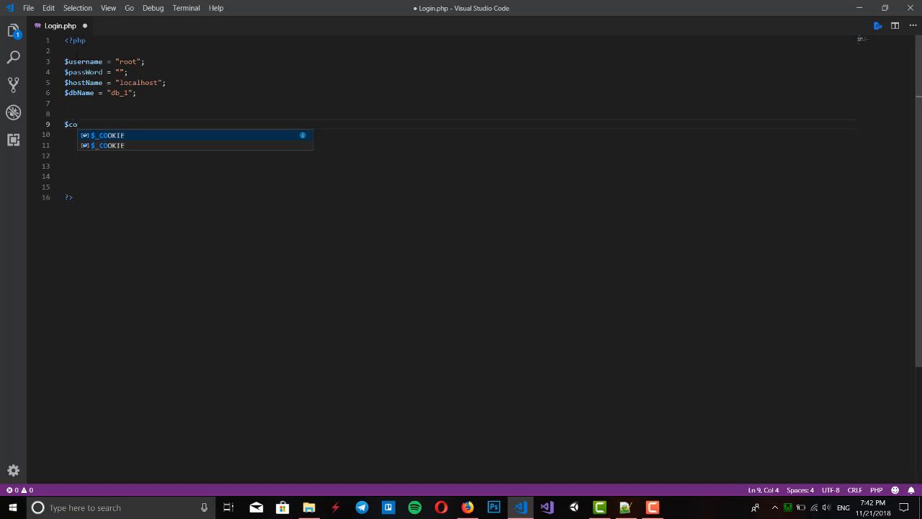
text(n =)
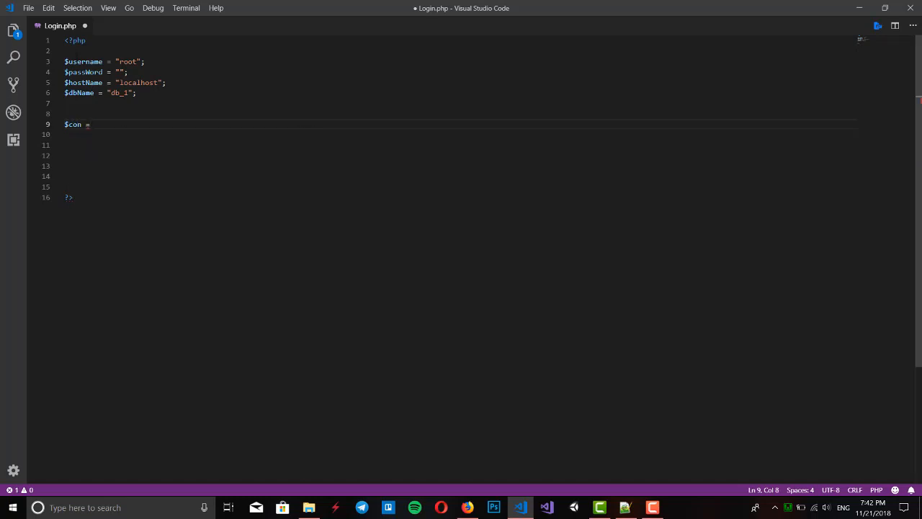
text(n)
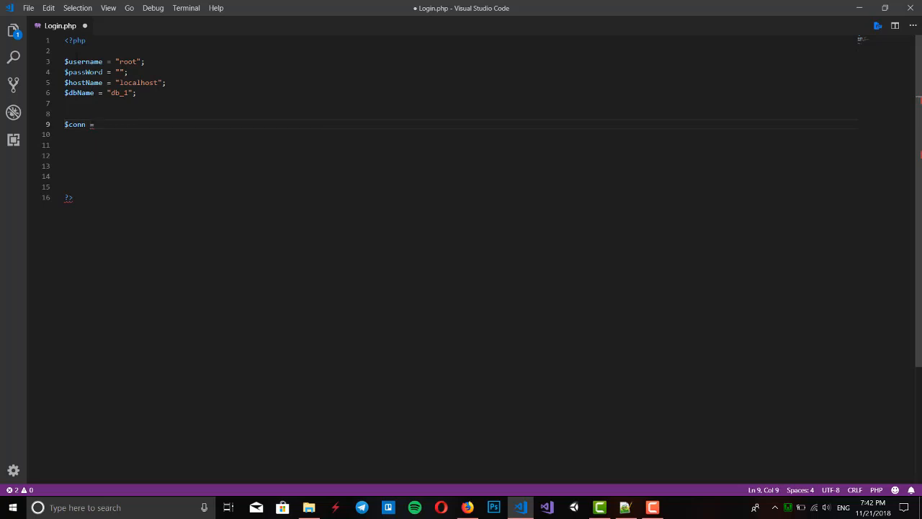
text(mysqli)
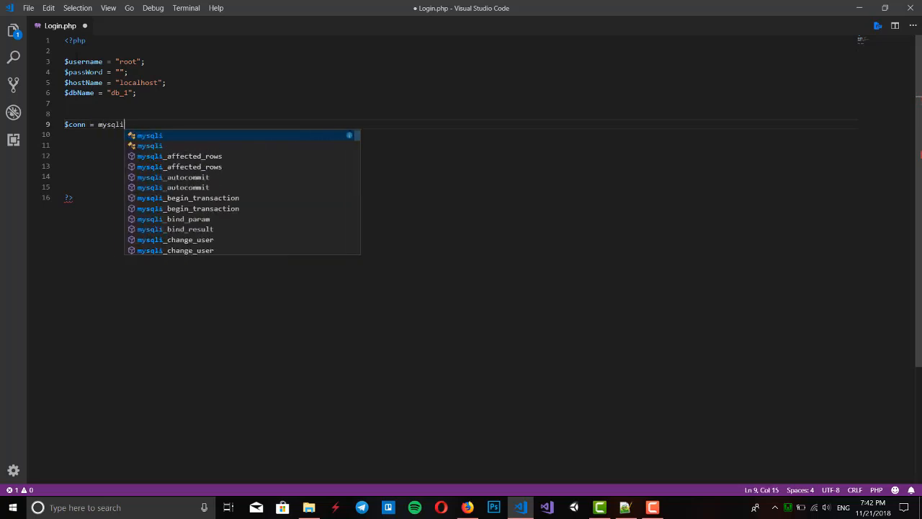
text(_connect)
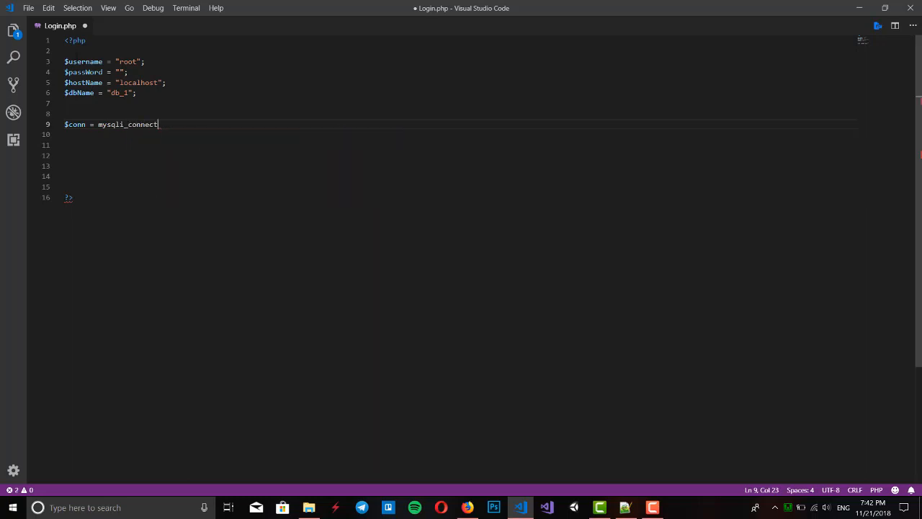
text(()
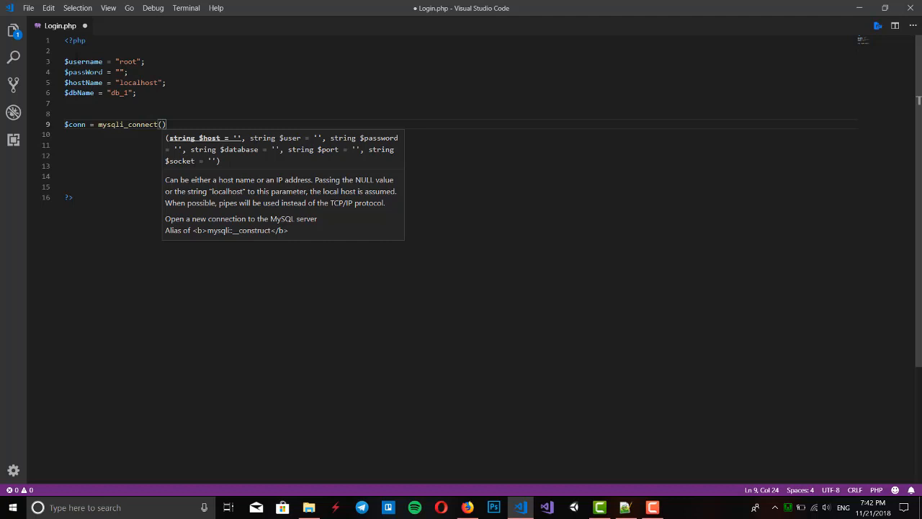
text($hostName,)
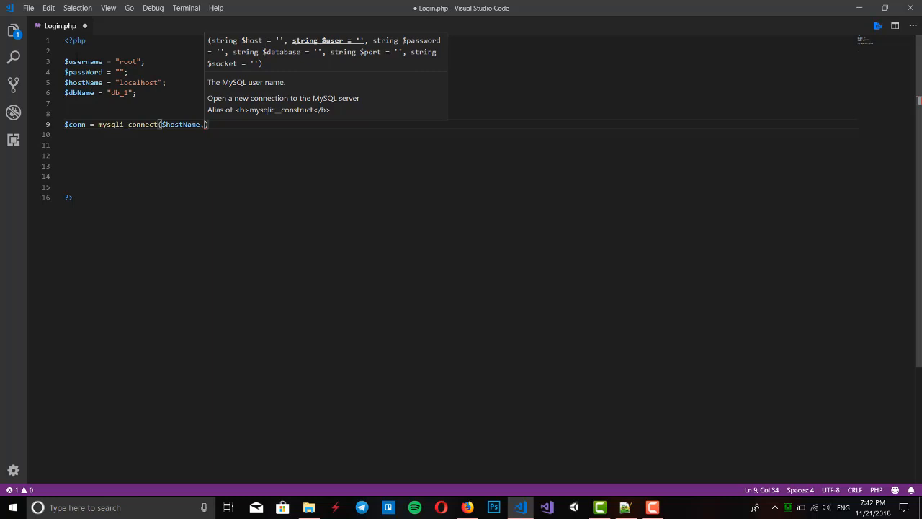
text($username)
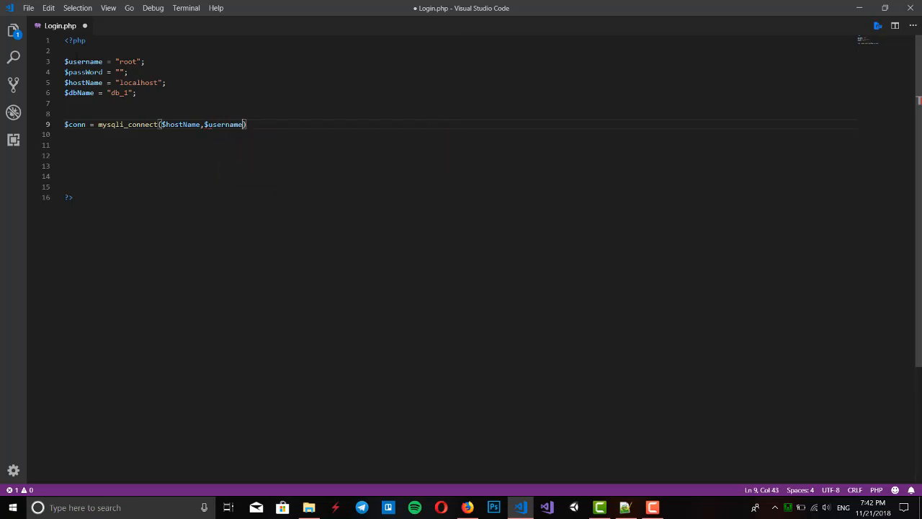
text(,)
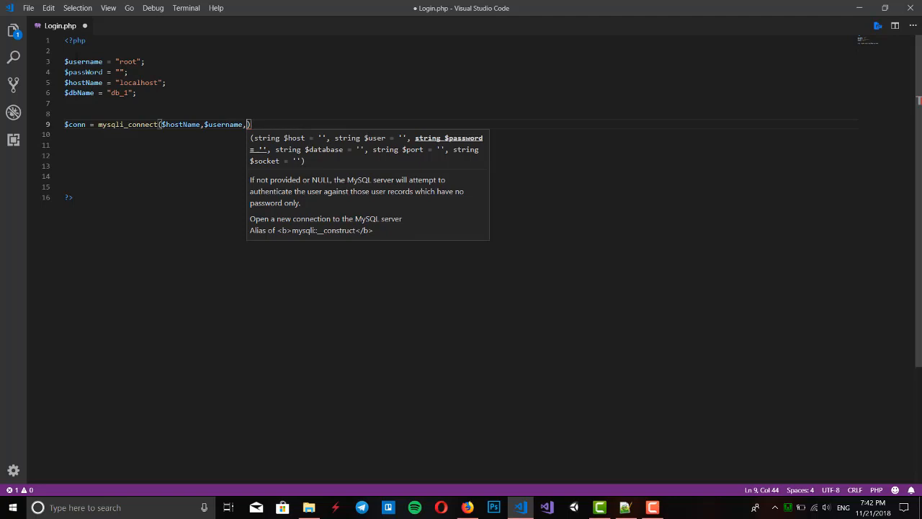
text($)
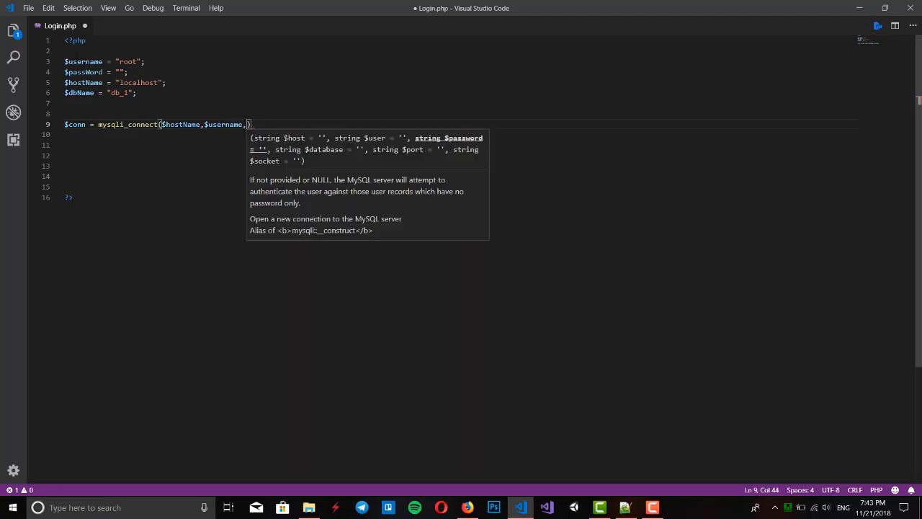
text($passWord,)
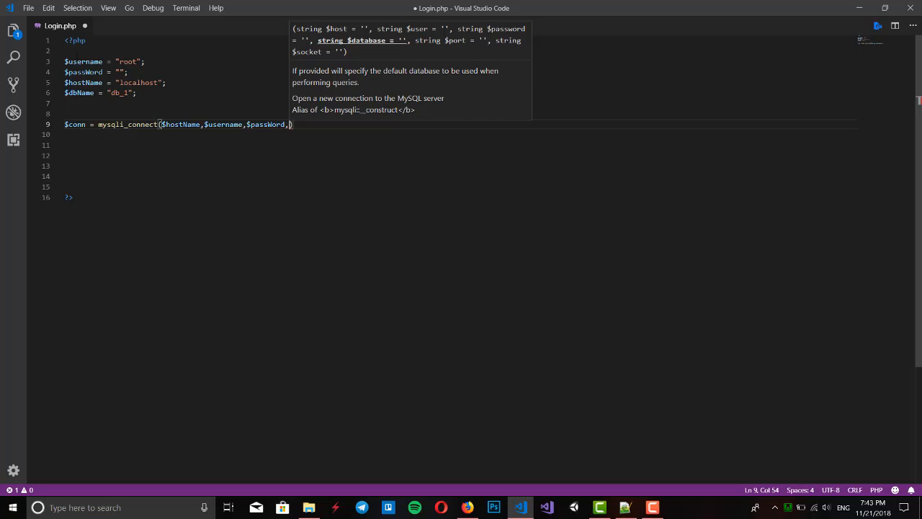
text($dbName)
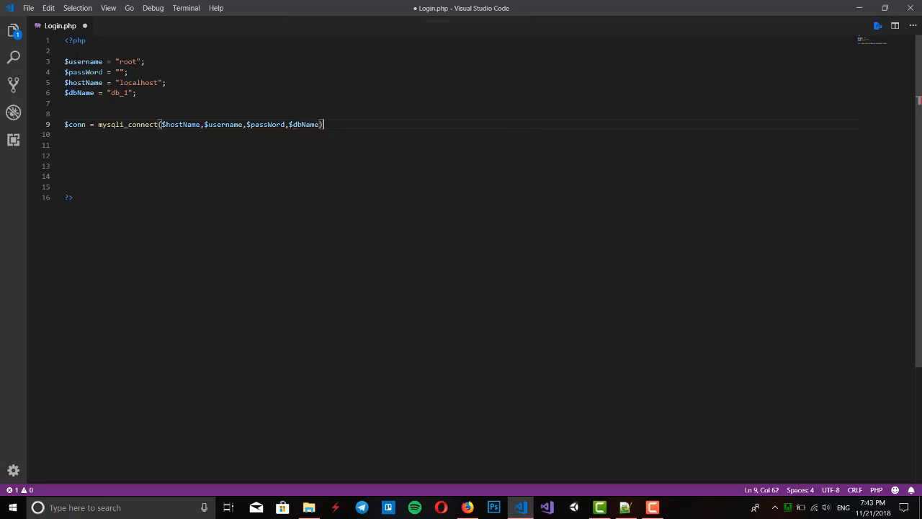
text(;)
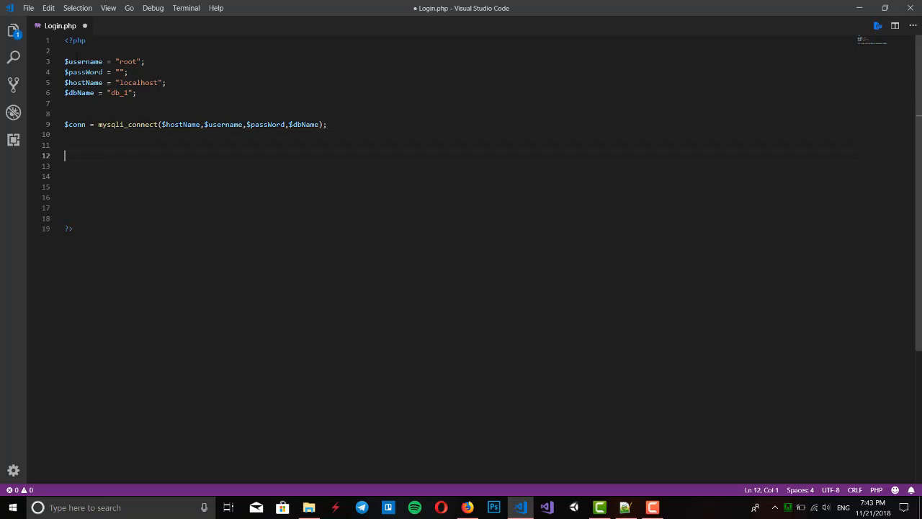
key(ctrl+s)
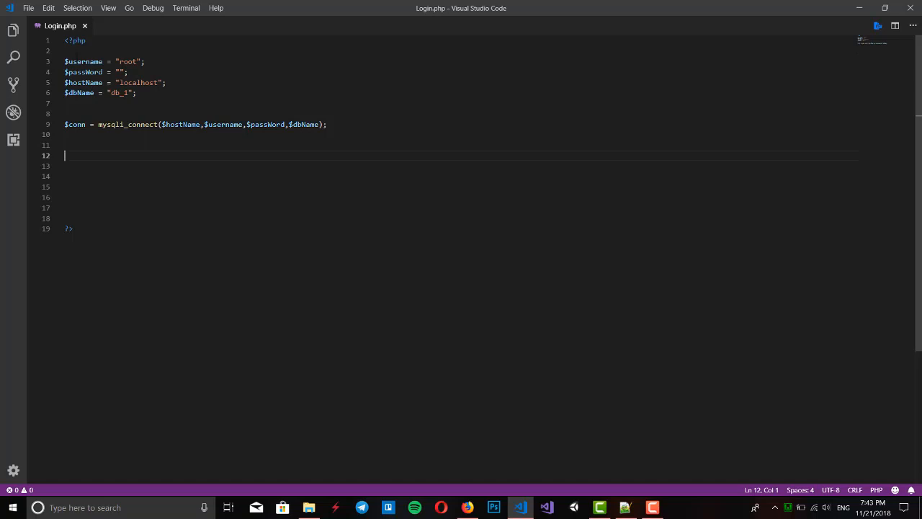
Add if($conn) with an empty body and an else echoing "Connection Error"
text(if())
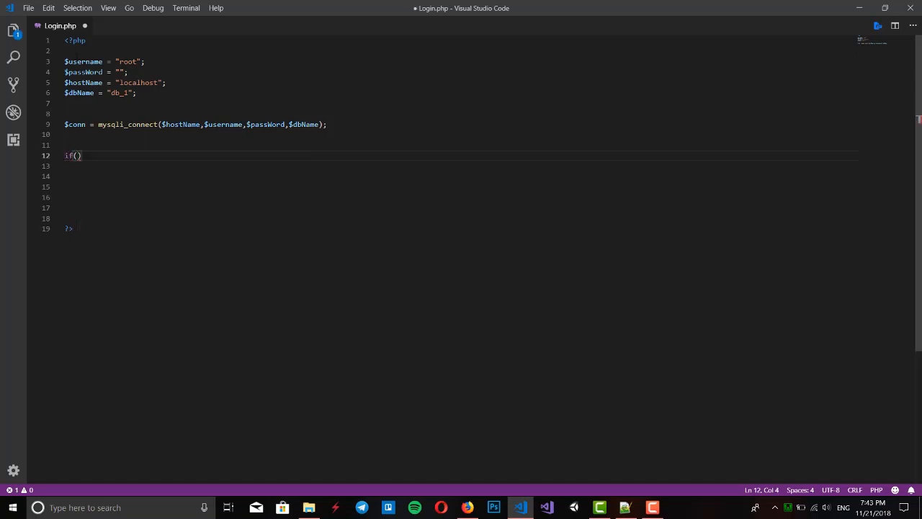
text($conn)
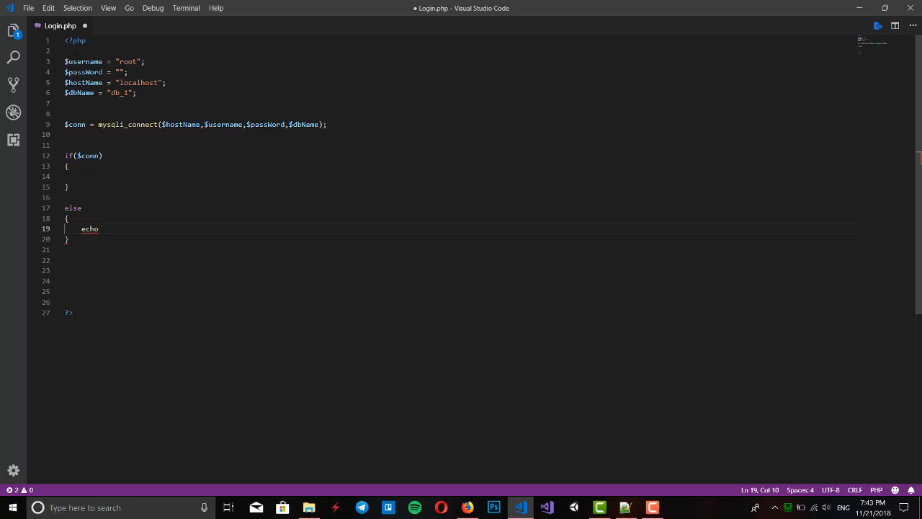
text("Conne)
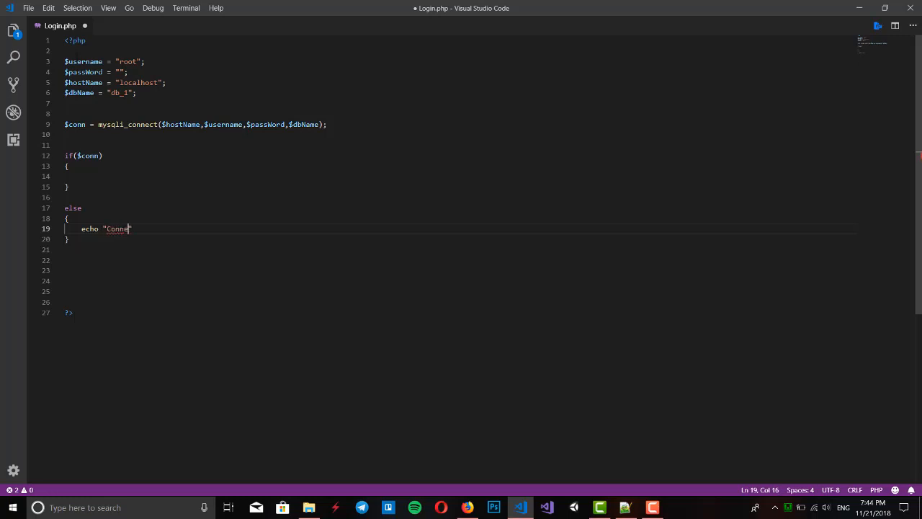
text(ction Err)
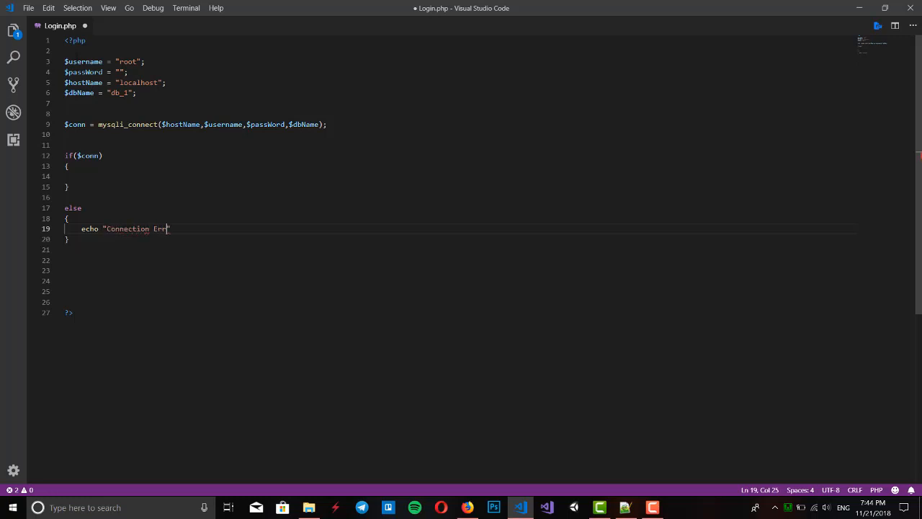
text(or";)
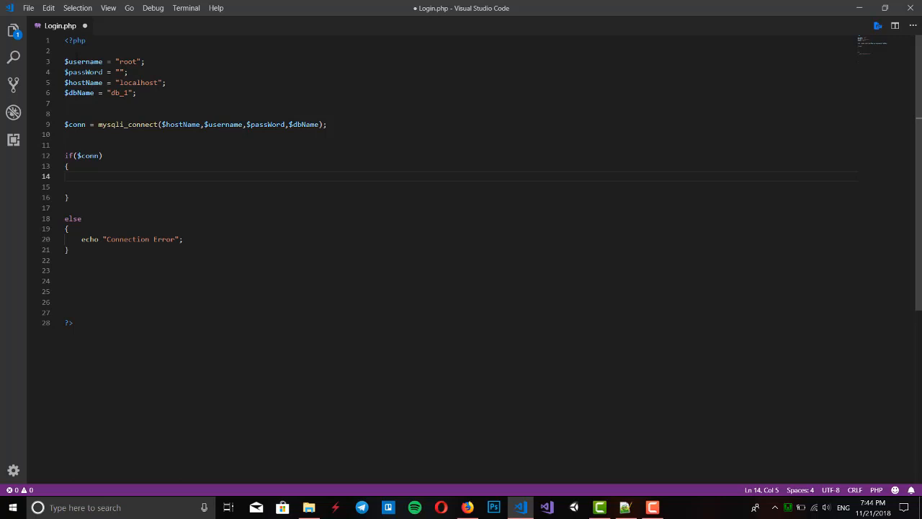
Inside if($conn), assign $UserName = $_REQUEST['userName'];
text($)
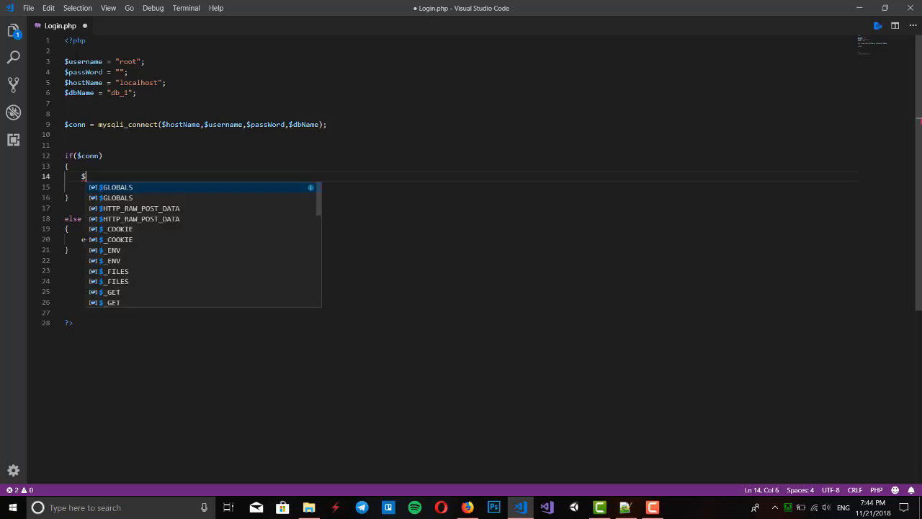
text(Use)
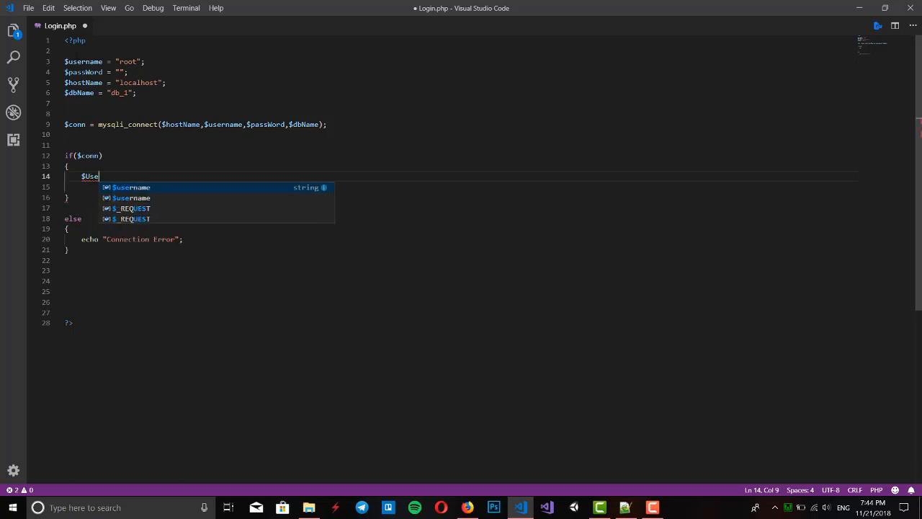
text(r)
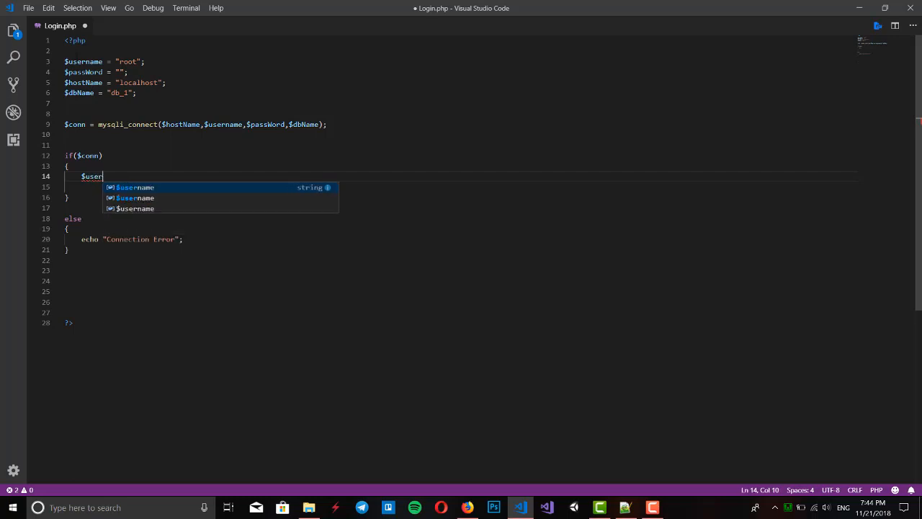
key(BackSpace)
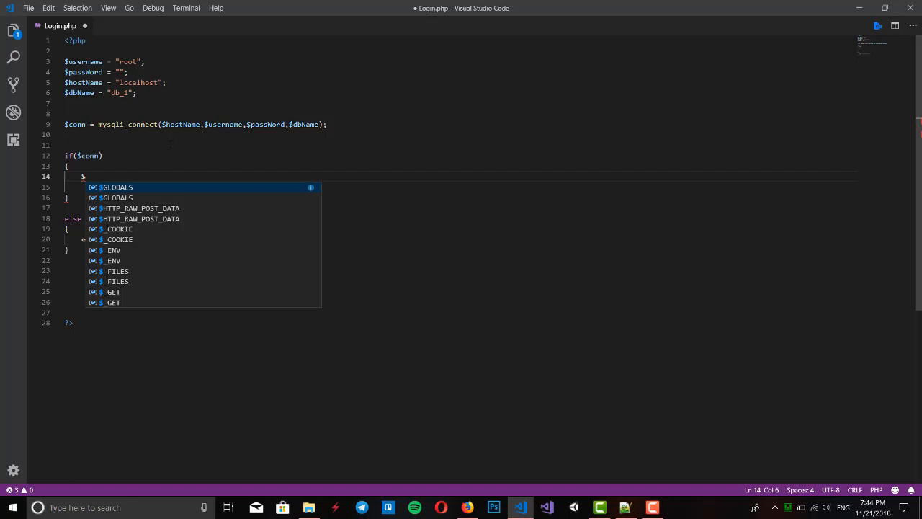
text(US)
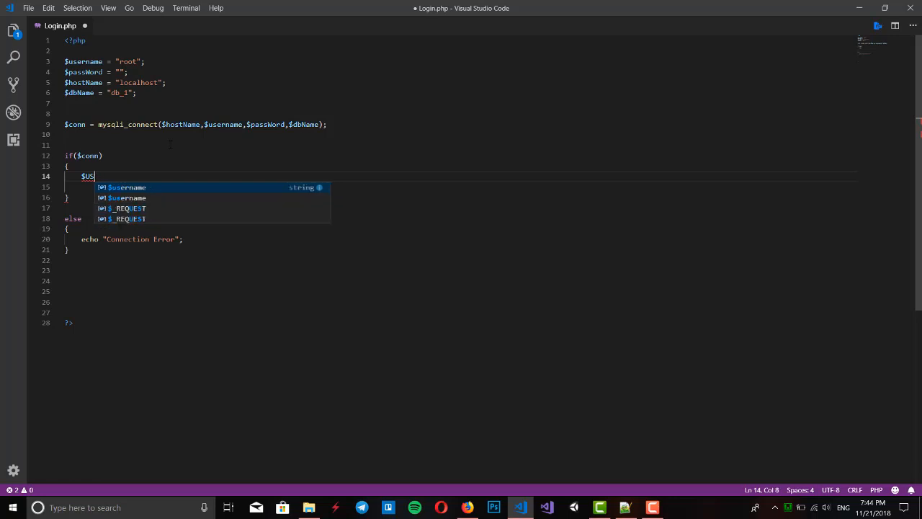
text(erName)
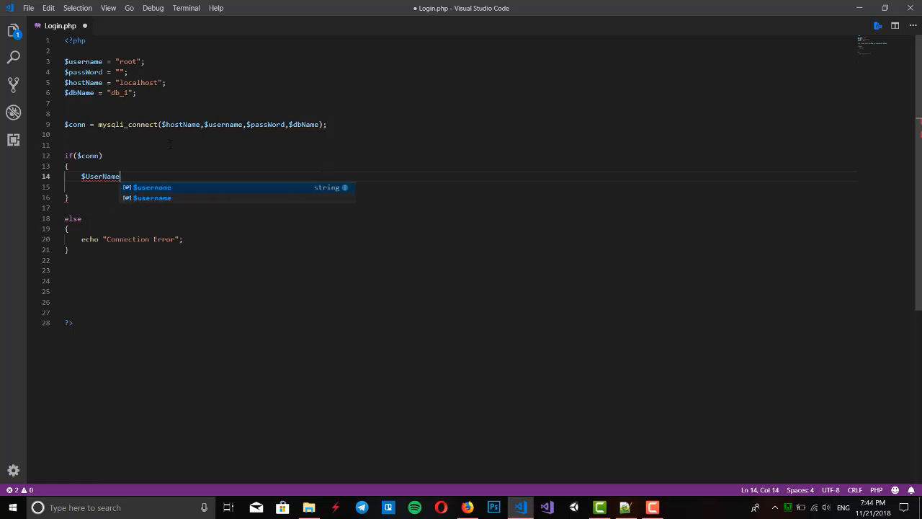
text(=)
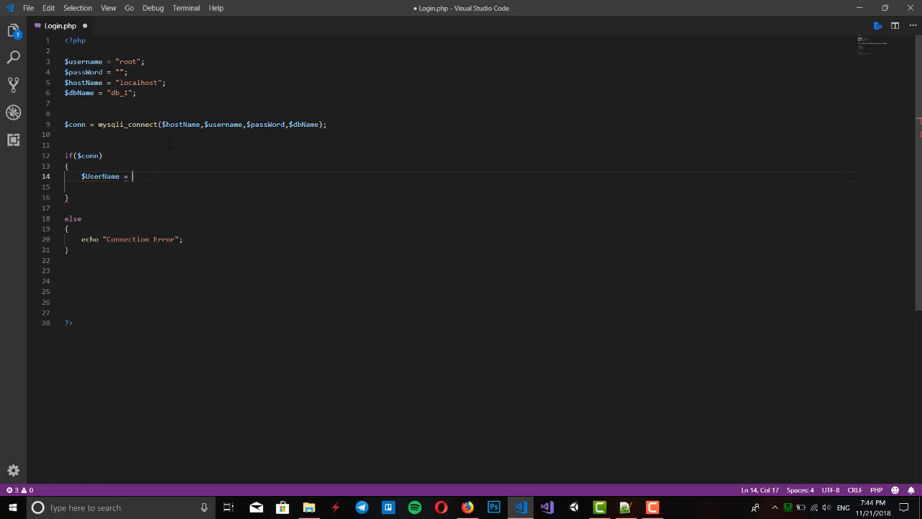
text($_REQUEST[')
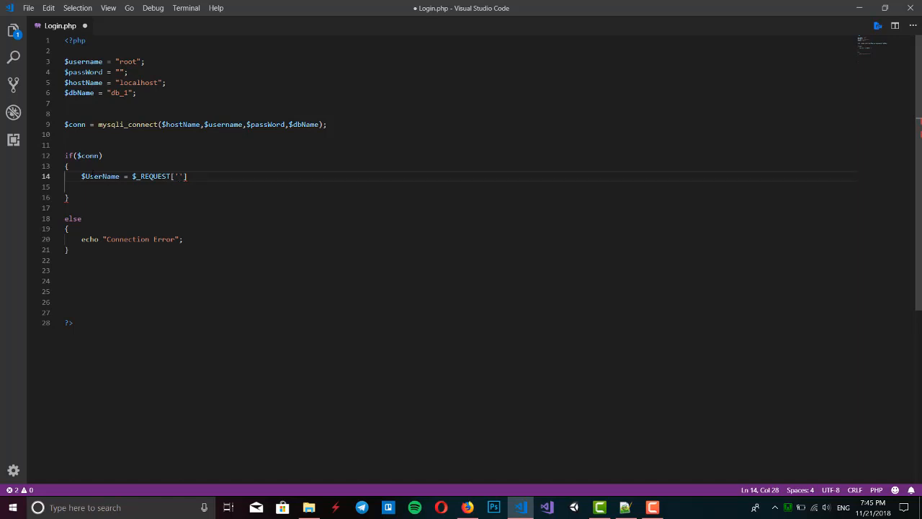
double_click(100, 176)
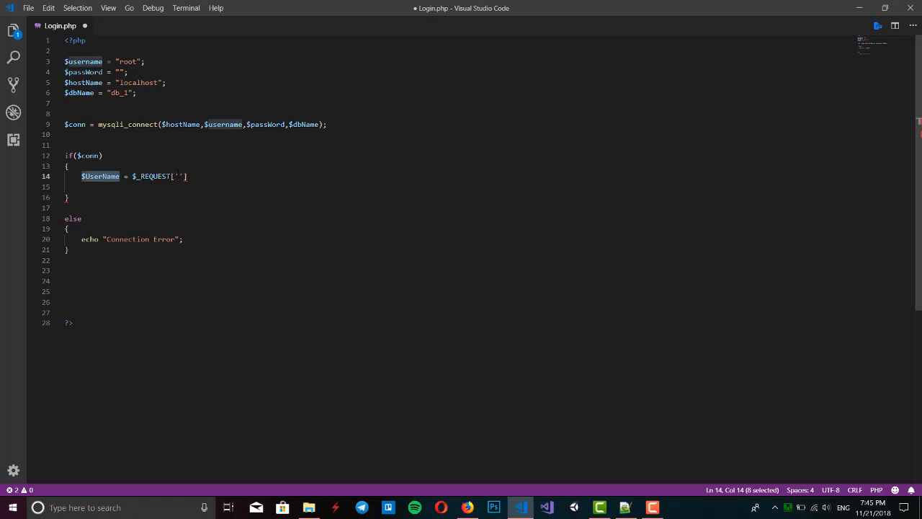
click(176, 176)
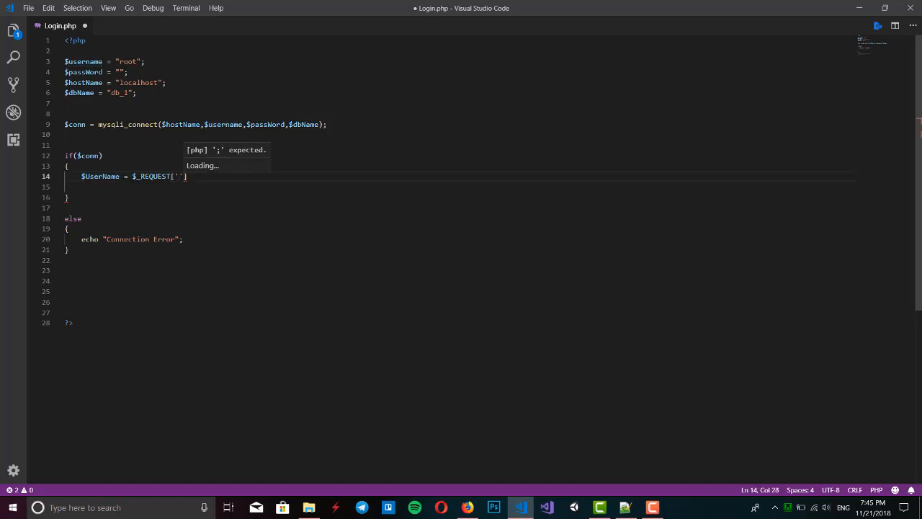
text(userNaem)
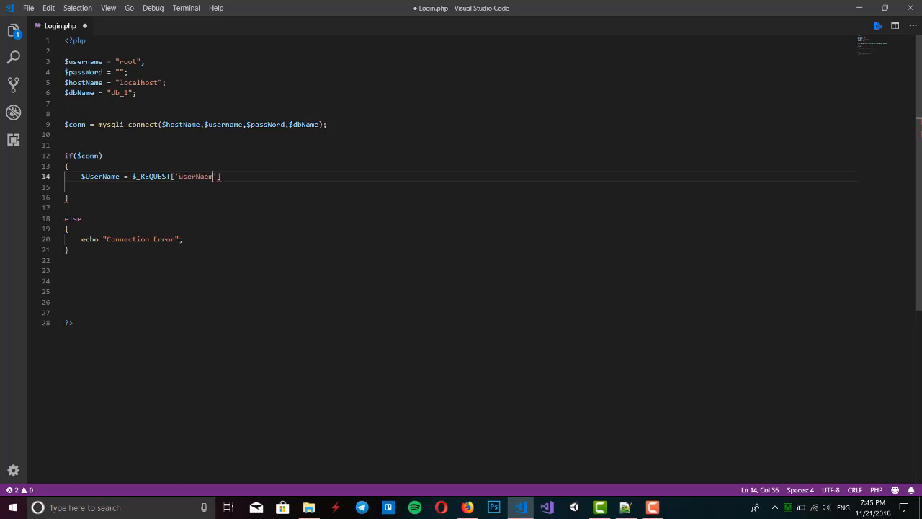
text(];)
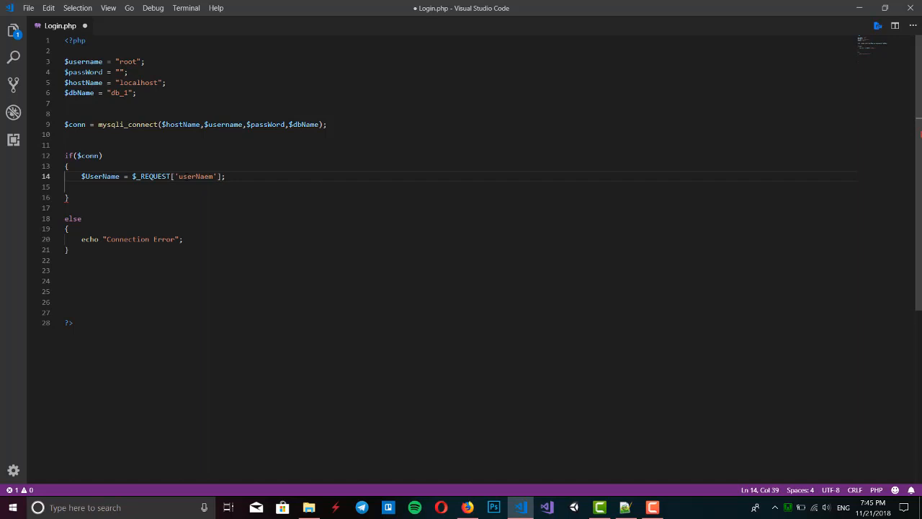
key(ctrl+s)
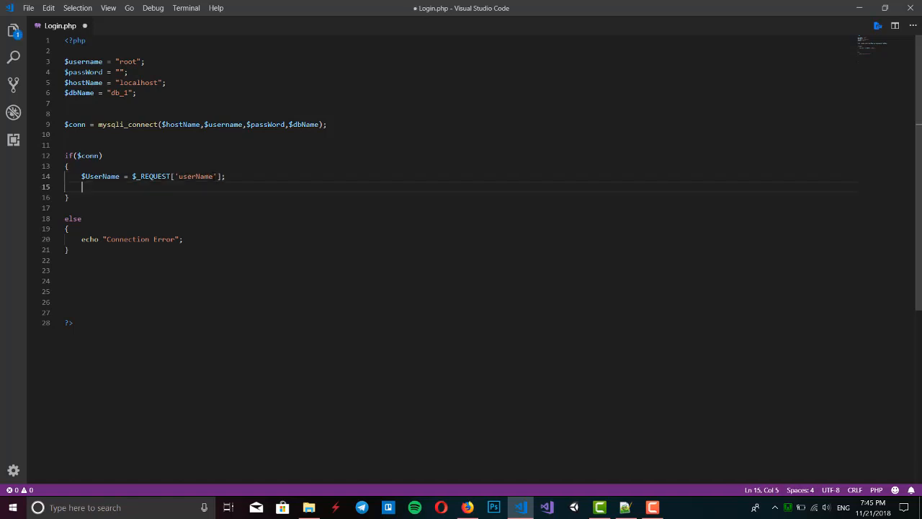
Add $PassWord = $_REQUEST['passWord']; on the next line
text($passWord)
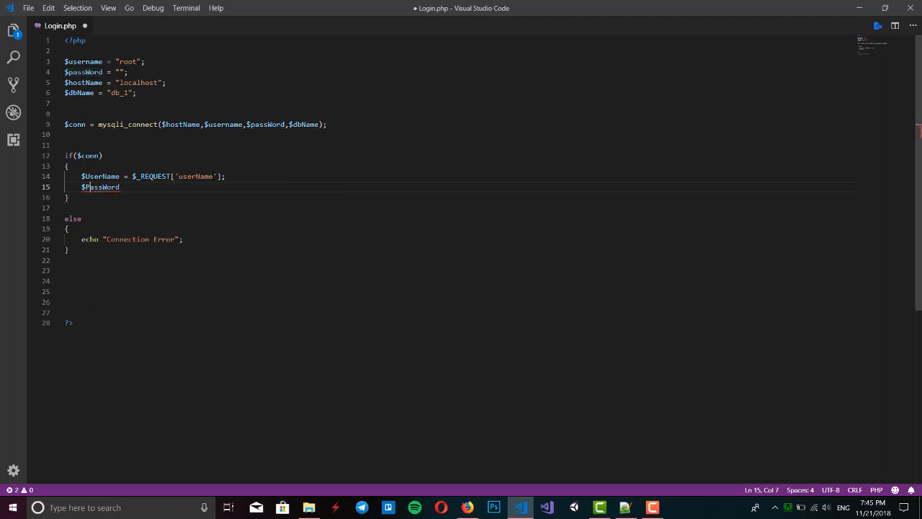
text(" ")
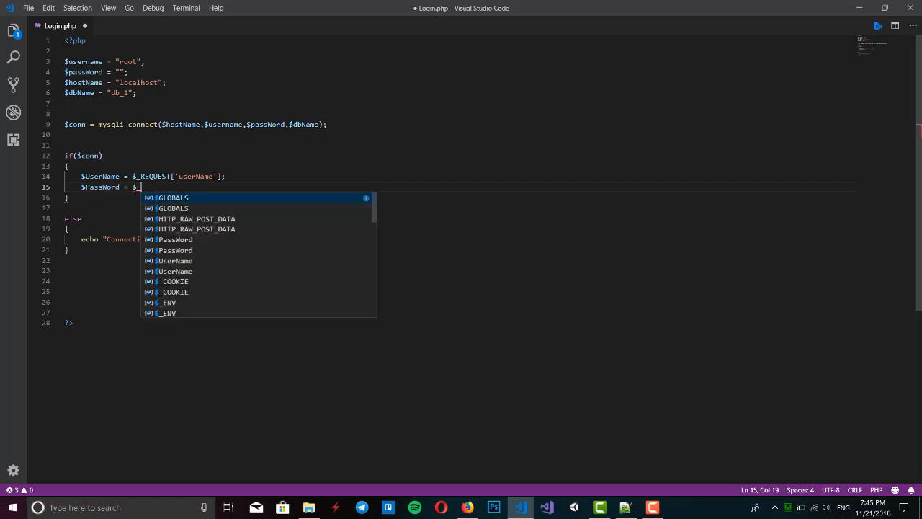
text(_REQUEST['pa)
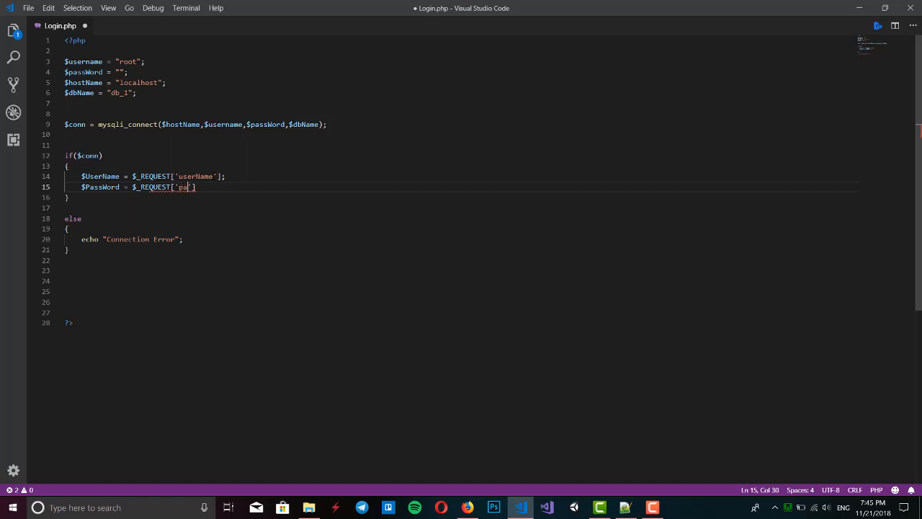
text(ssWor)
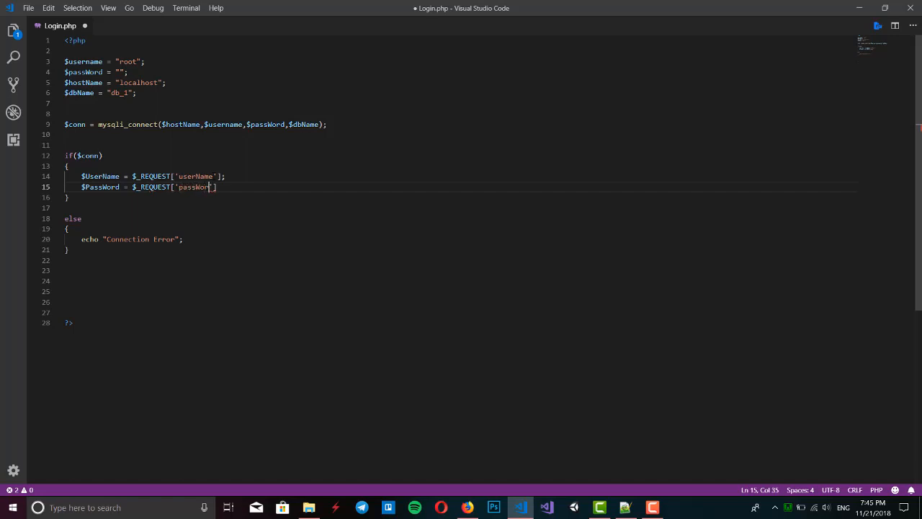
text(];)
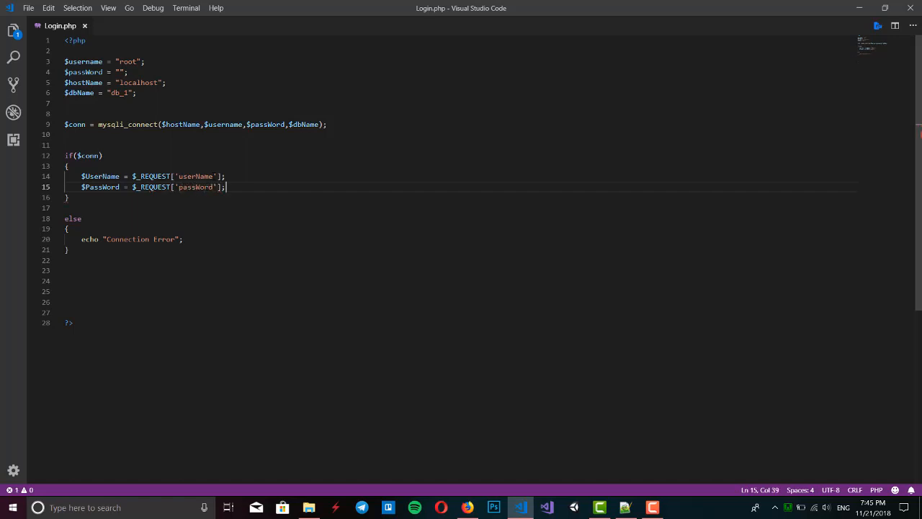
key(Enter)
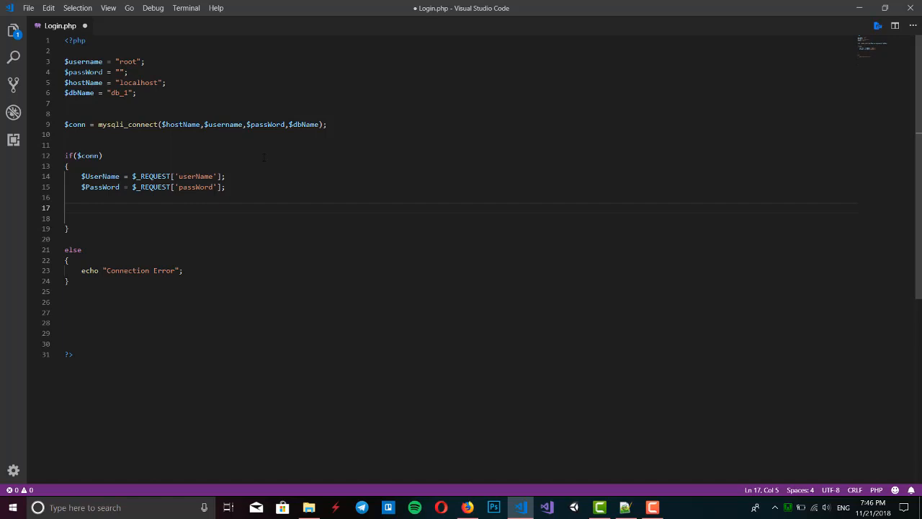
Write $checkQuery = "SELECT Id FROM login WHERE UserName = $UserName AND PassWord = $PassWord";
text($checkQuery =)
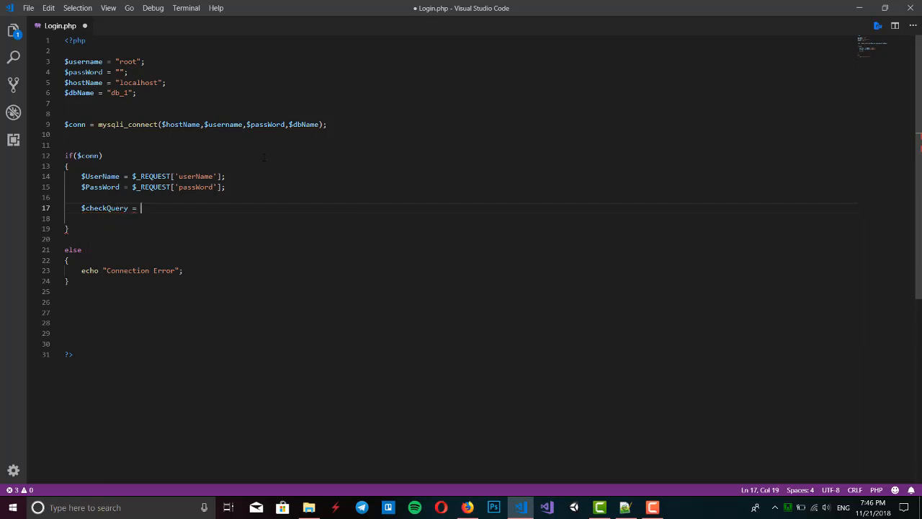
text("SELECT")
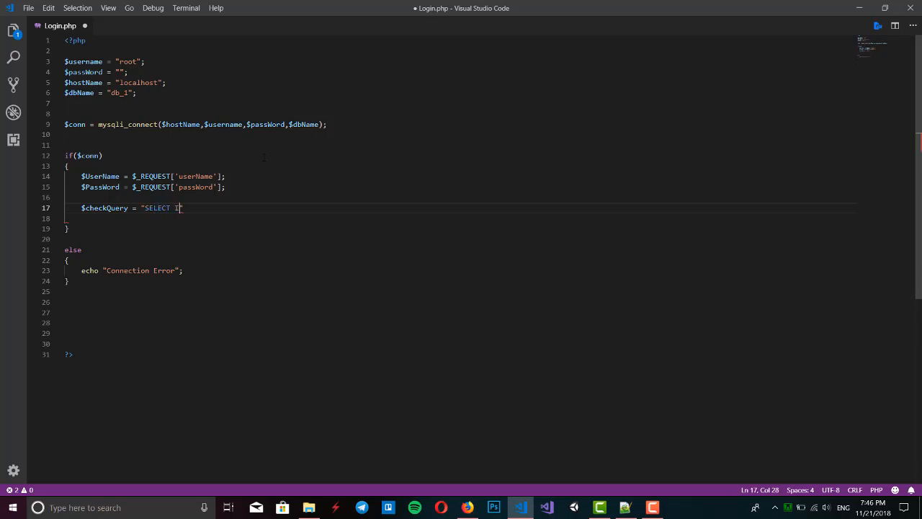
text(Id)
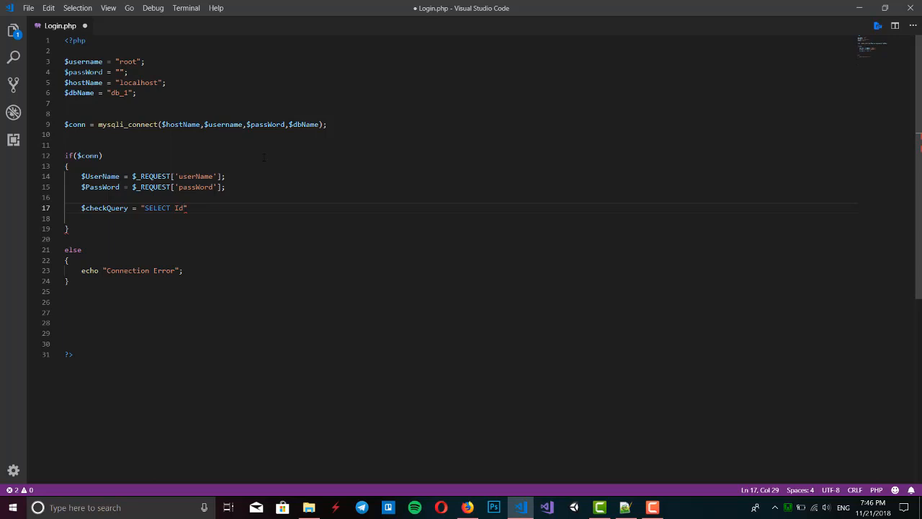
text(FROM L)
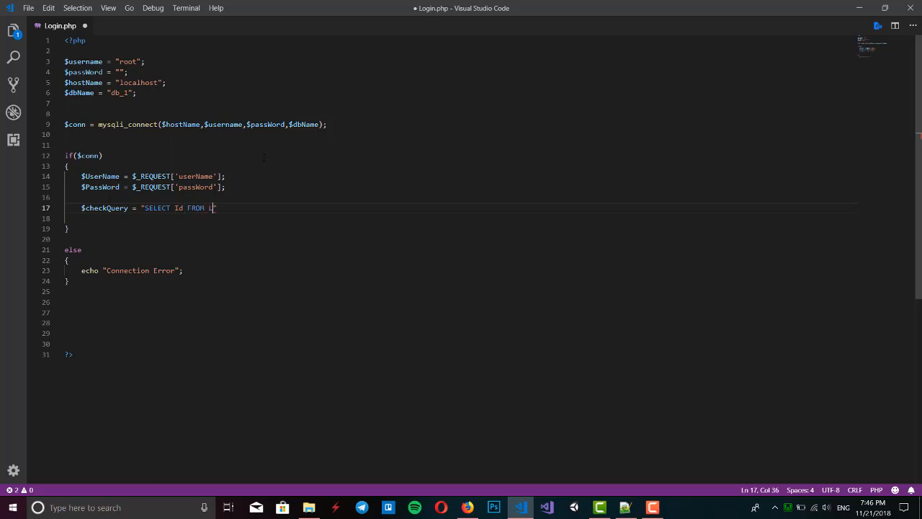
text(log)
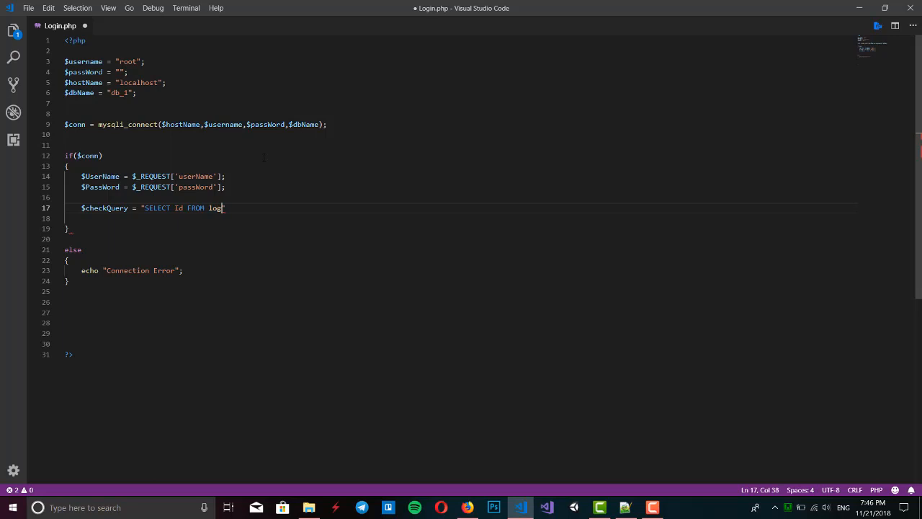
text(in")
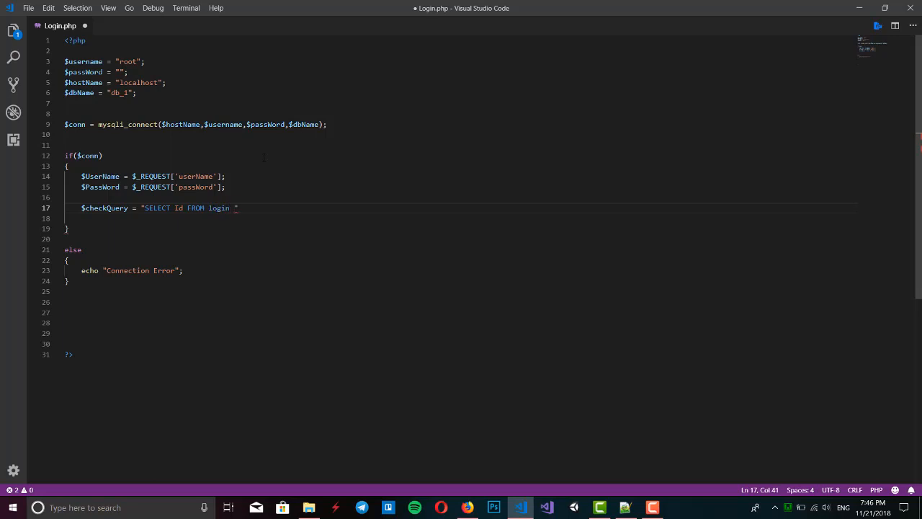
text(Whe)
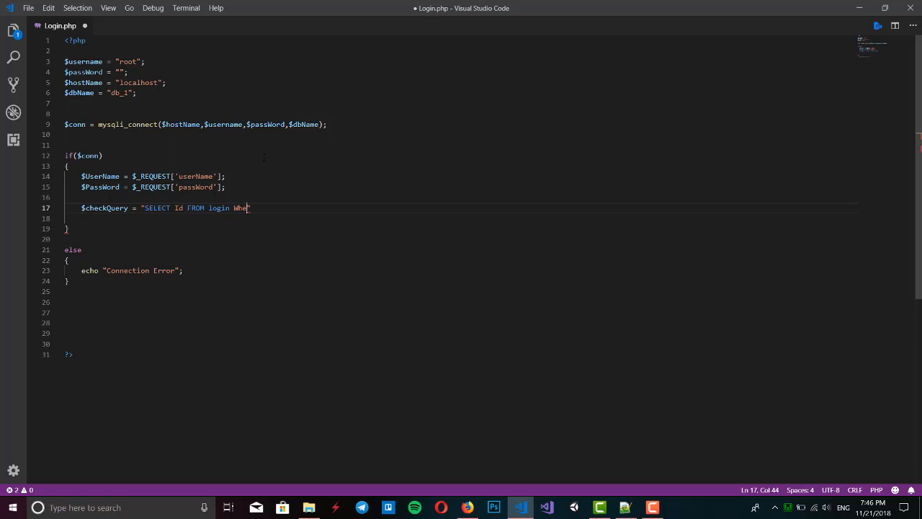
text(RE)
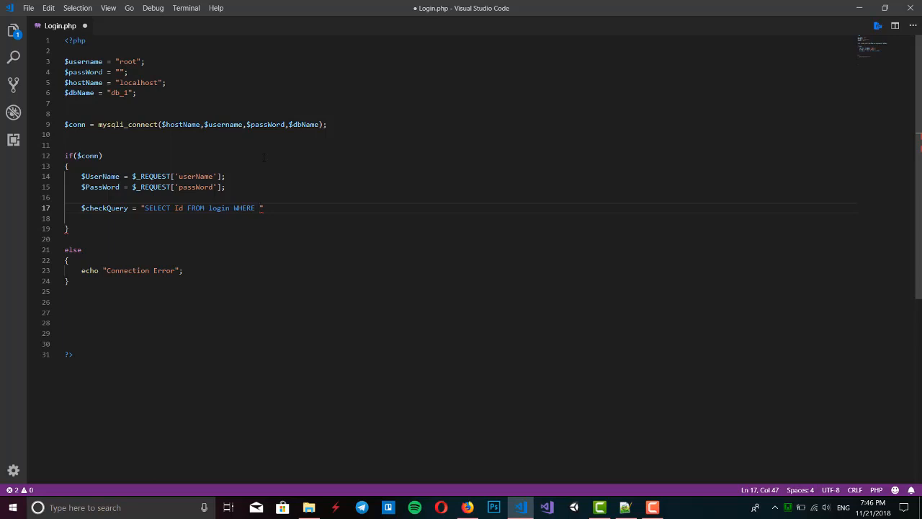
text(us)
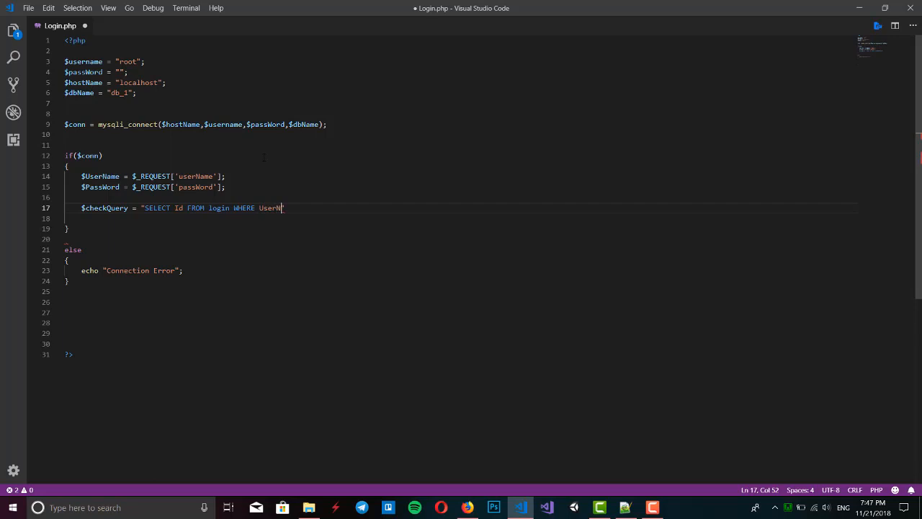
text(ame = ")
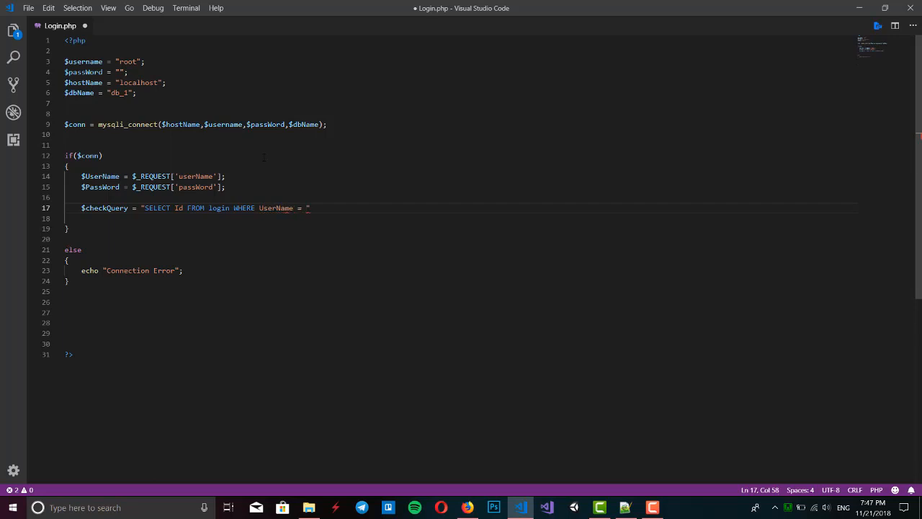
text($userName)
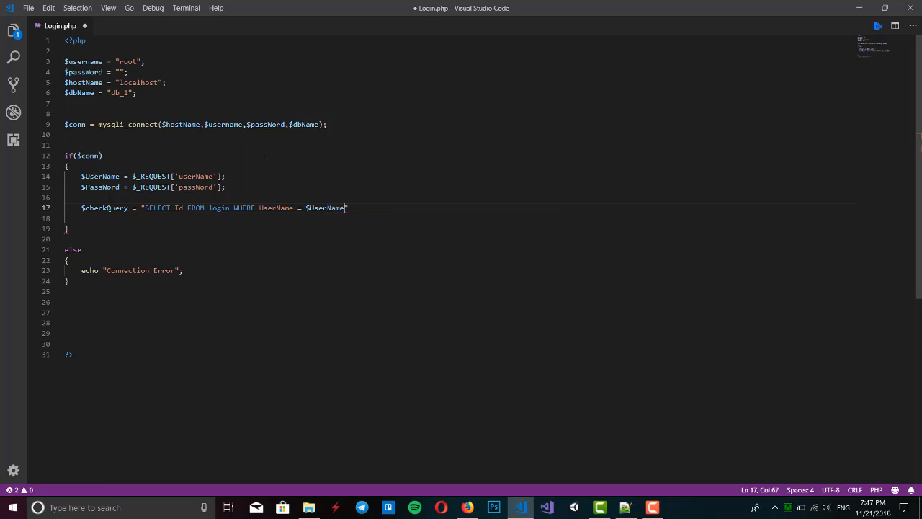
text(AND)
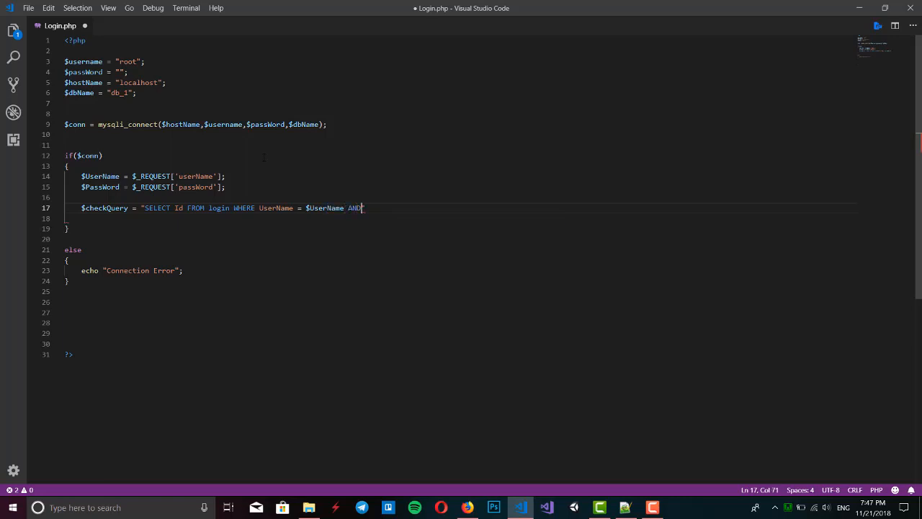
text(PAss)
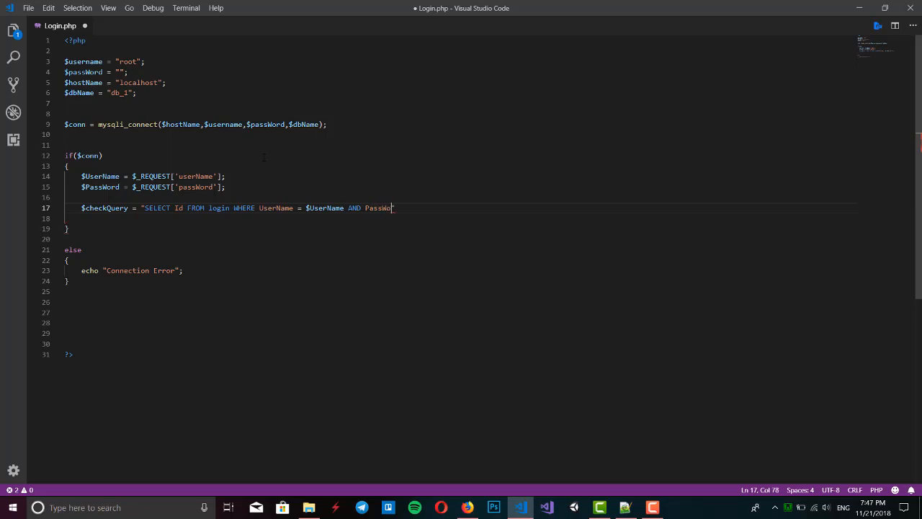
text(= ")
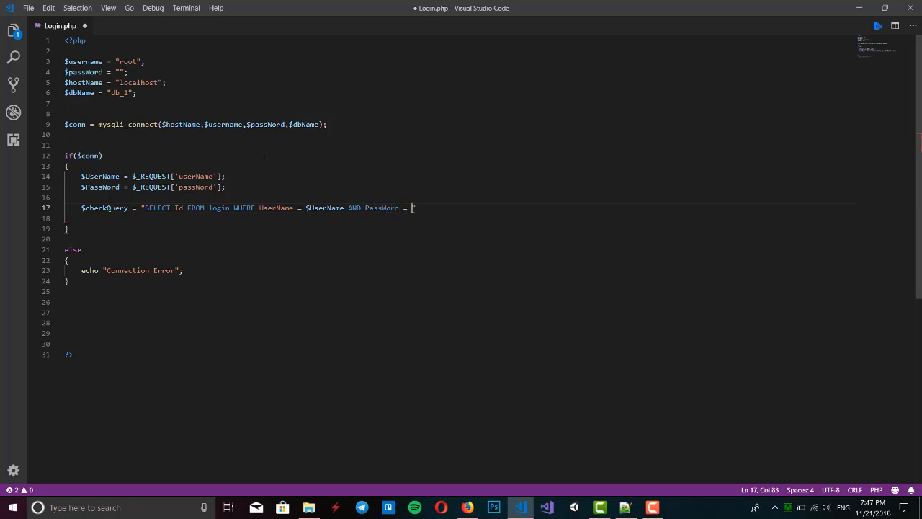
text($passWord)
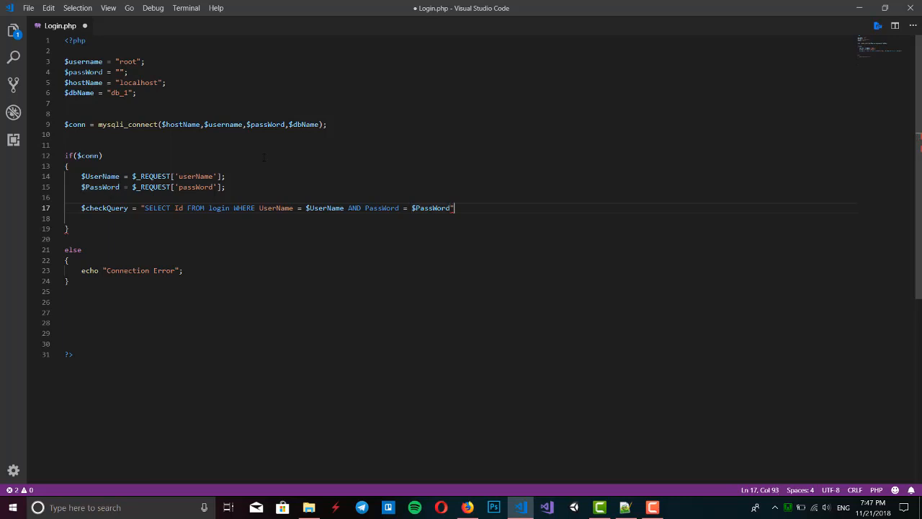
text(;)
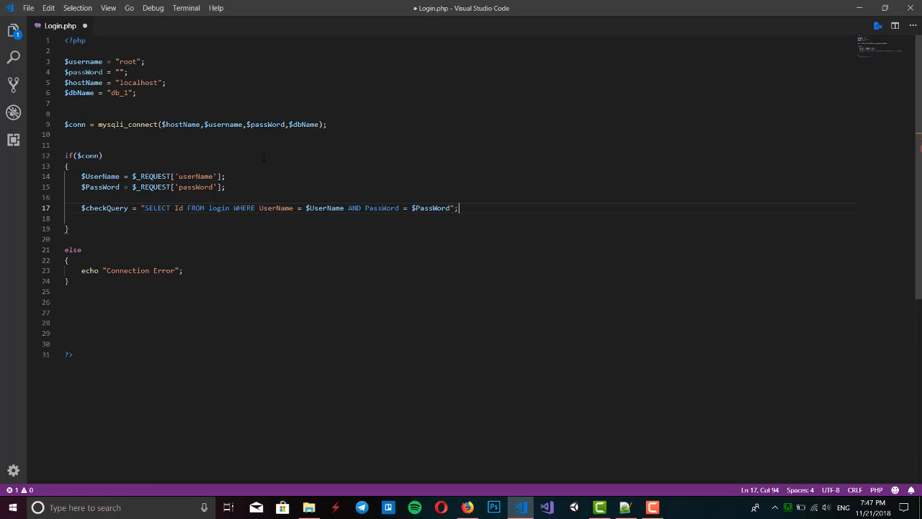
key(ctrl+s)
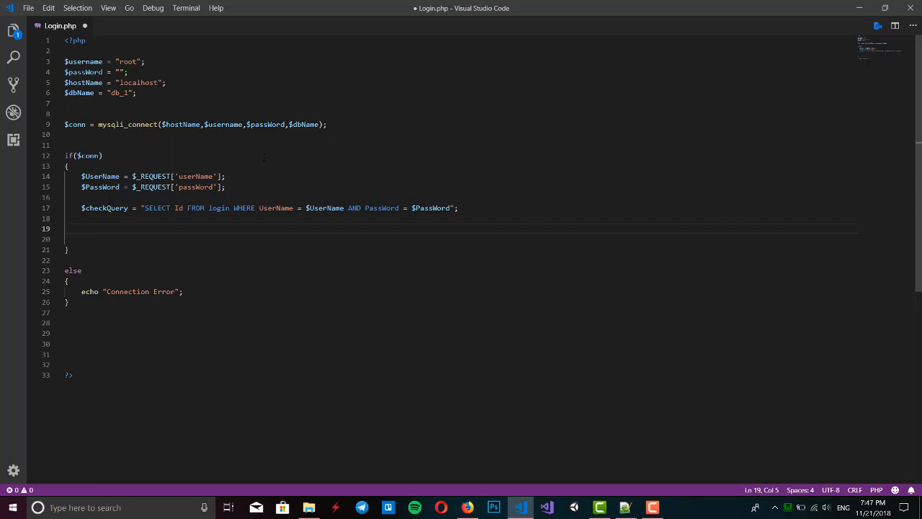
Add $result = mysqli_query($conn,$checkQuery); below the query line, leaving a blank line beneath
text($result =)
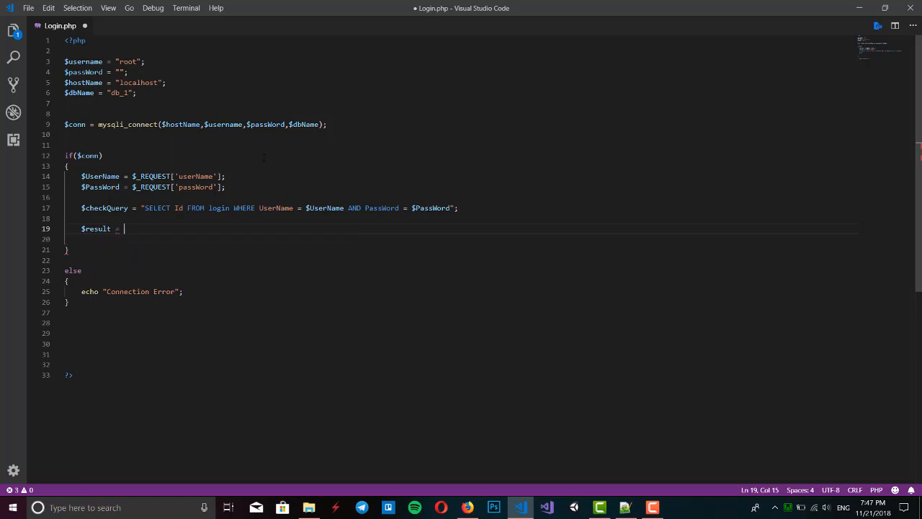
text(mysqli_query()
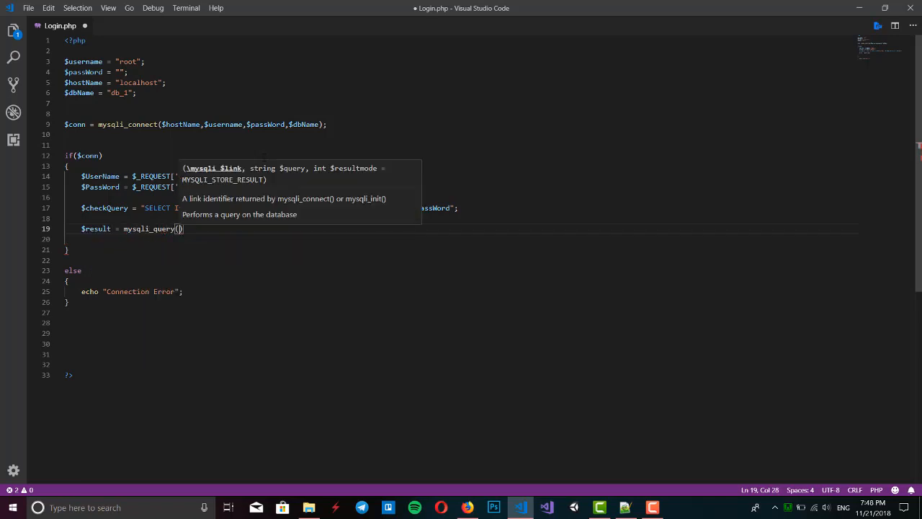
text($)
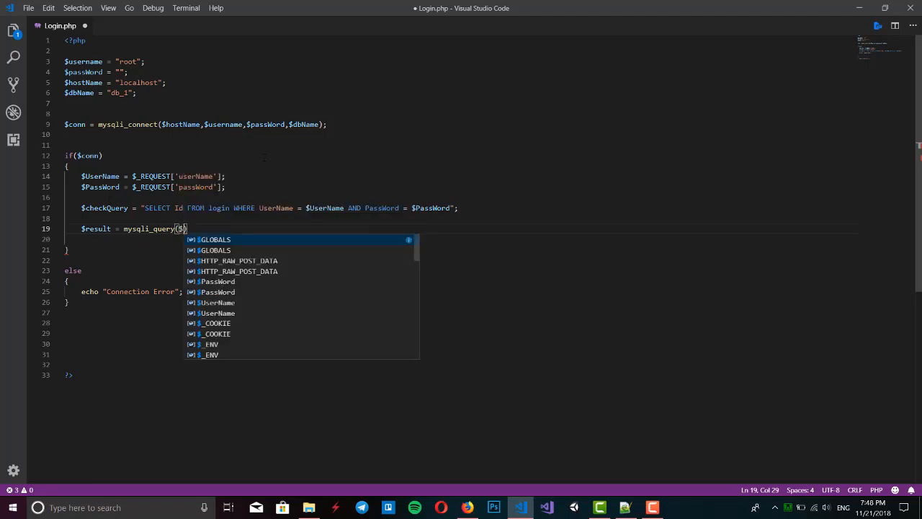
text(conn,)
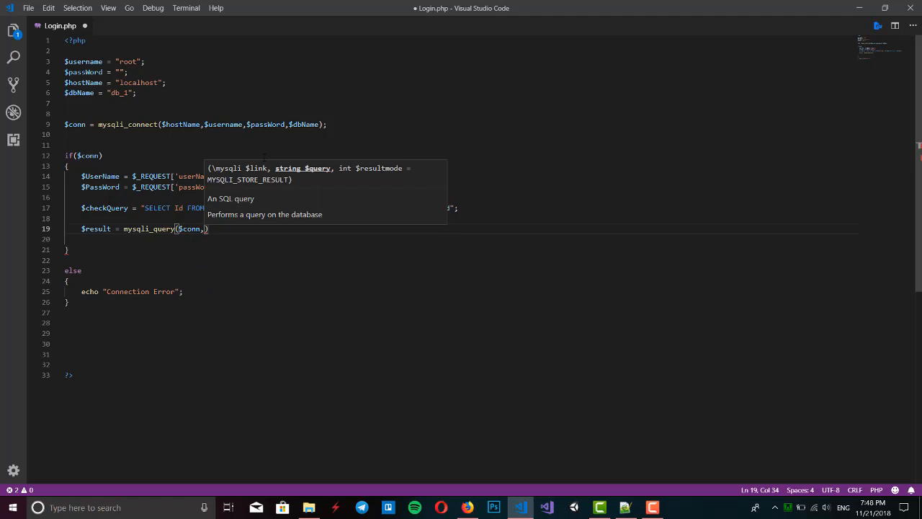
text($checkQuery)
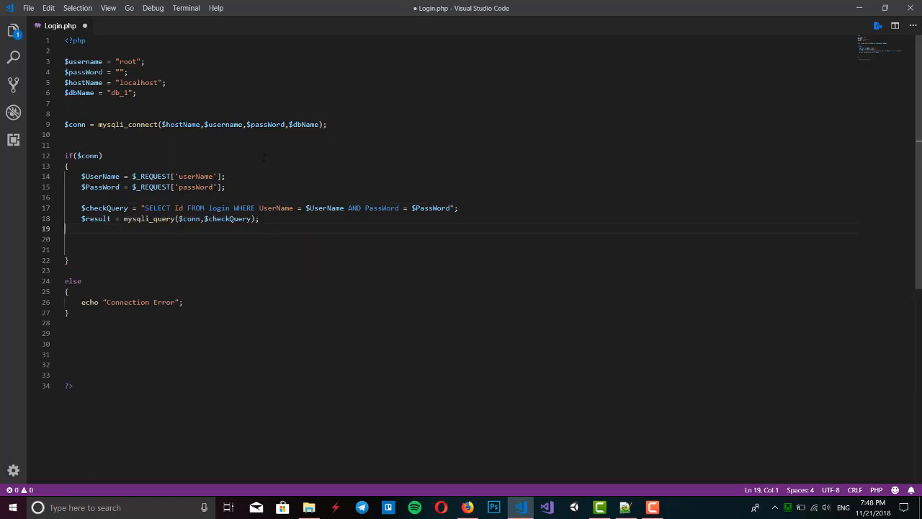
key(enter)
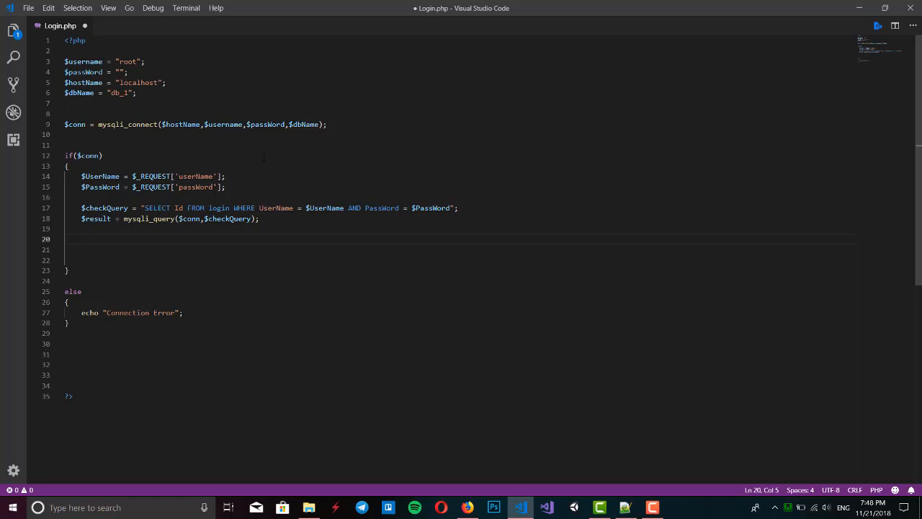
double_click(177, 208)
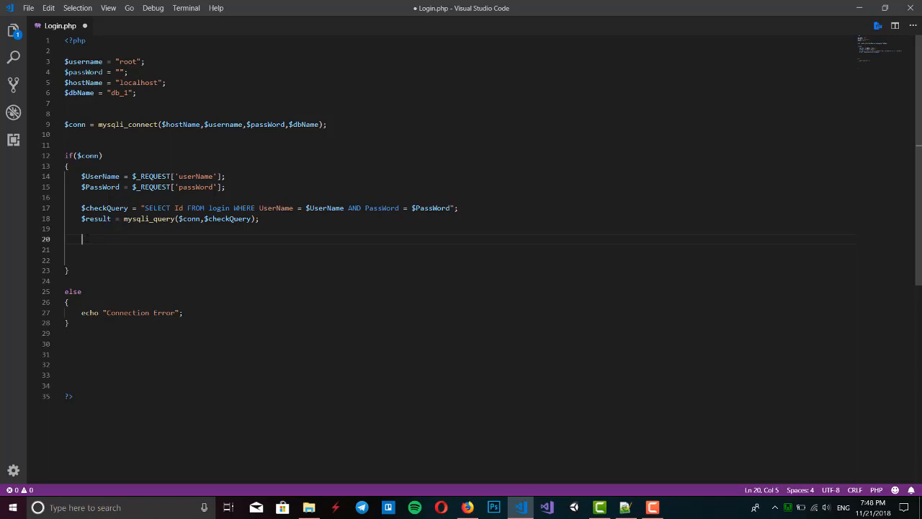
Write if(mysqli_num_rows($result) == 1) echoing 1, and save Login.php
text(if(m)
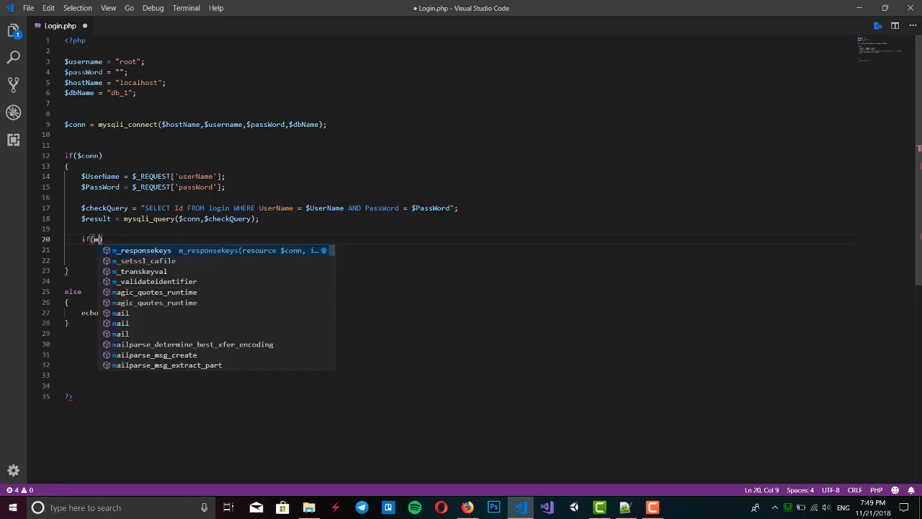
text(sqli)
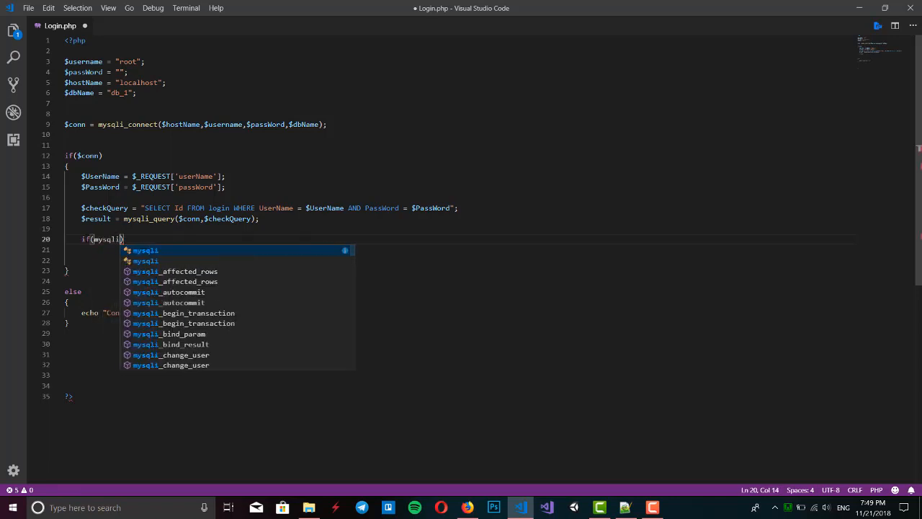
text(_num_rows()
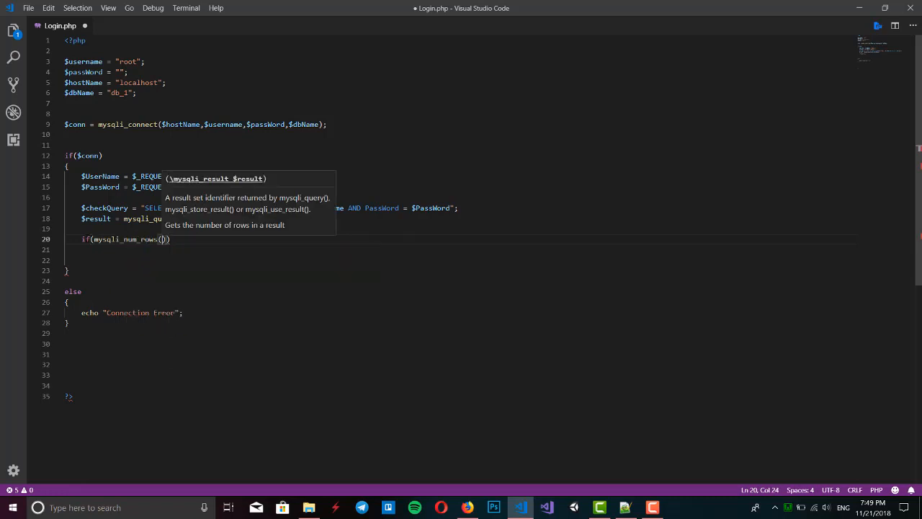
text($)
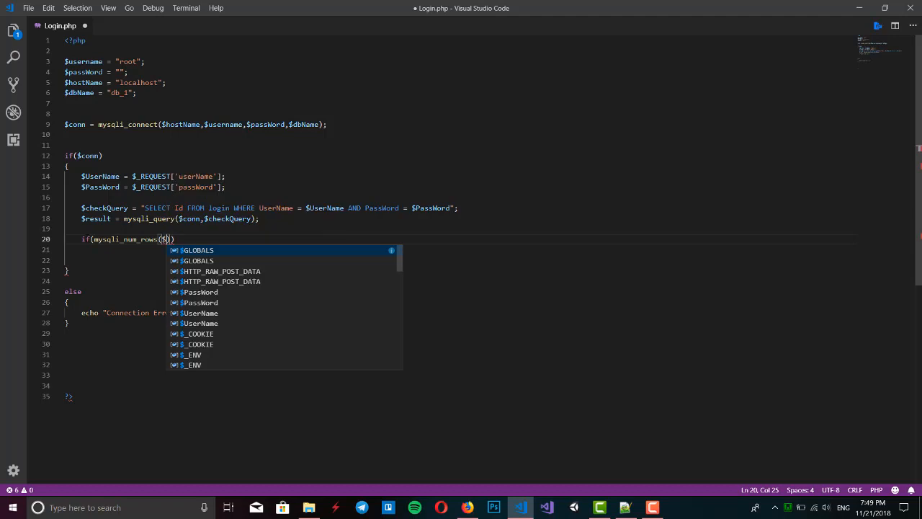
text($result)
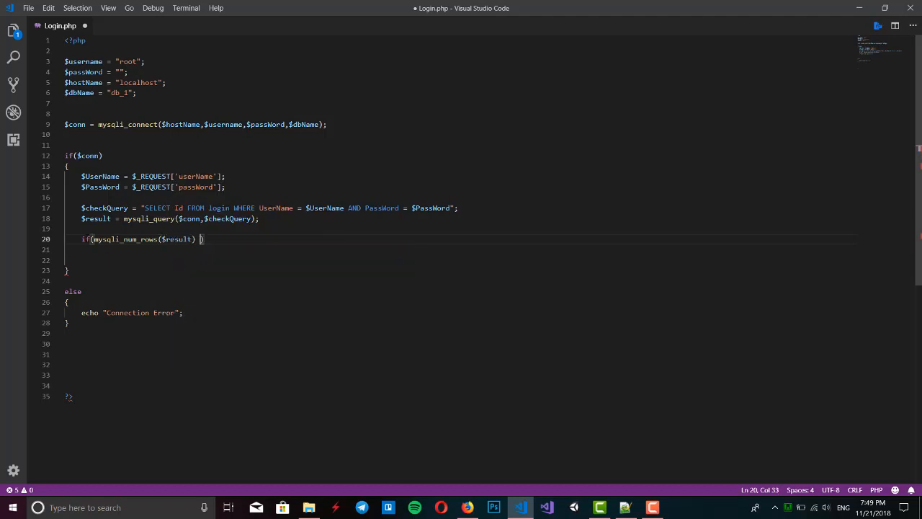
text(==)
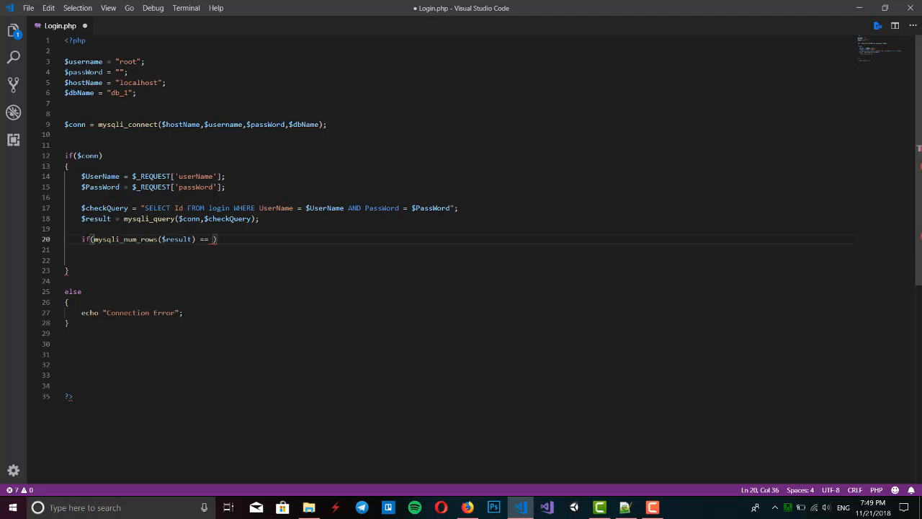
text(1))
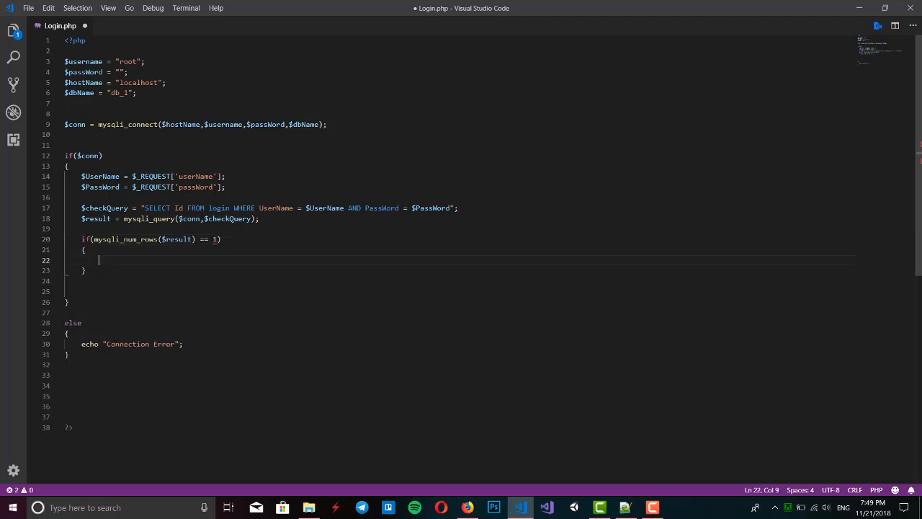
text(echo 1;)
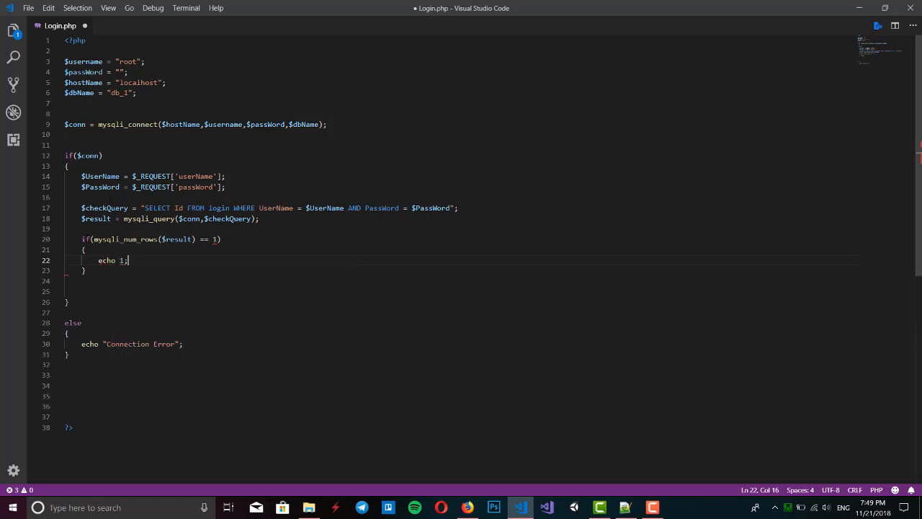
key(ctrl+s)
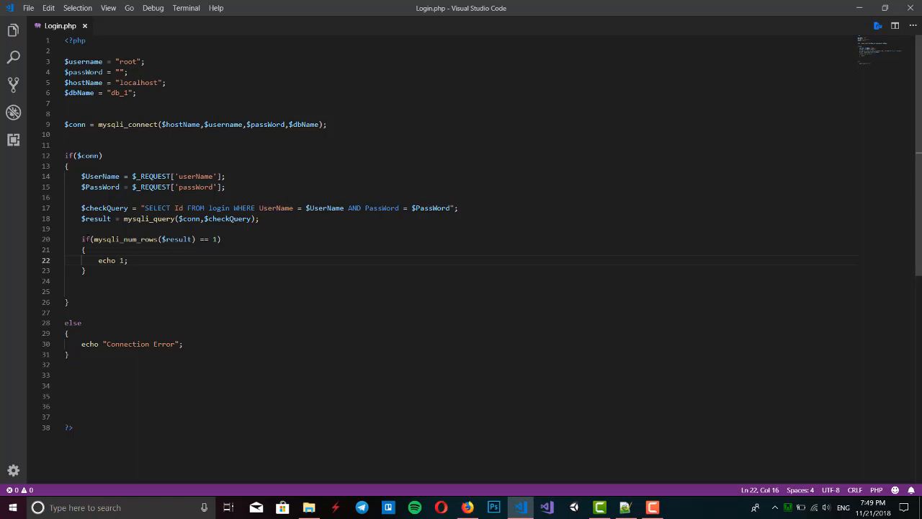
Add the else branch echoing 0 and save Login.php again
text(els)
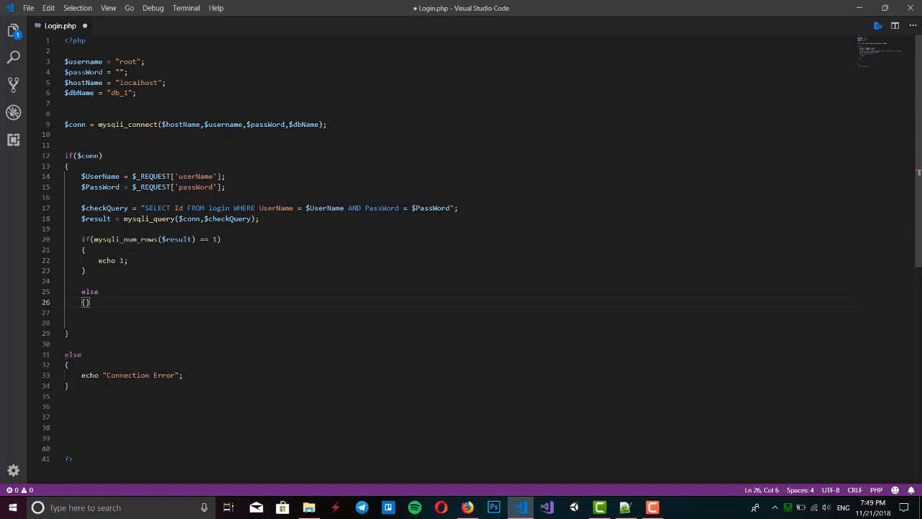
text(echo)
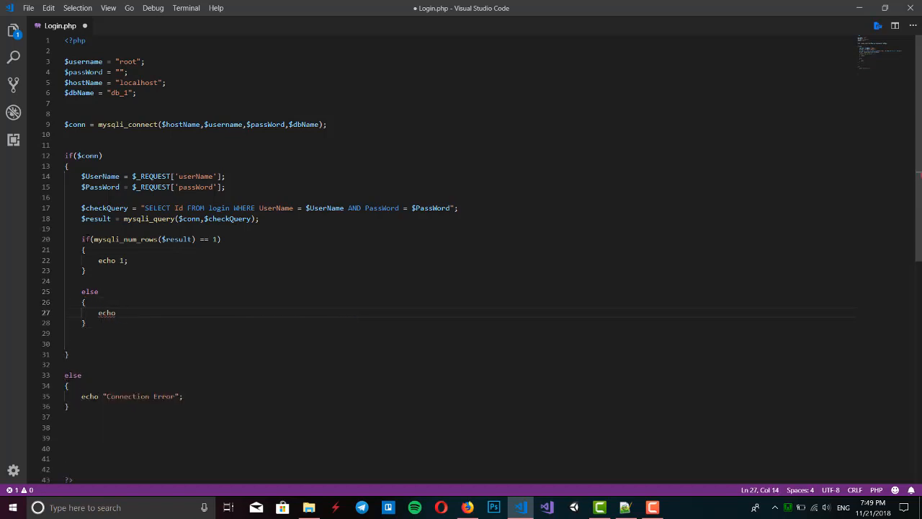
text(0;)
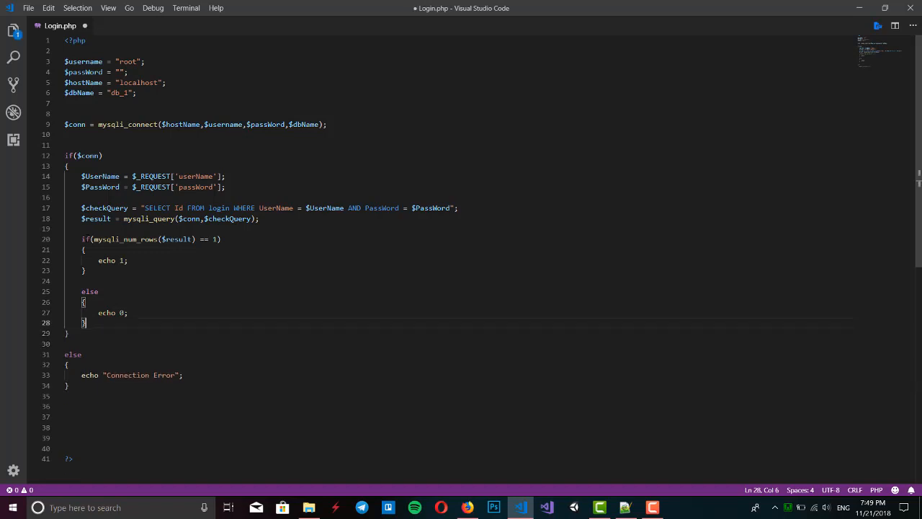
key(ctrl+s)
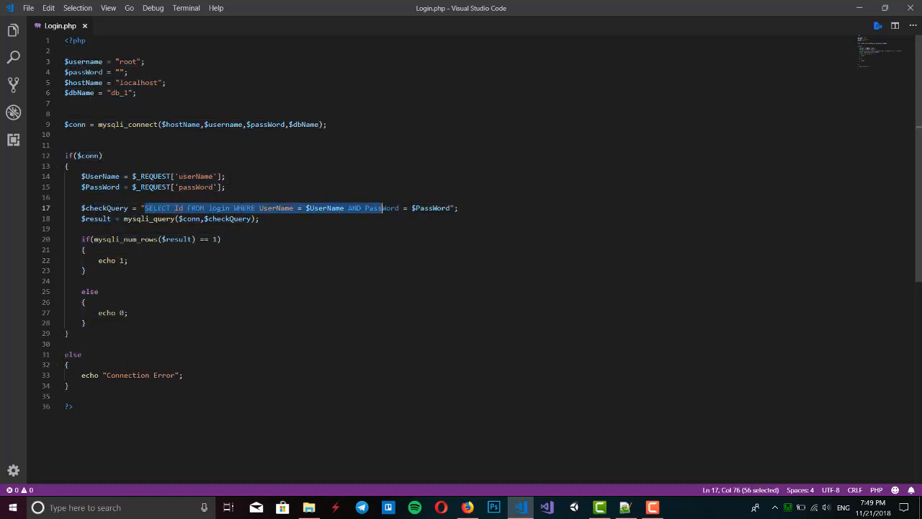
drag(382, 208, 452, 208)
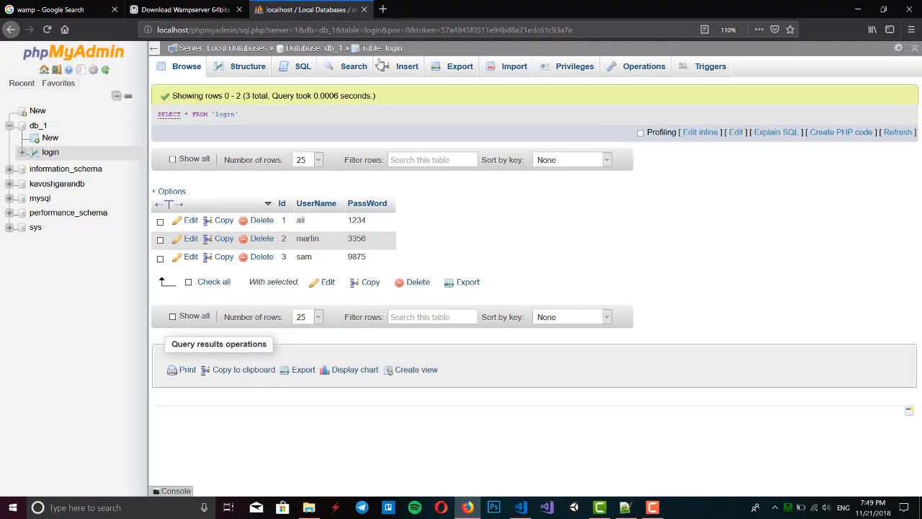
click(303, 66)
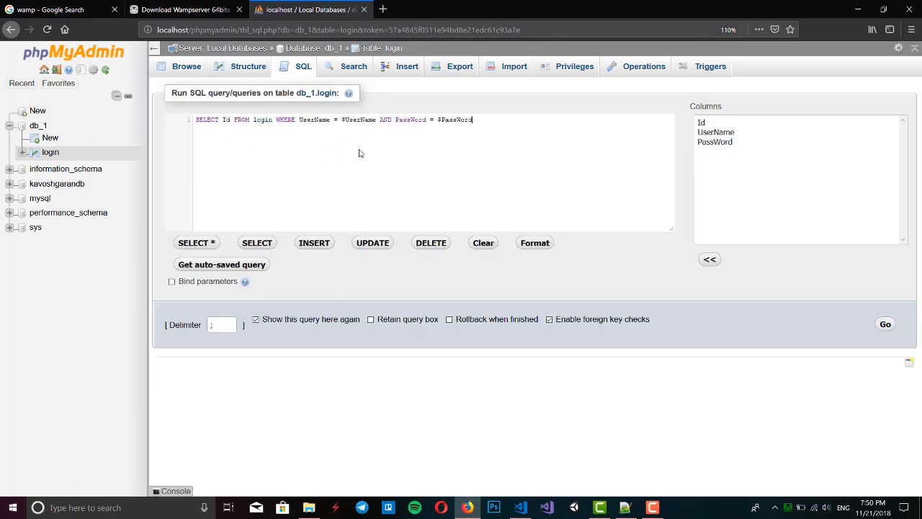
double_click(358, 119)
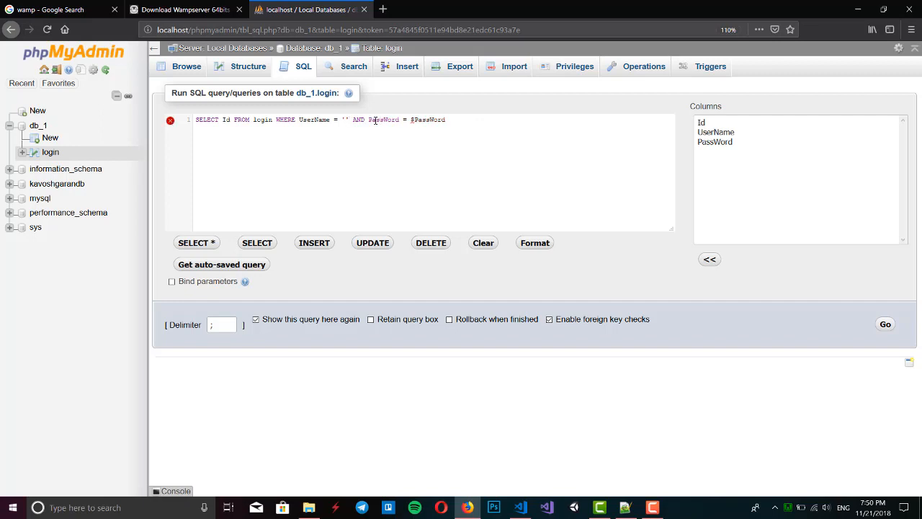
text(all)
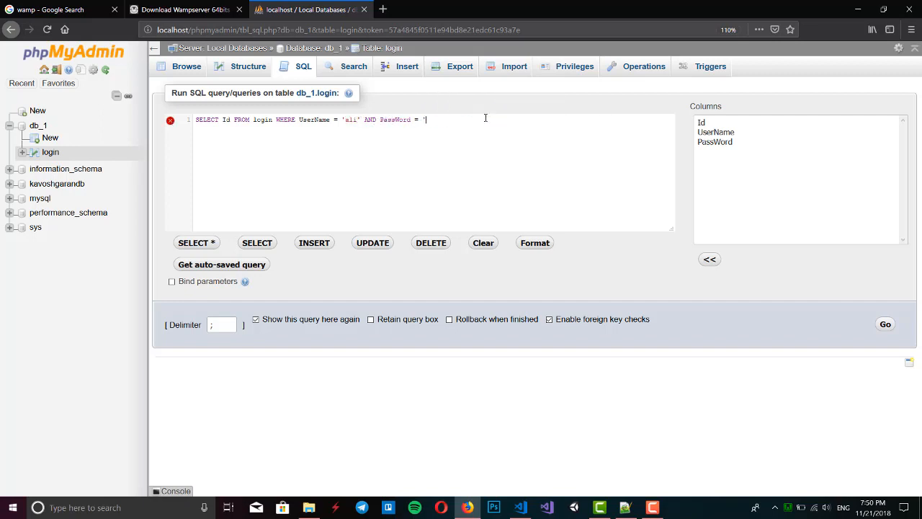
text(1234')
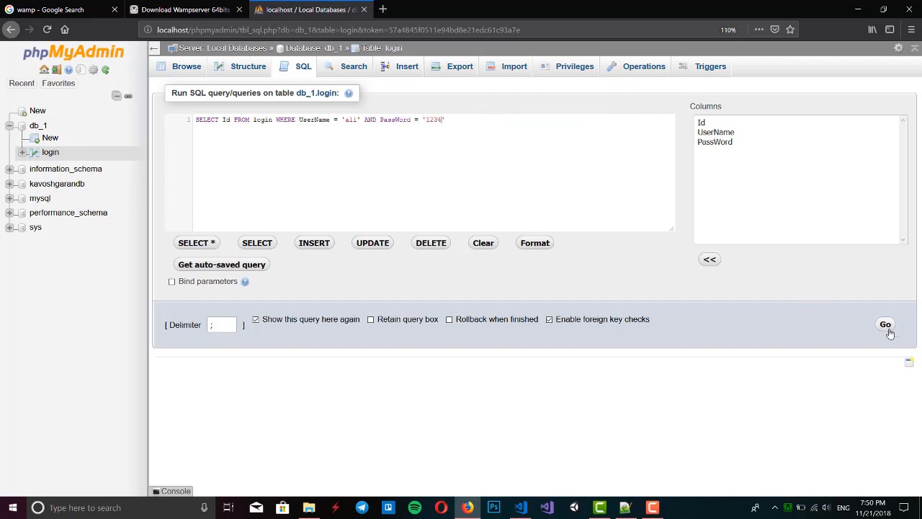
click(886, 324)
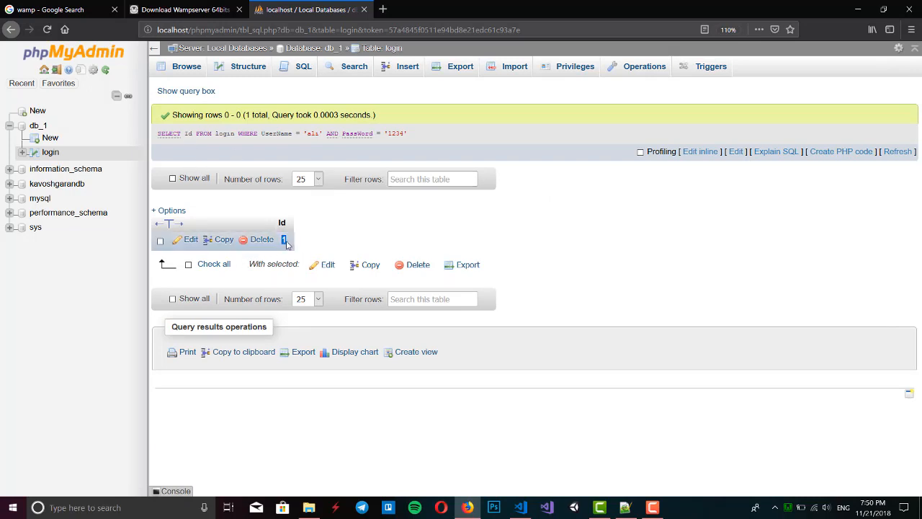
click(186, 65)
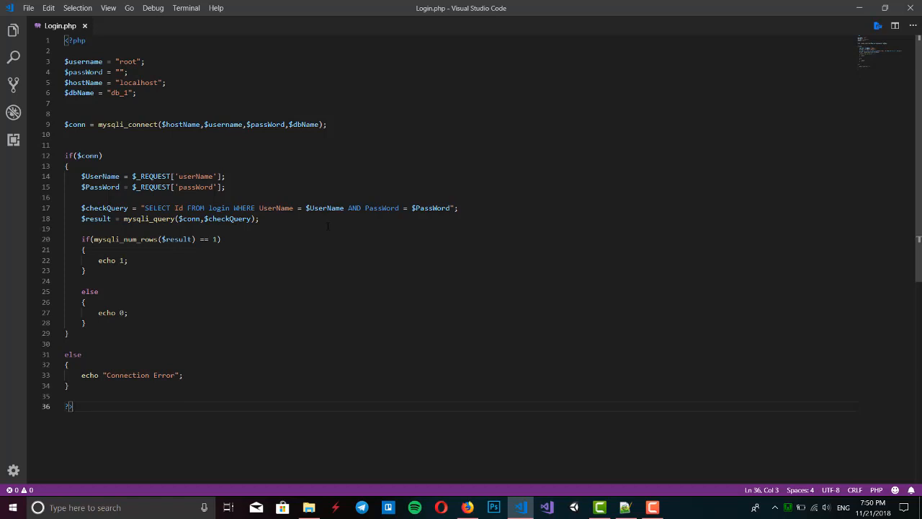
mouse_move(578, 29)
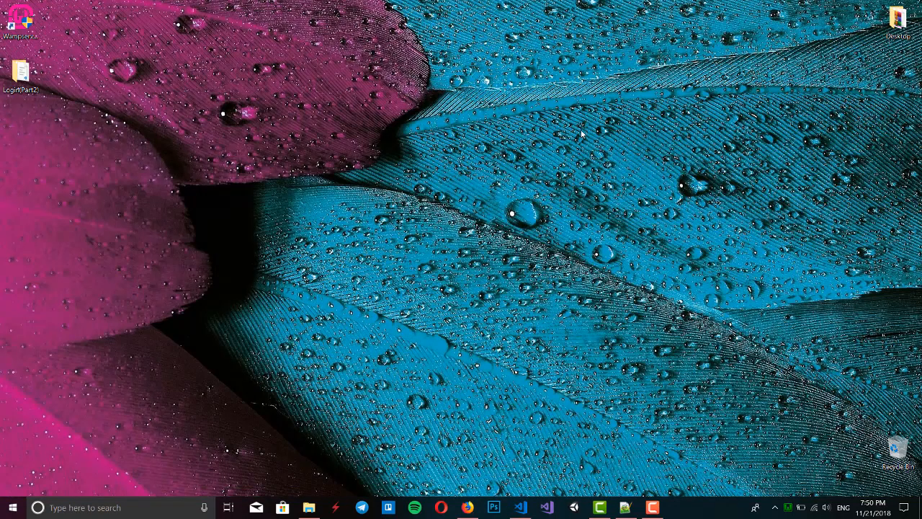
mouse_move(542, 152)
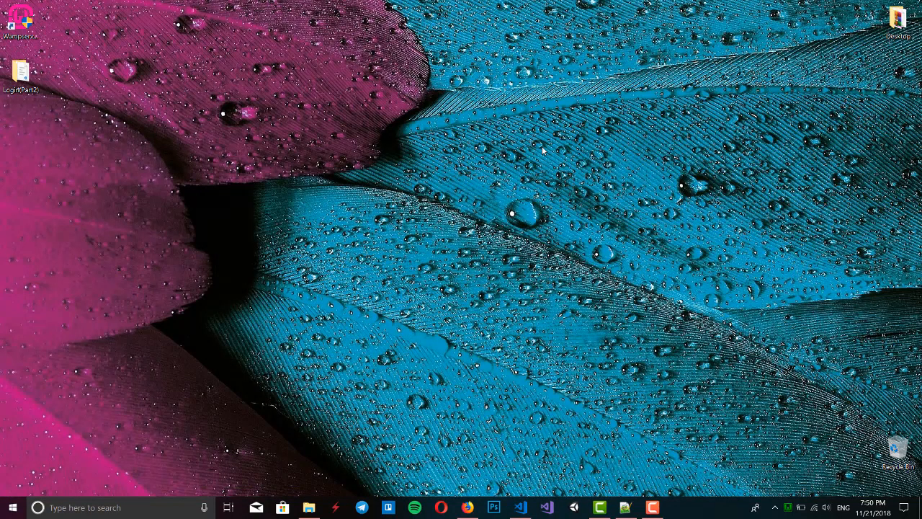